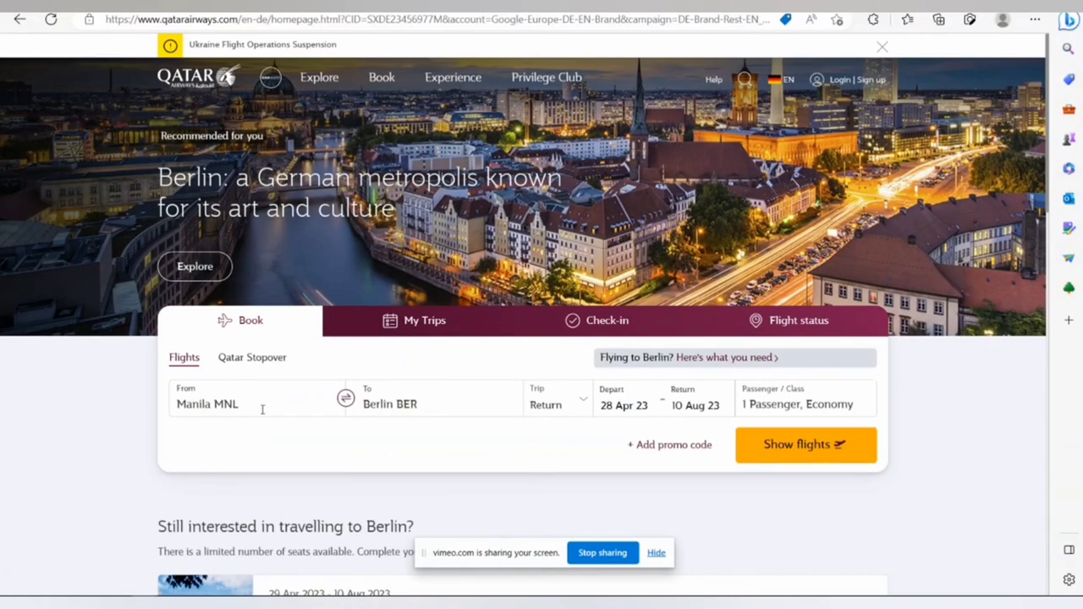
# Fill a Manila (MNL) to Berlin (BER) return search, 28 Apr out, 12 Jul 23 back
pyautogui.click(254, 404)
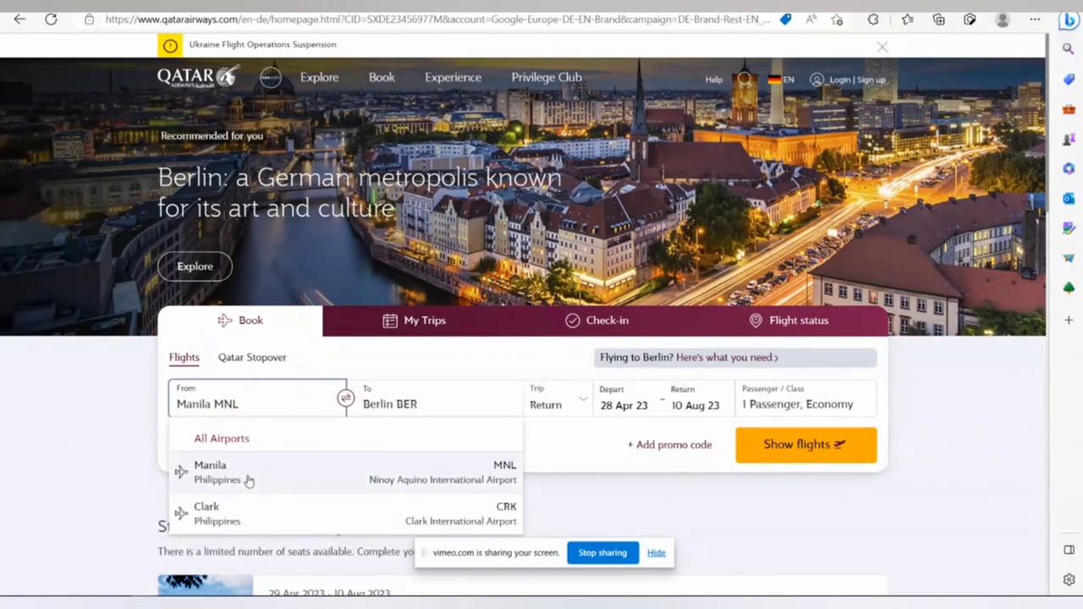
pyautogui.click(433, 404)
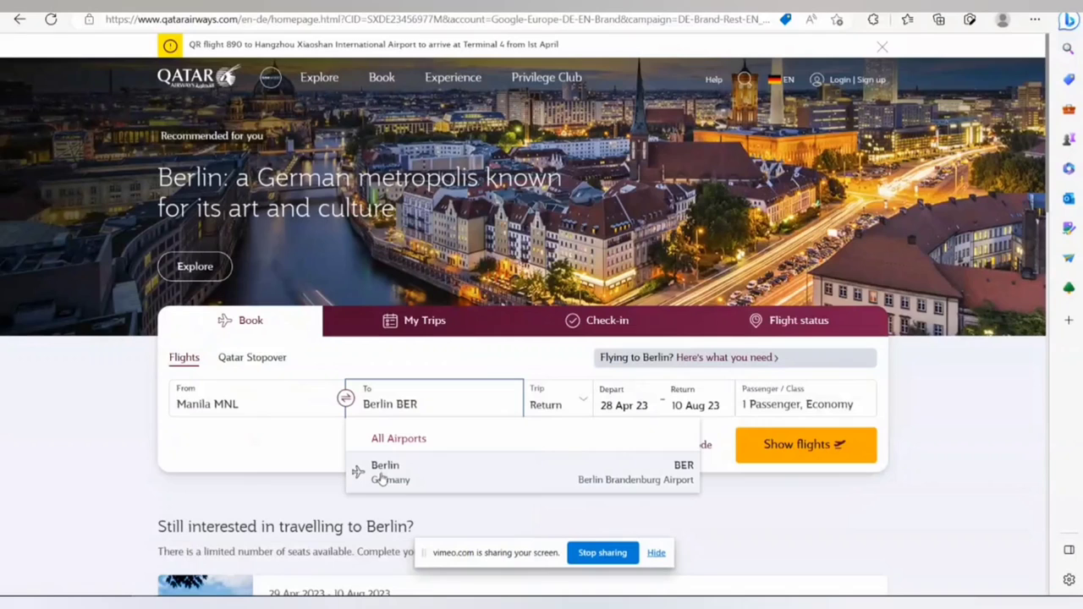
pyautogui.click(557, 403)
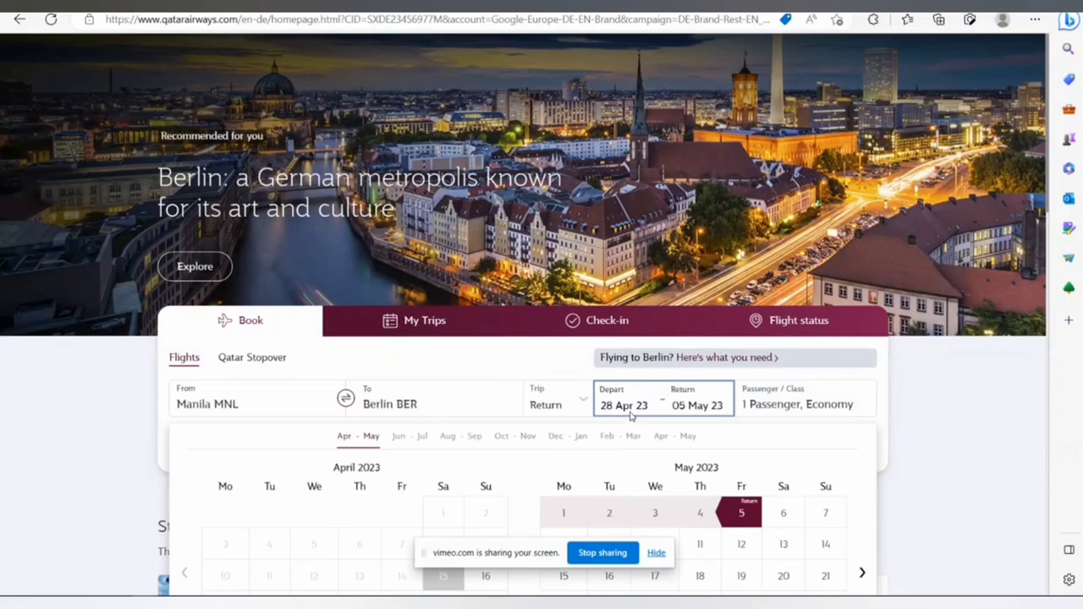
pyautogui.scroll(-3)
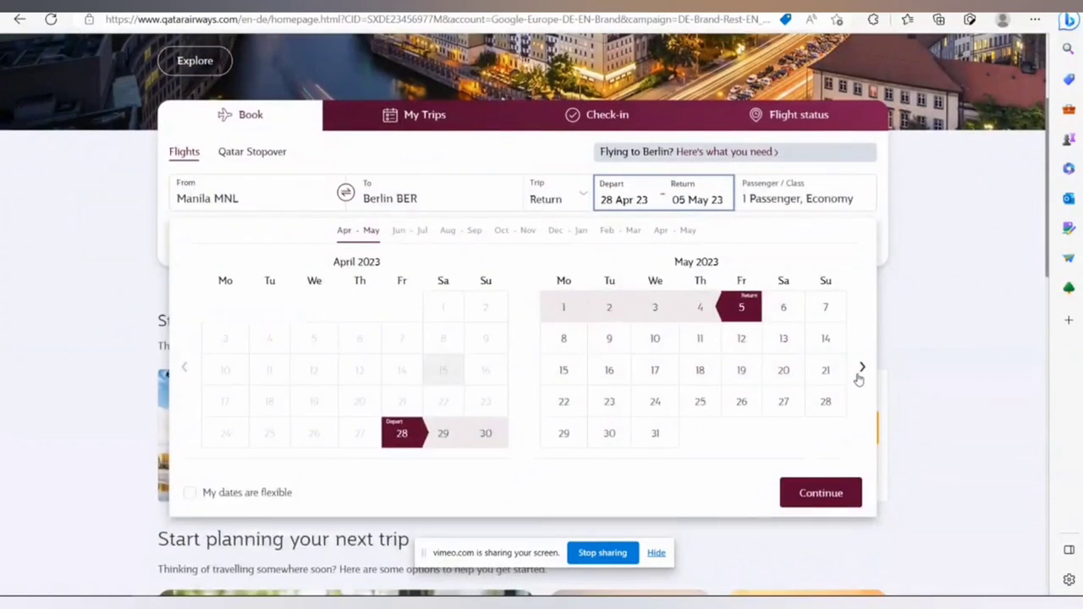
pyautogui.click(862, 366)
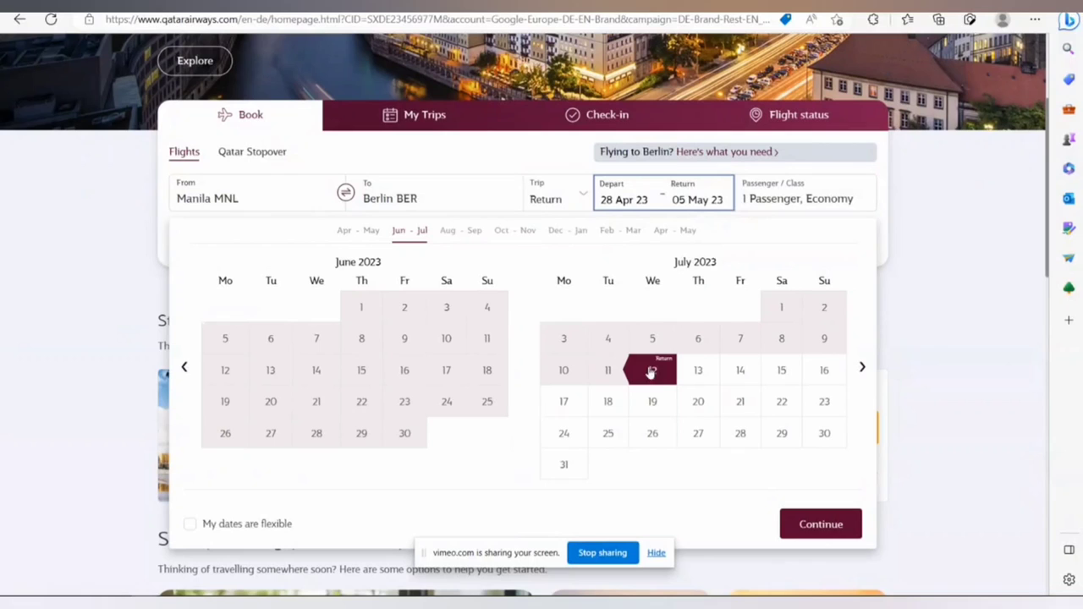
pyautogui.click(653, 370)
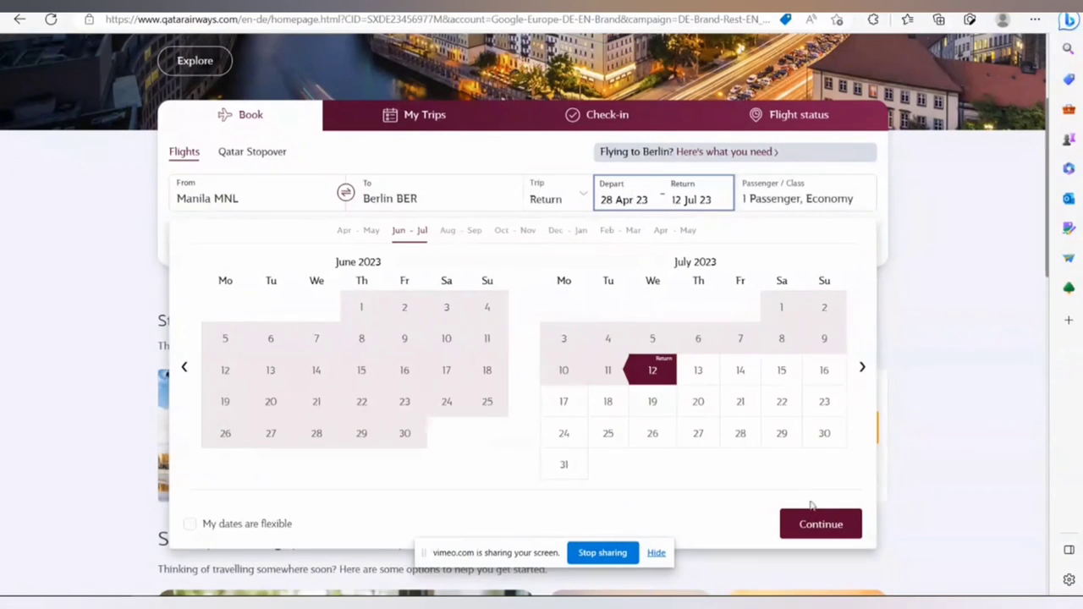
pyautogui.click(820, 524)
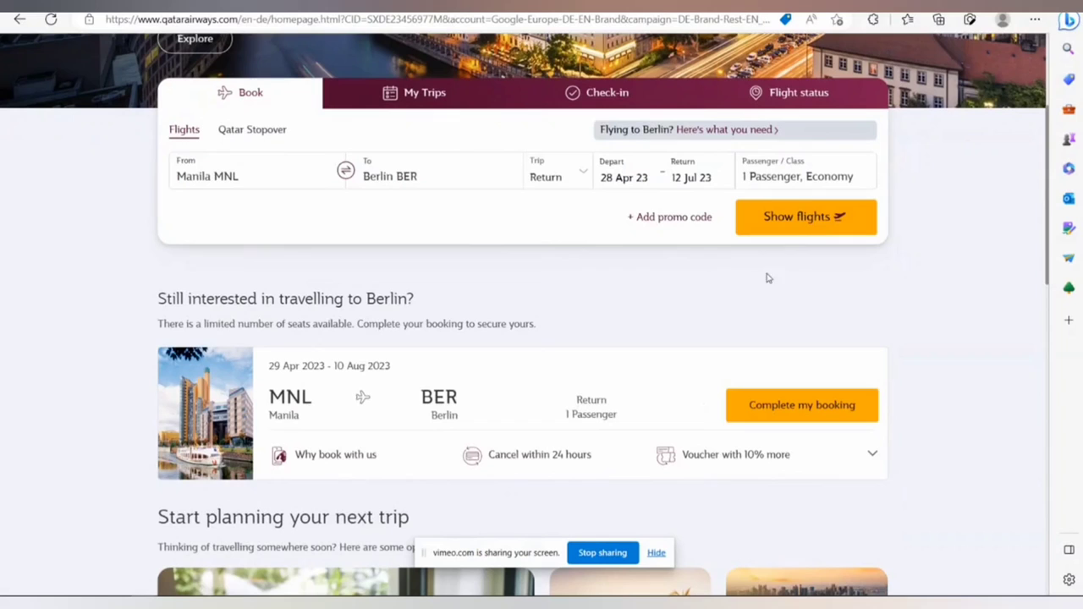
pyautogui.moveTo(669, 223)
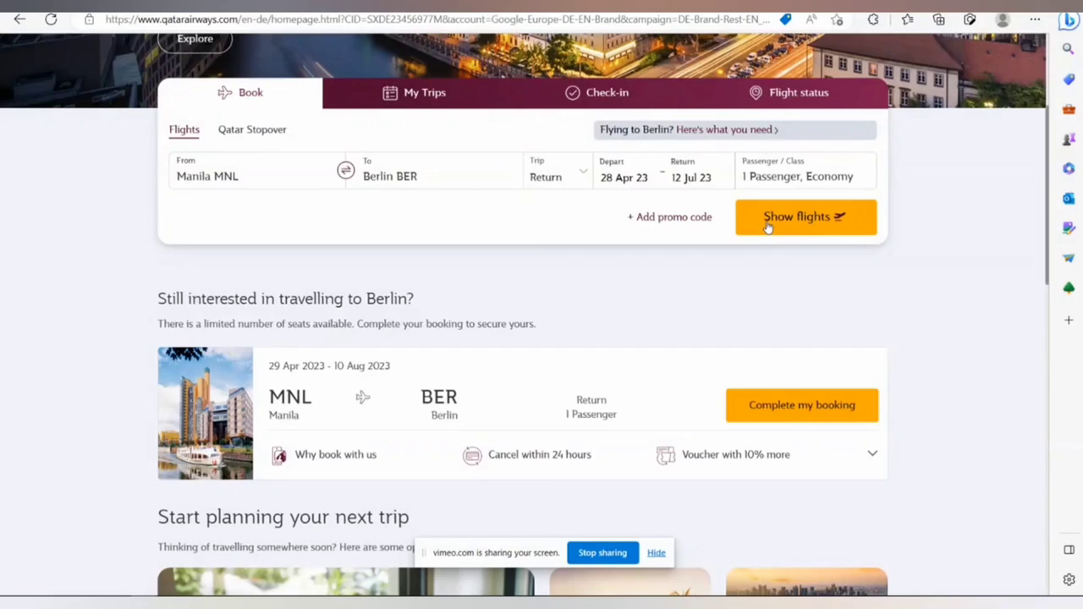
# Search flights and browse the 9 Manila–Berlin departures for Fri 28 Apr
pyautogui.click(805, 217)
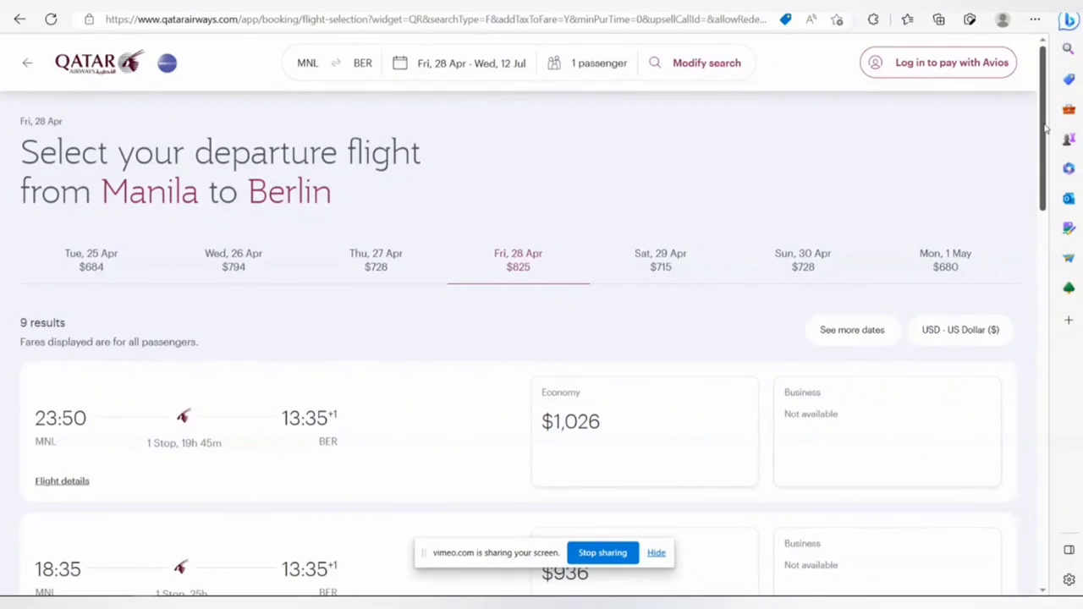
pyautogui.scroll(-3)
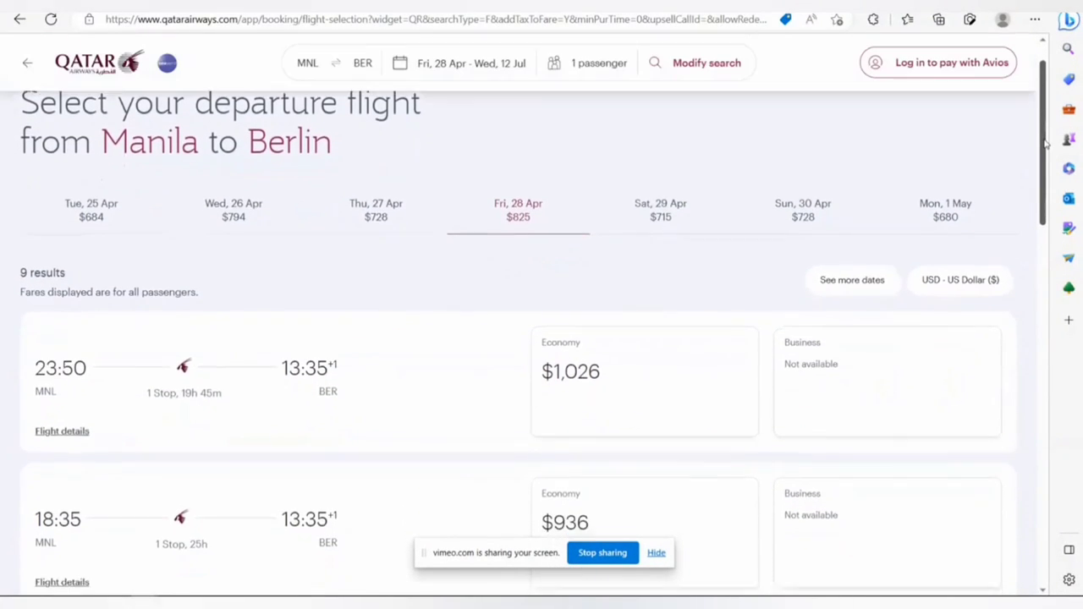
pyautogui.scroll(-3)
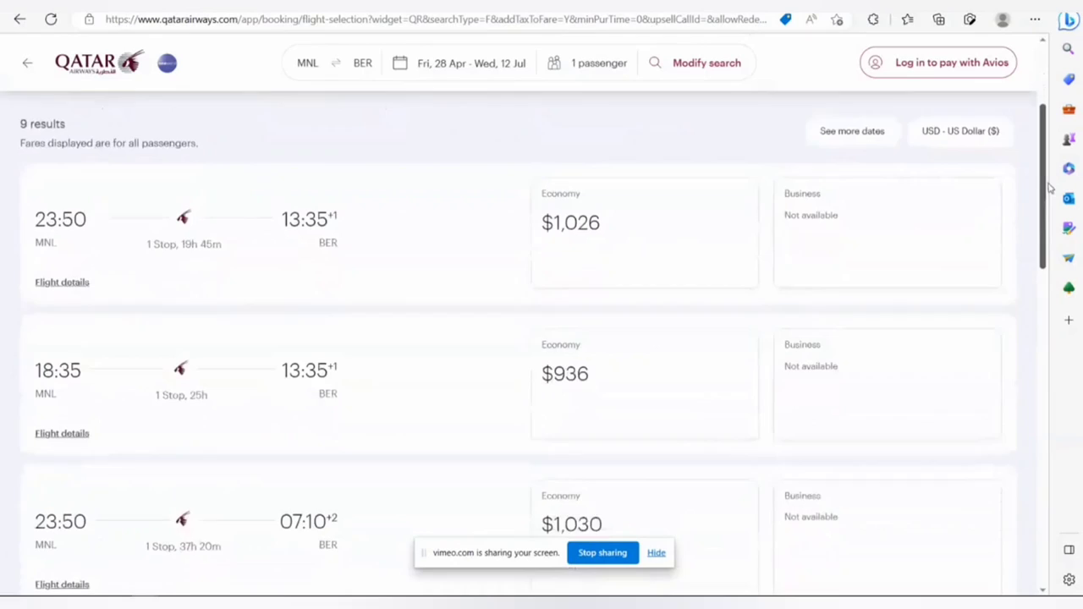
pyautogui.scroll(-3)
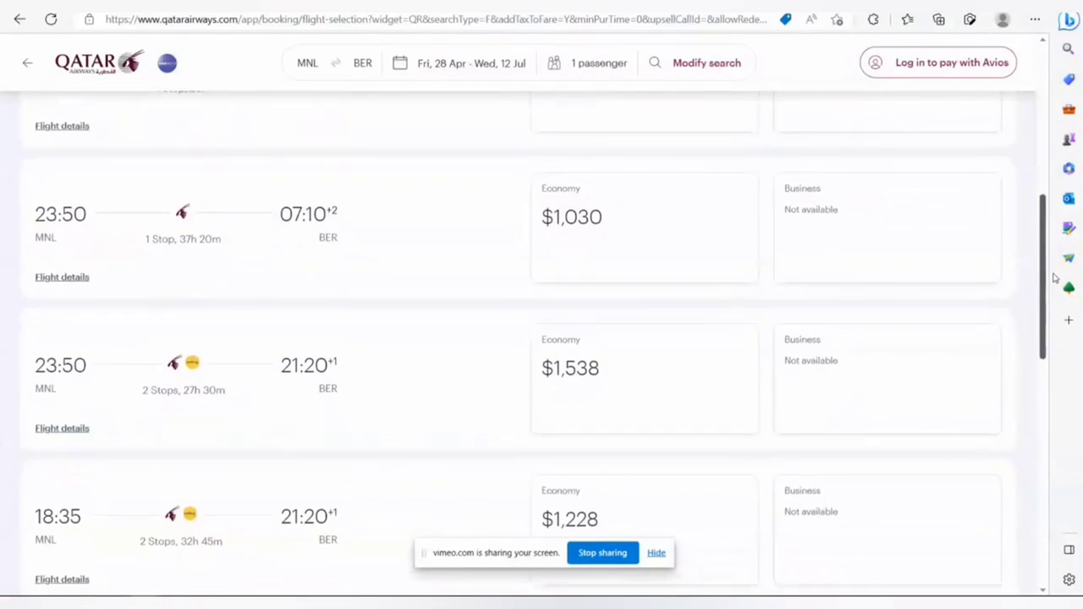
pyautogui.scroll(3)
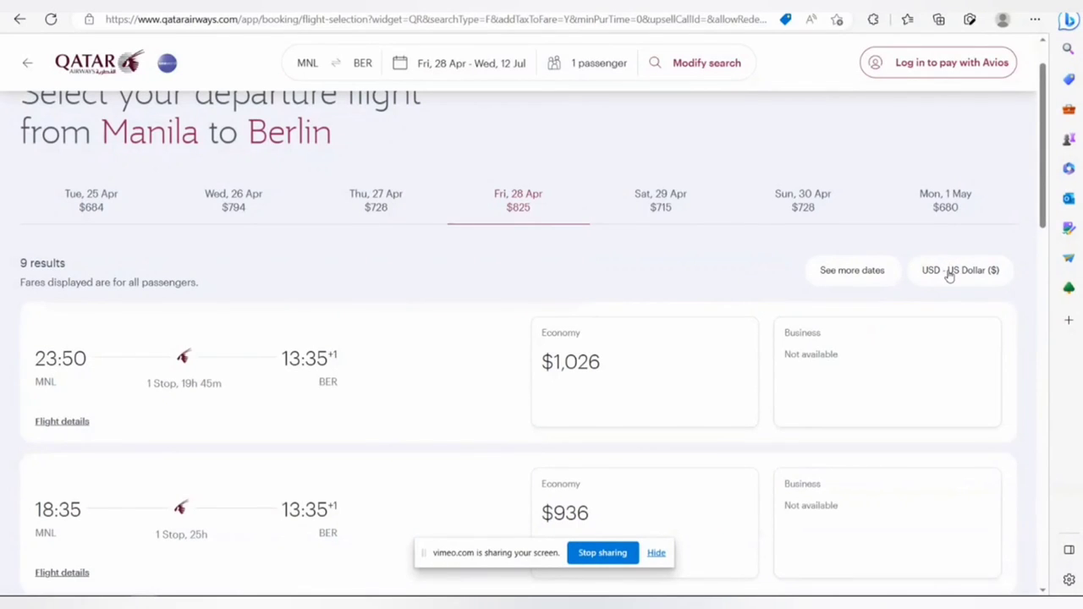
pyautogui.click(960, 270)
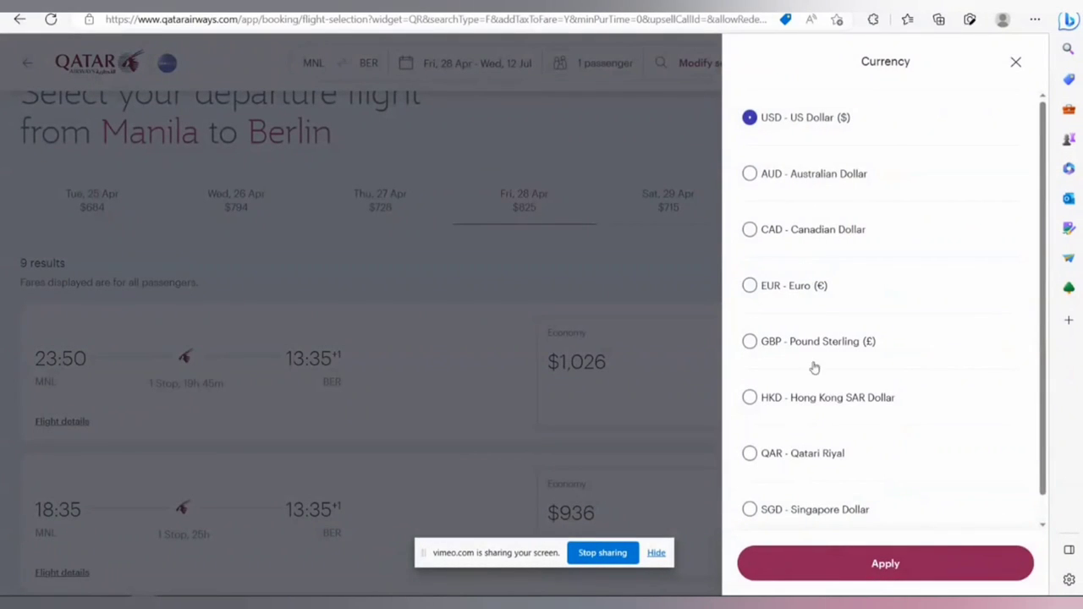
pyautogui.scroll(3)
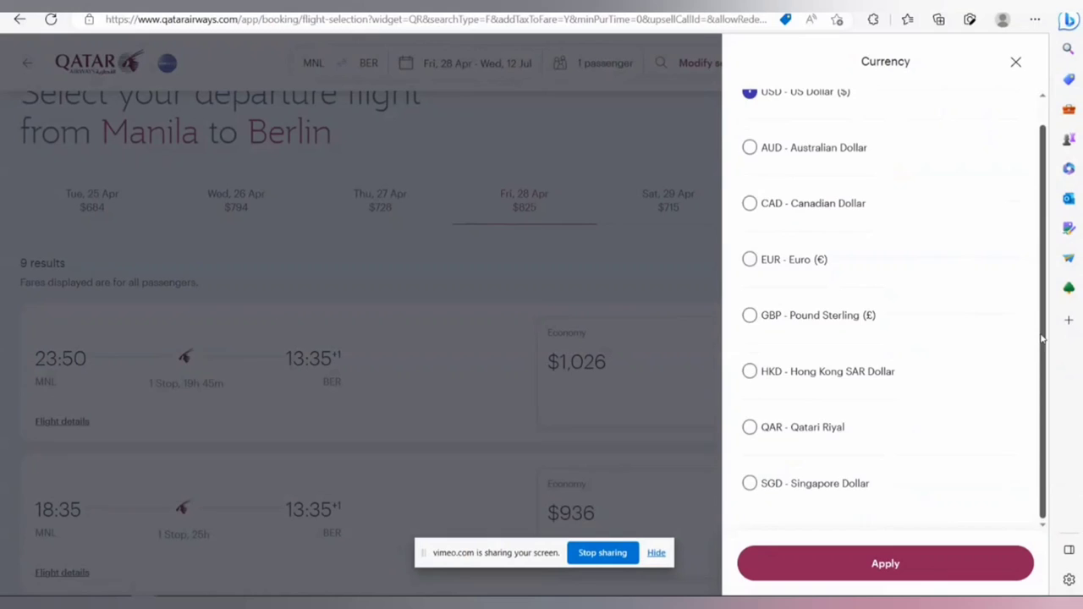
pyautogui.scroll(3)
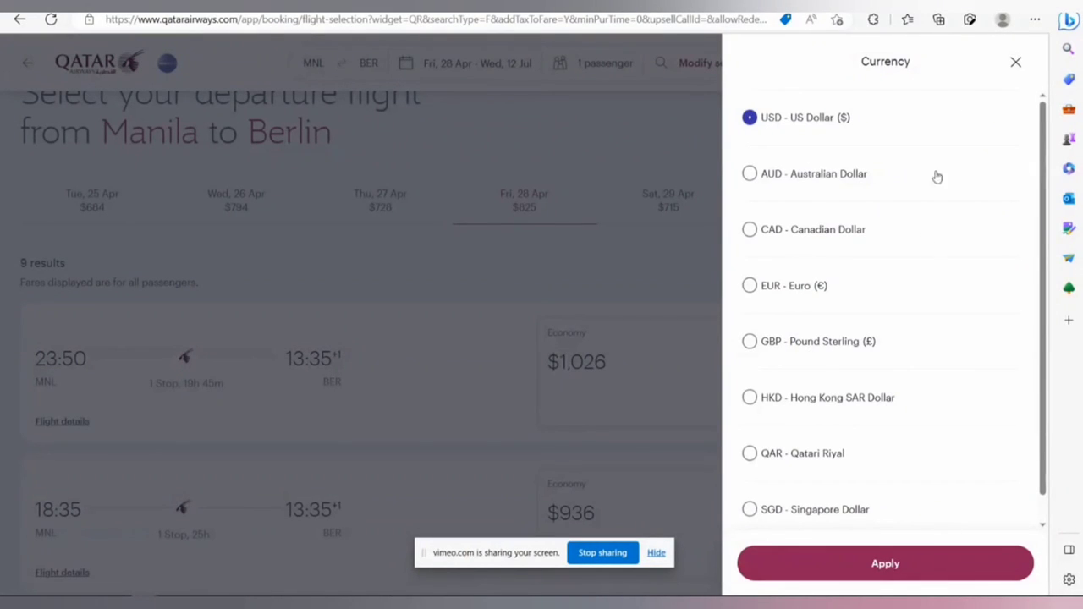
pyautogui.click(1015, 61)
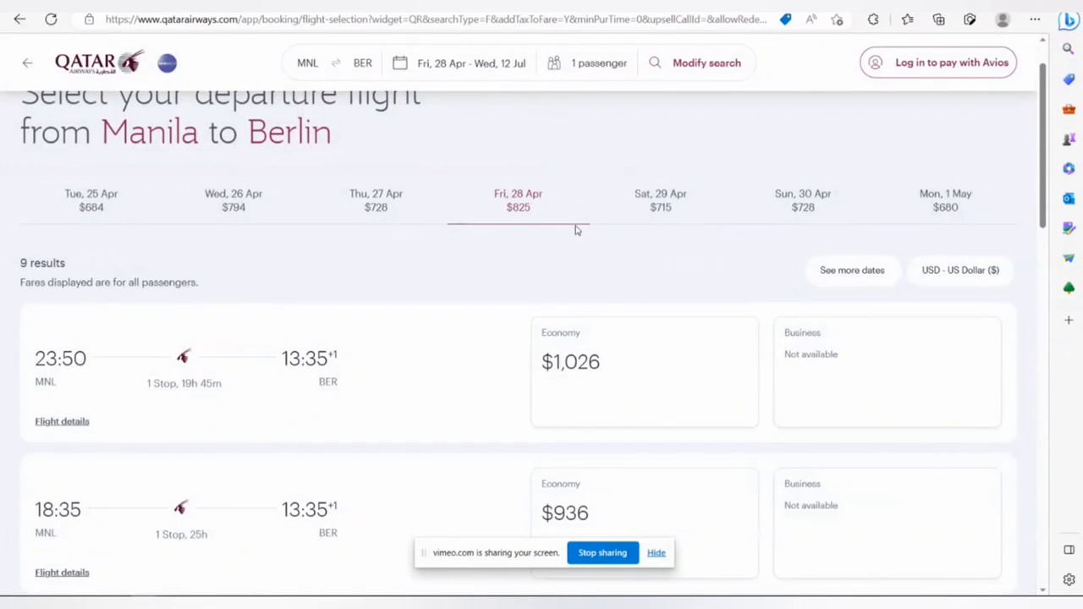
pyautogui.moveTo(466, 229)
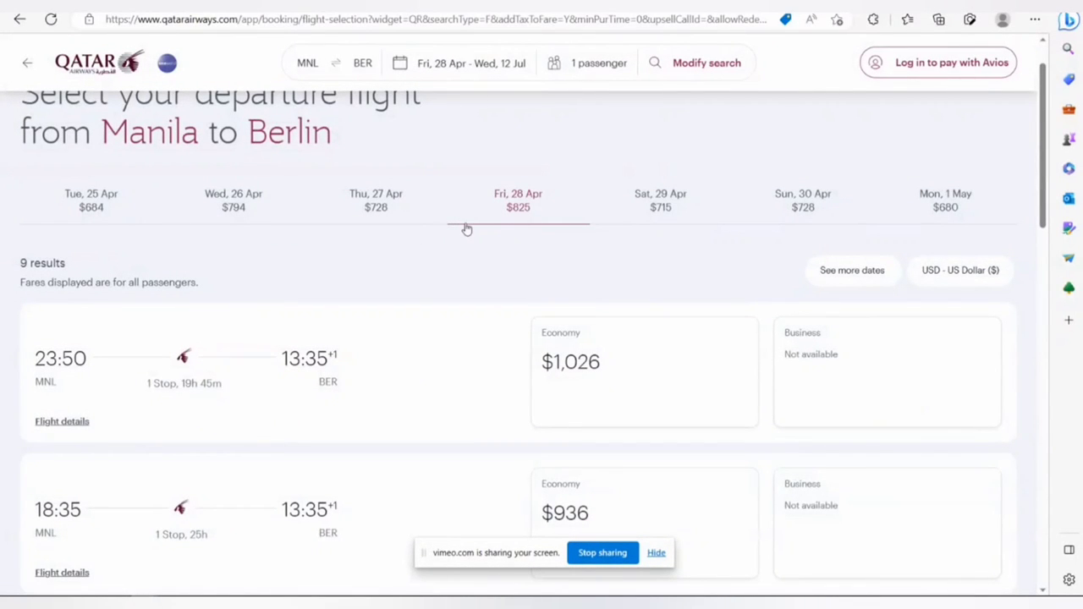
pyautogui.moveTo(478, 203)
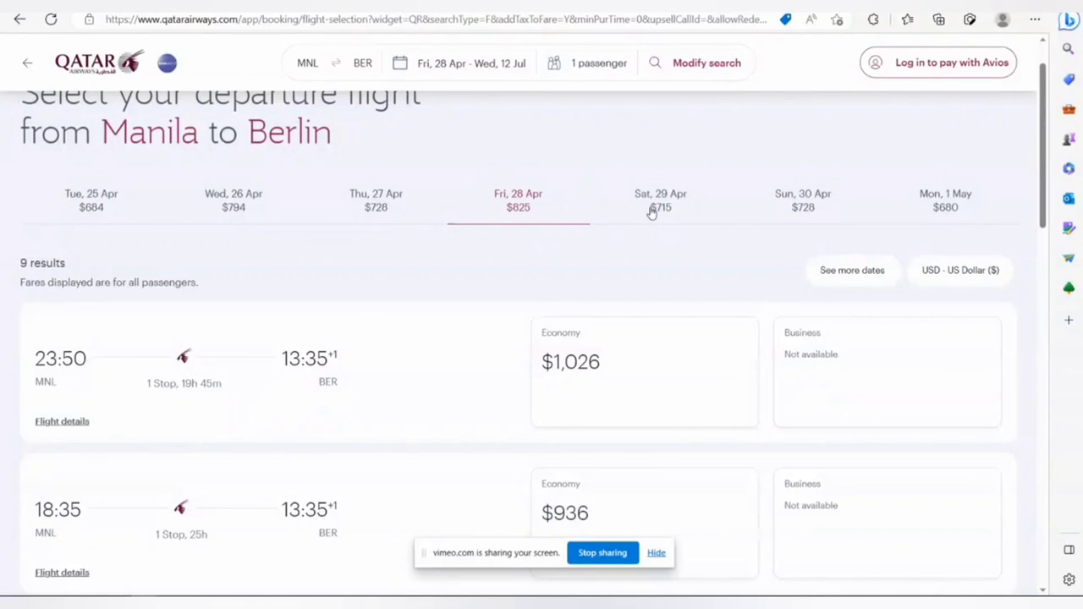
# Switch departures to Sat 29 Apr and browse its 10 flights
pyautogui.click(660, 200)
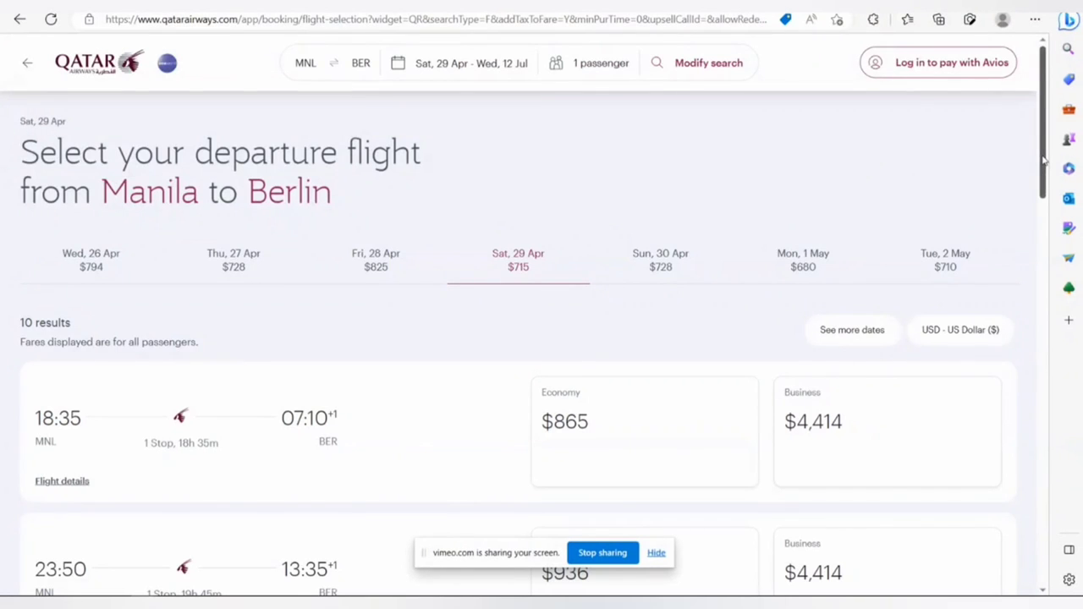
pyautogui.scroll(-3)
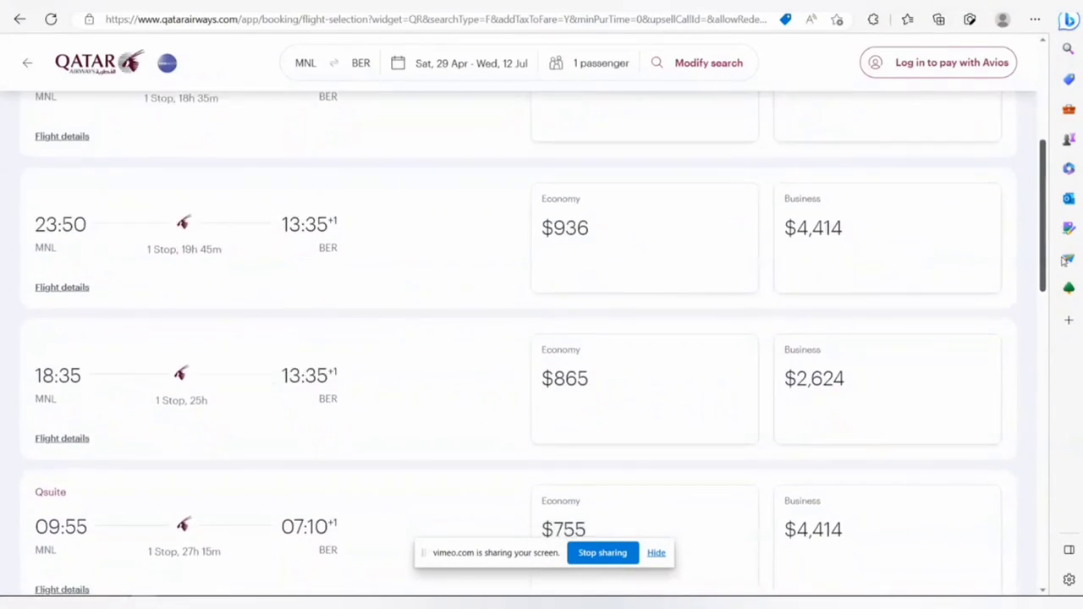
pyautogui.scroll(-3)
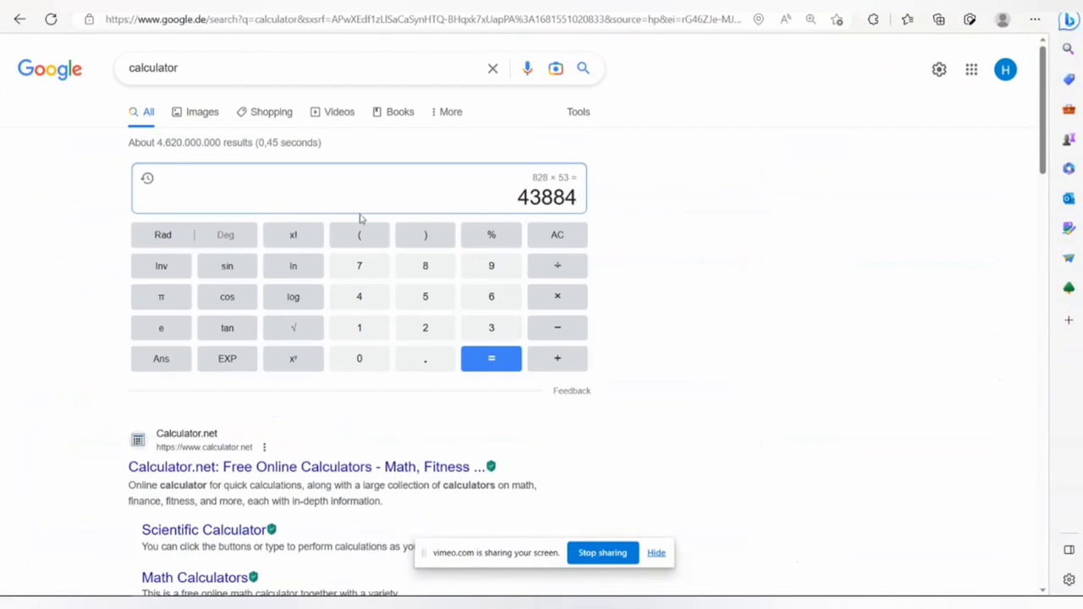
# Calculate 715 × 54 on the Google calculator
pyautogui.click(359, 266)
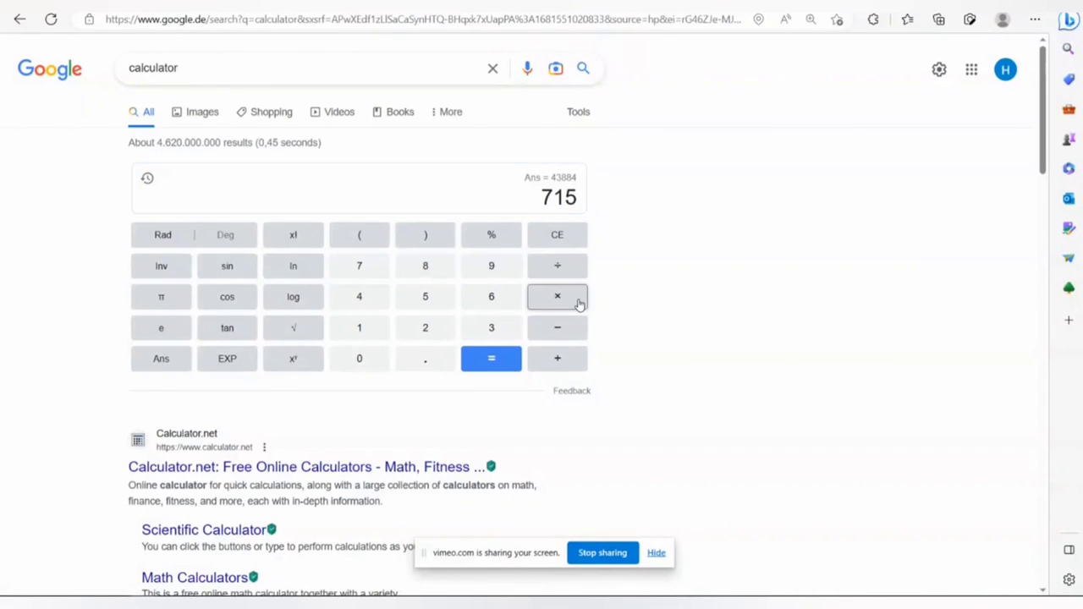
pyautogui.click(425, 296)
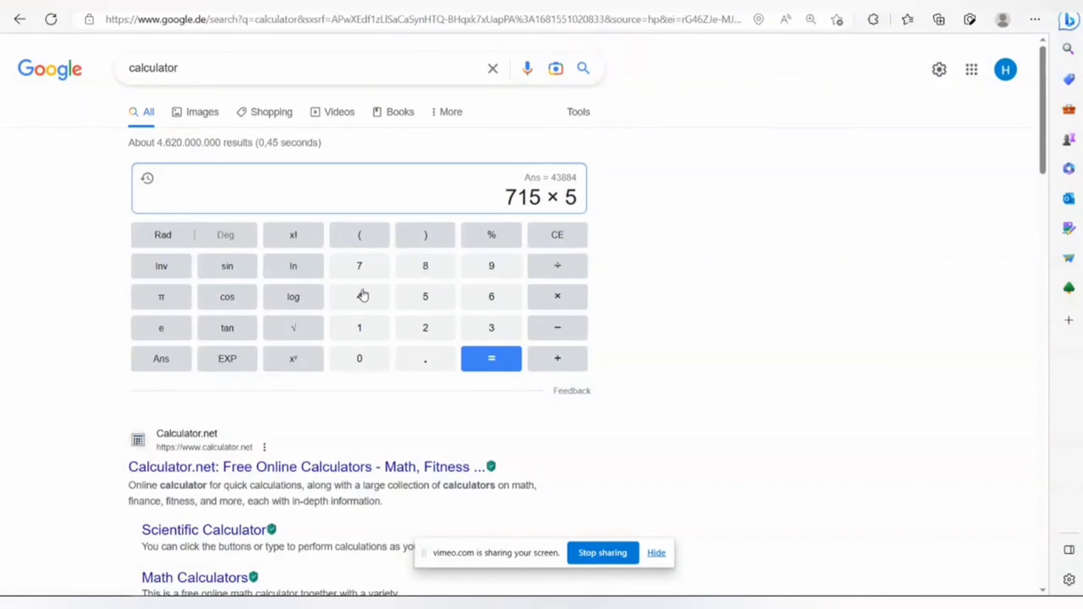
pyautogui.click(359, 297)
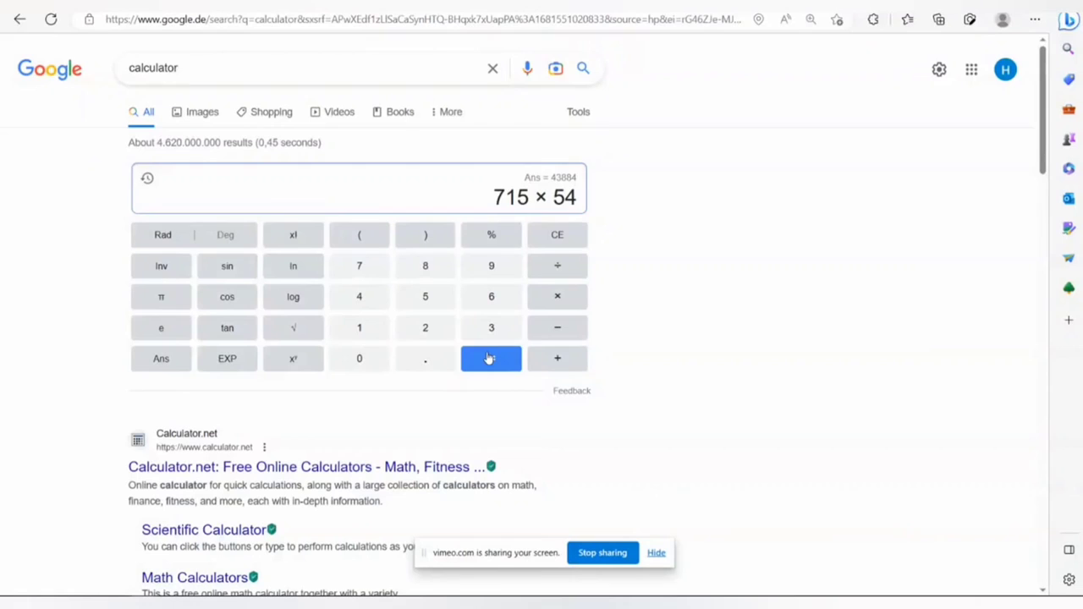
pyautogui.click(491, 358)
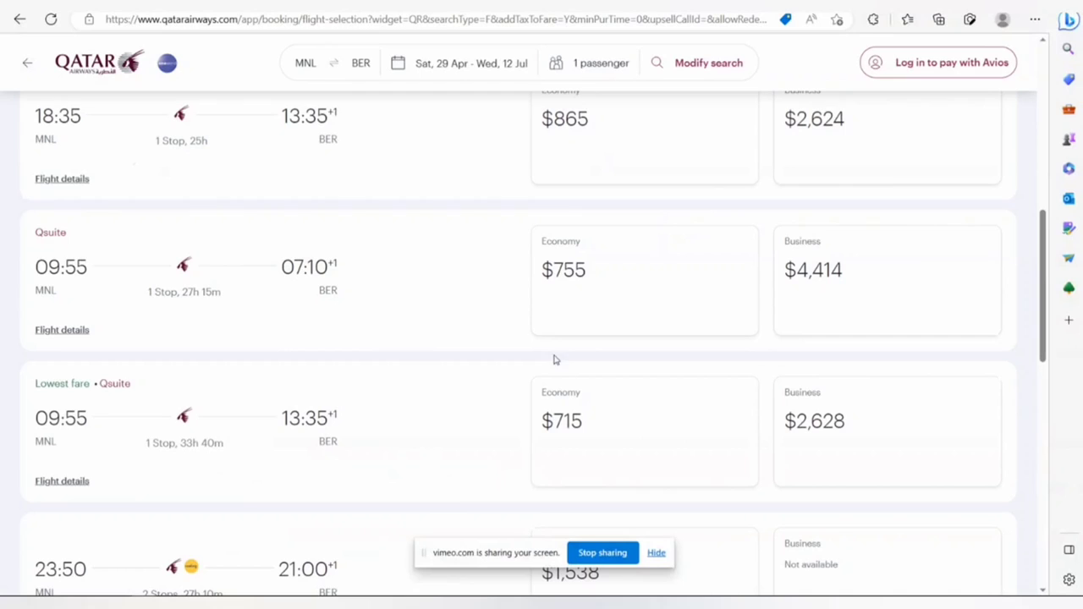
# Select the $715 Economy Convenience fare for the outbound Manila–Berlin flight
pyautogui.click(644, 432)
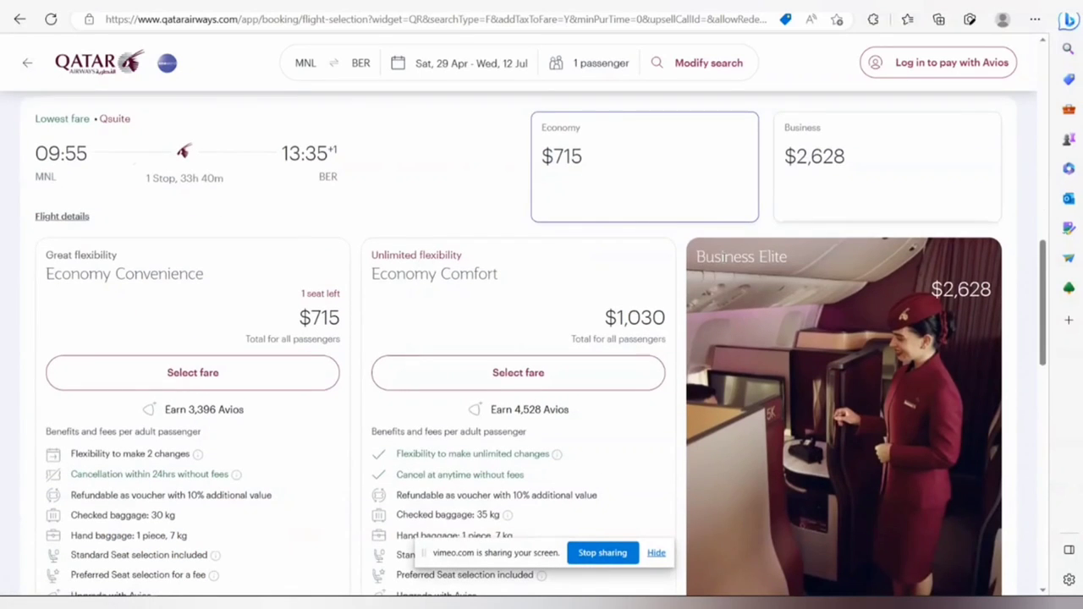
pyautogui.scroll(-3)
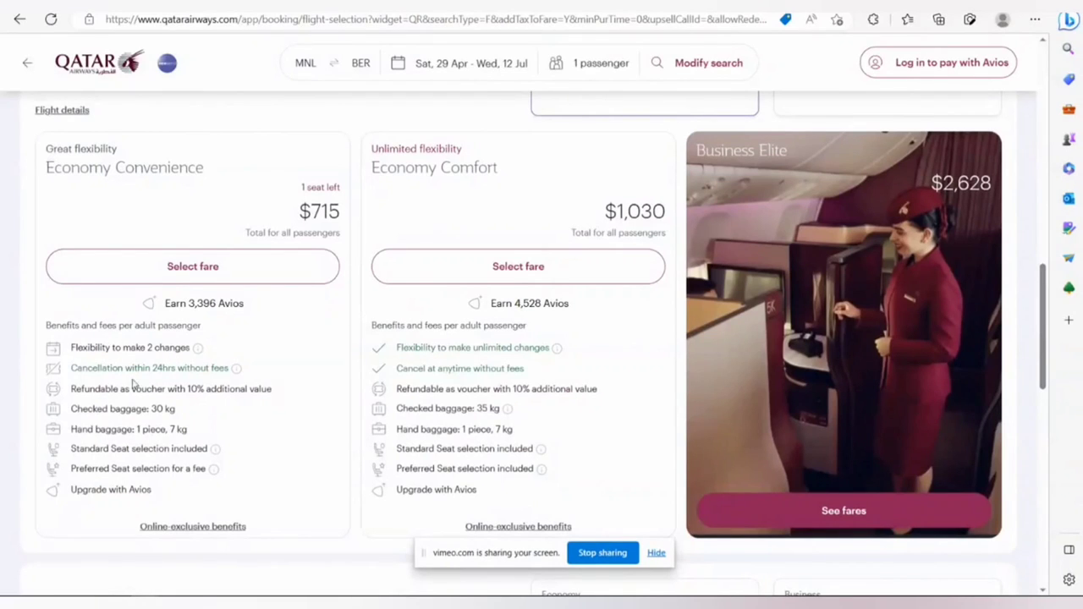
pyautogui.moveTo(153, 402)
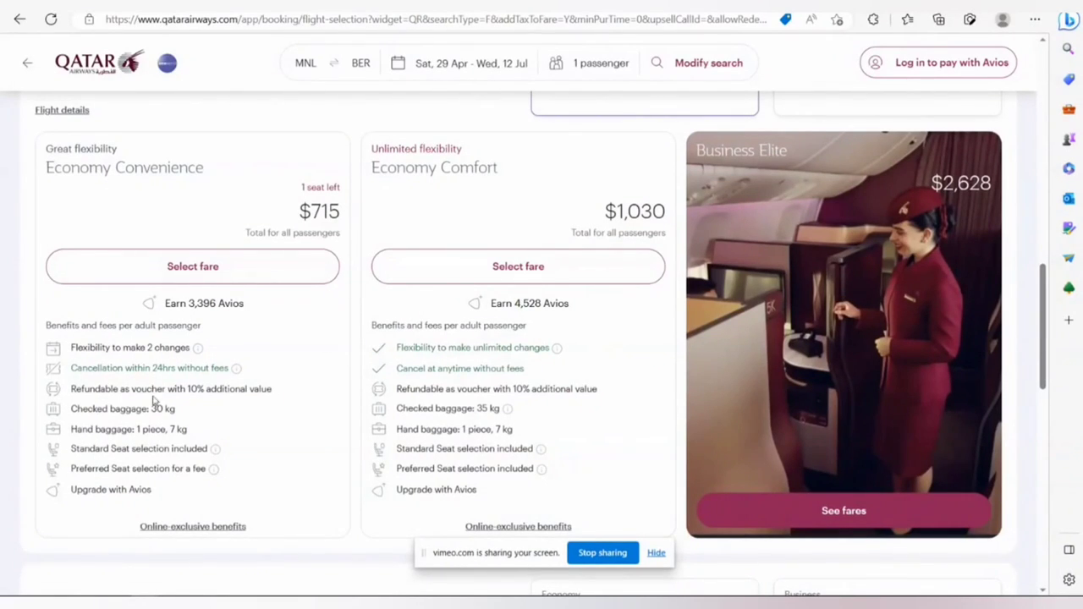
pyautogui.moveTo(200, 466)
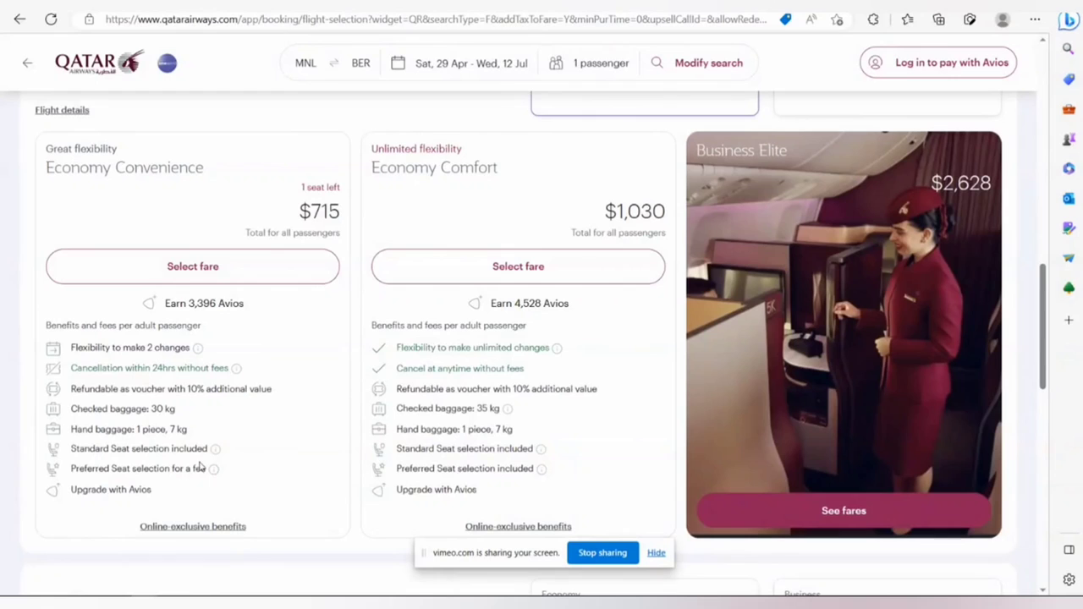
pyautogui.moveTo(159, 260)
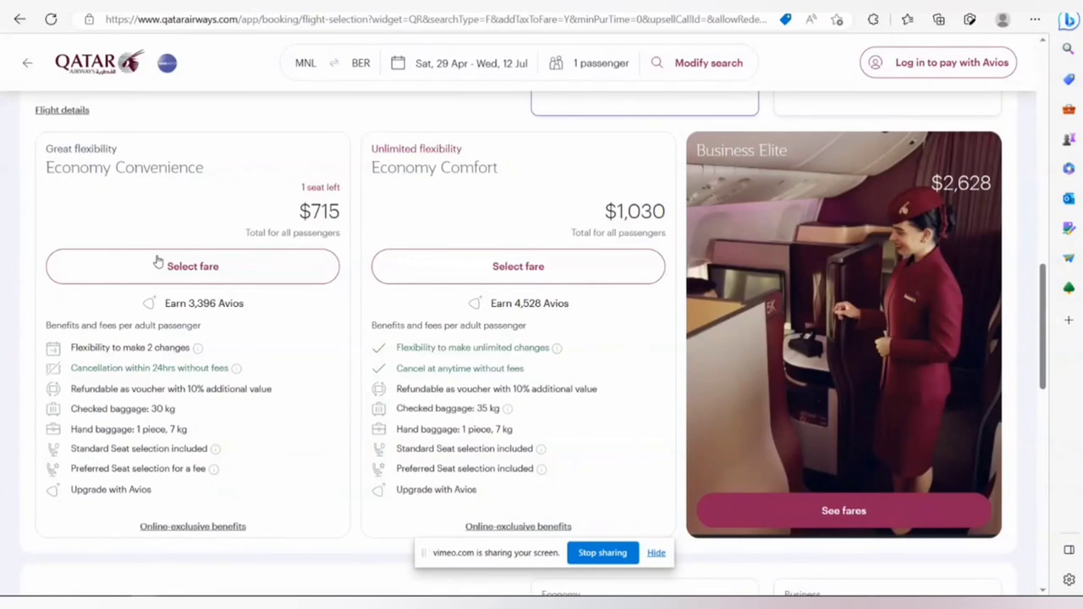
pyautogui.moveTo(225, 281)
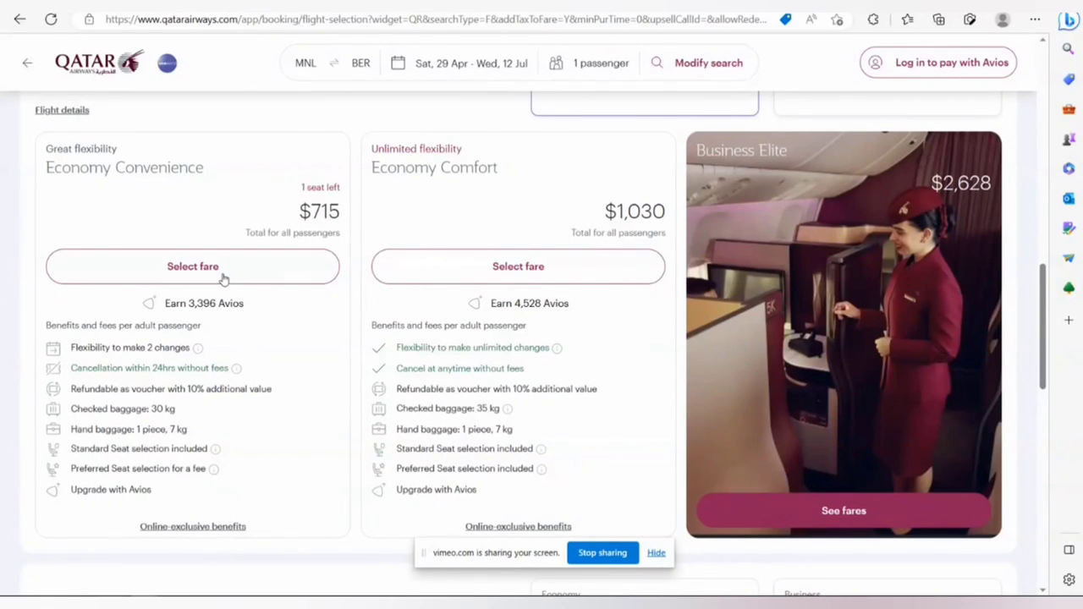
pyautogui.click(192, 266)
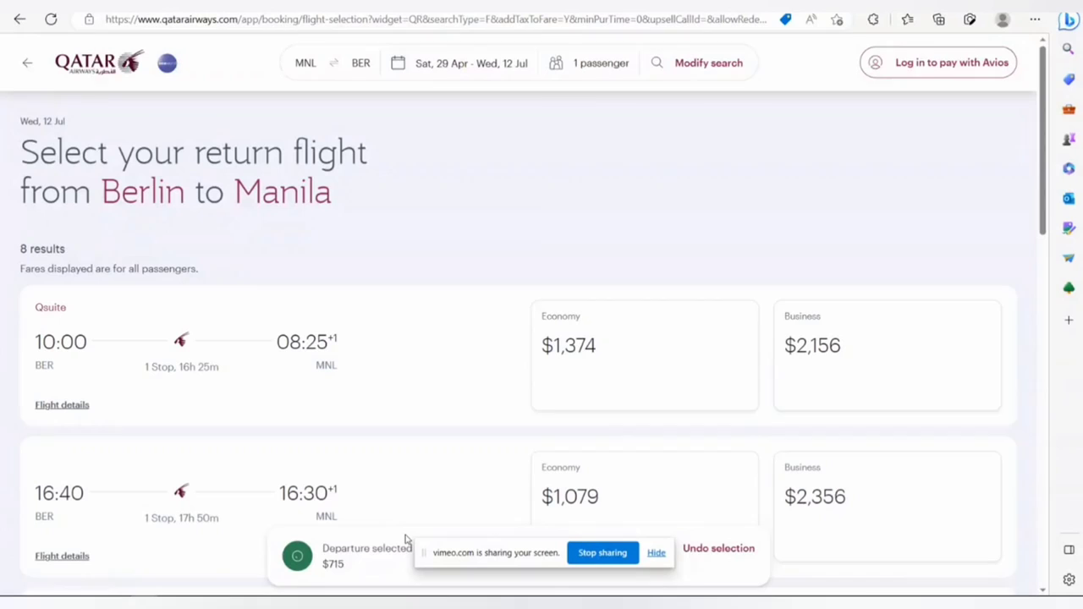
pyautogui.moveTo(446, 550)
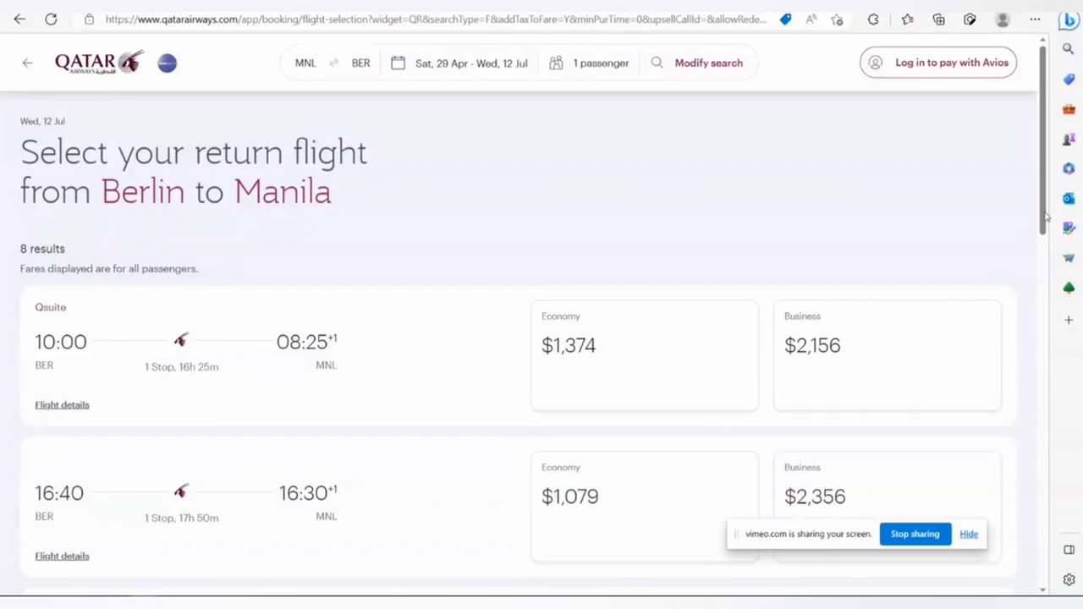
# Open the $982 Economy fare options for the 21:26 return flight
pyautogui.scroll(-3)
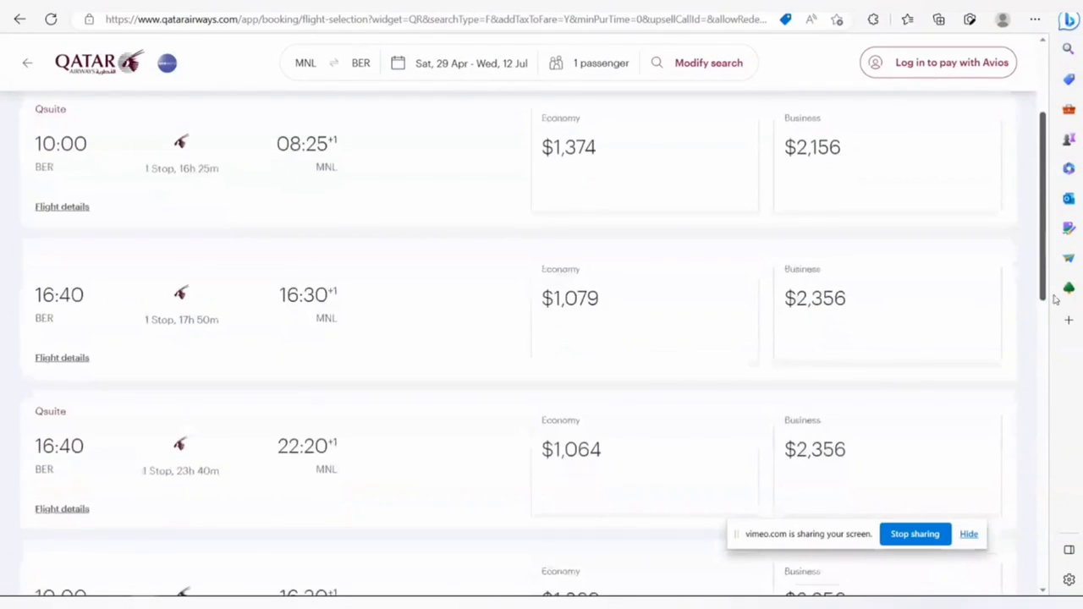
pyautogui.scroll(-3)
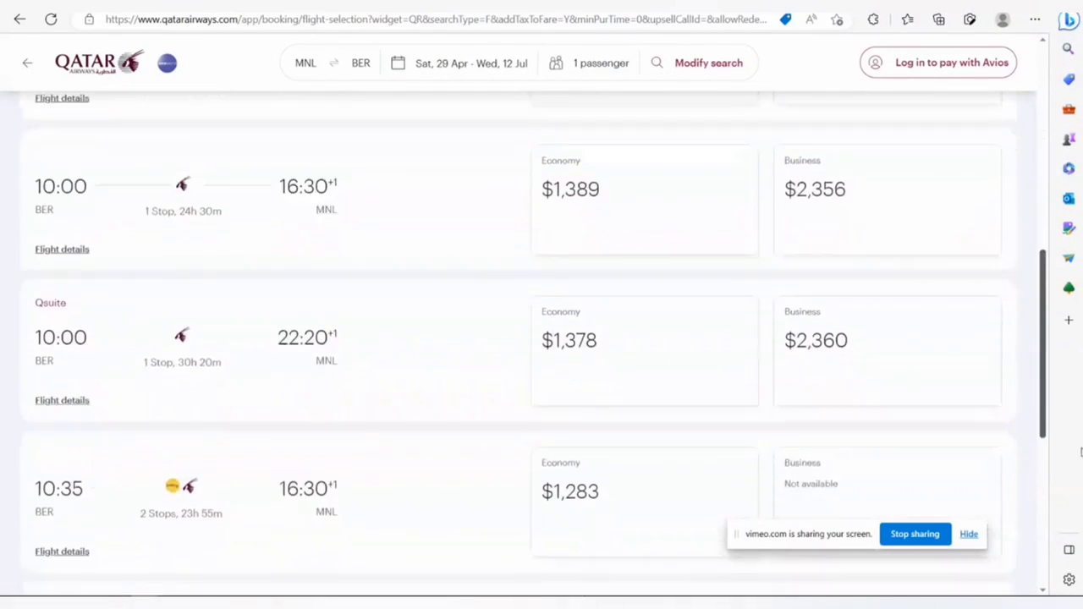
pyautogui.scroll(-3)
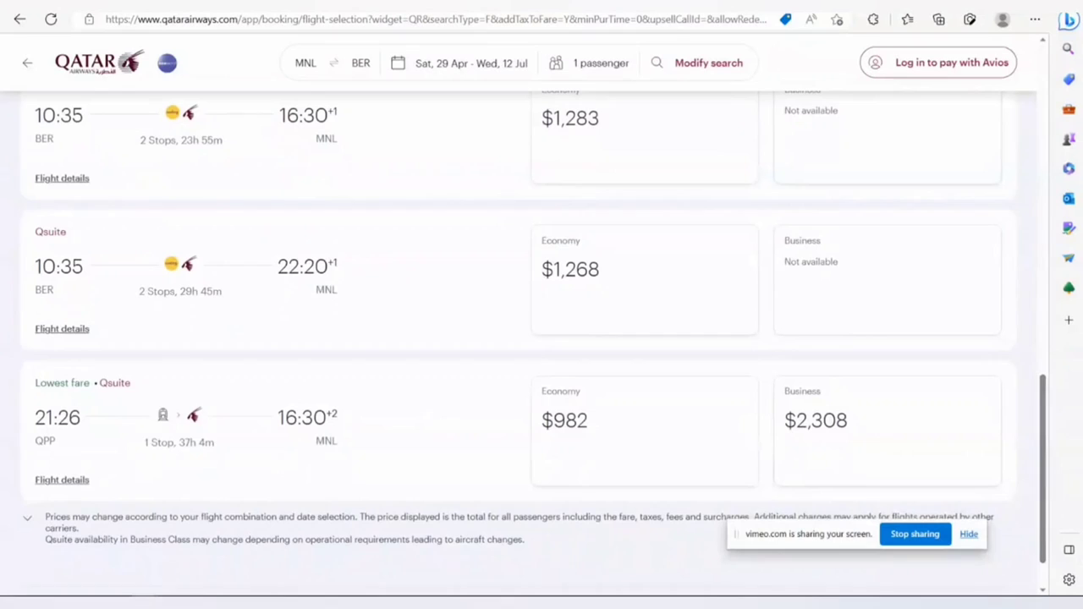
pyautogui.moveTo(508, 421)
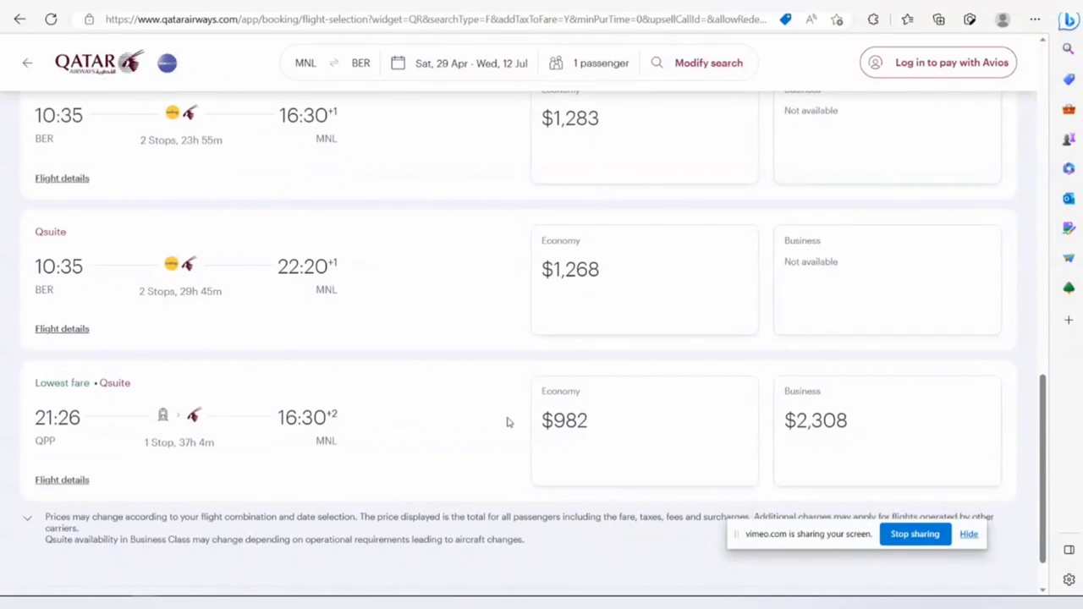
pyautogui.click(643, 419)
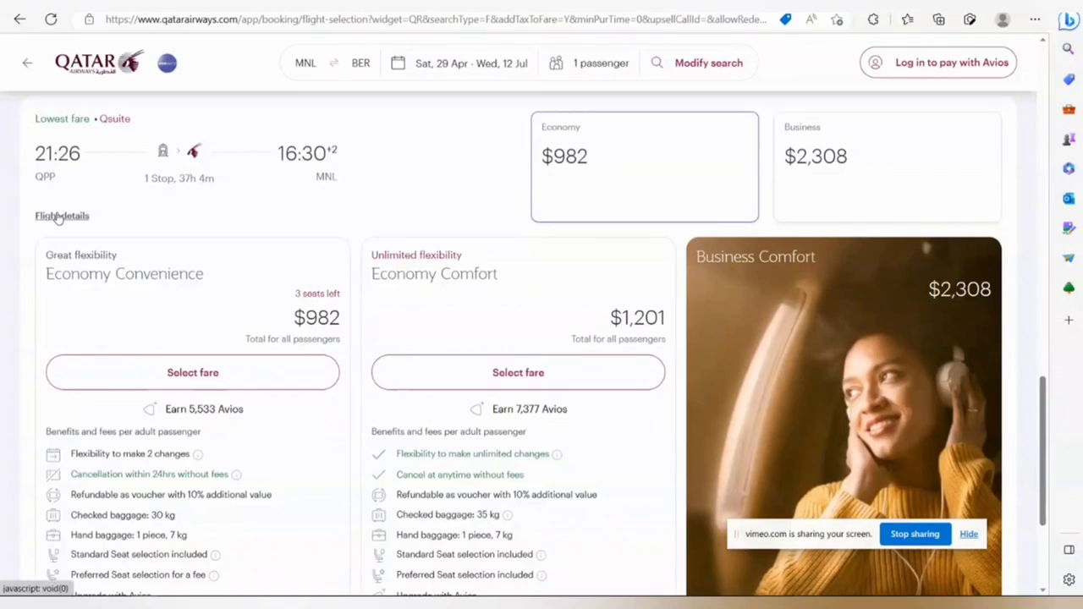
# Review the 21:26 flight's rail-and-air itinerary details, then close them
pyautogui.click(62, 216)
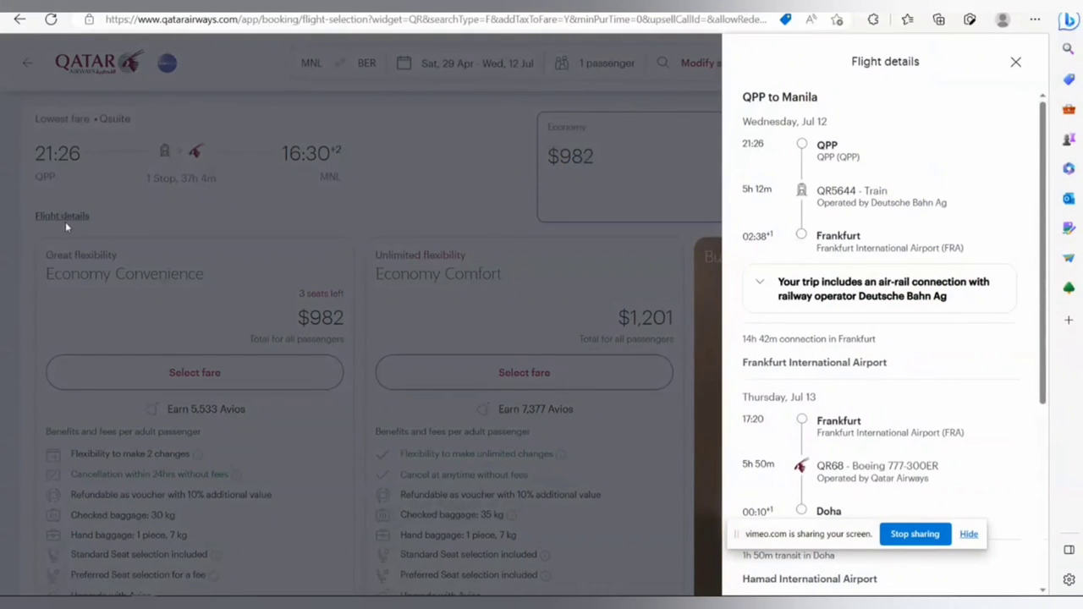
pyautogui.moveTo(829, 168)
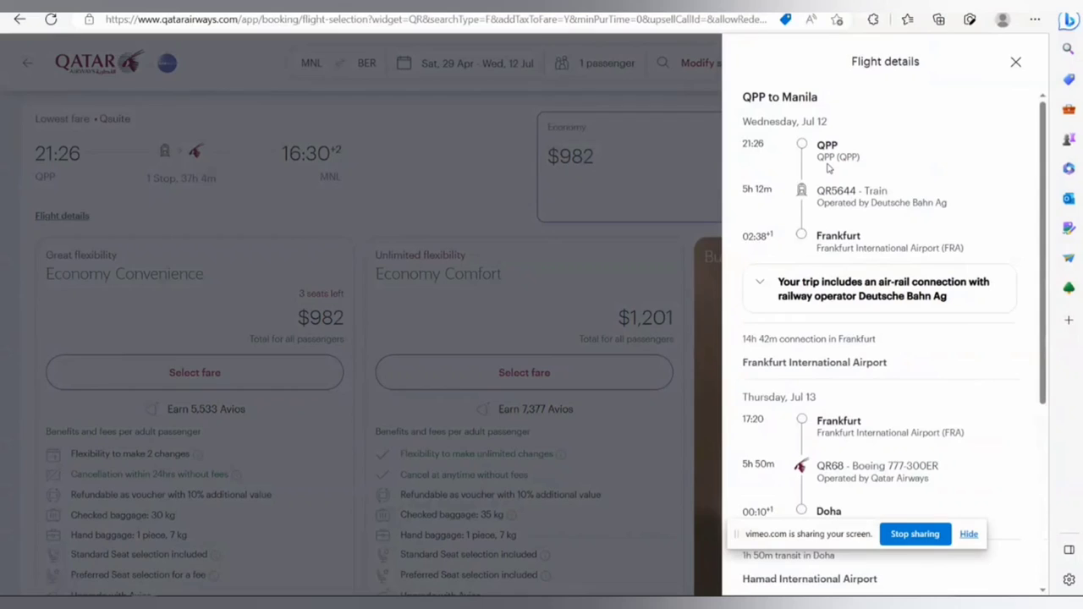
pyautogui.moveTo(829, 219)
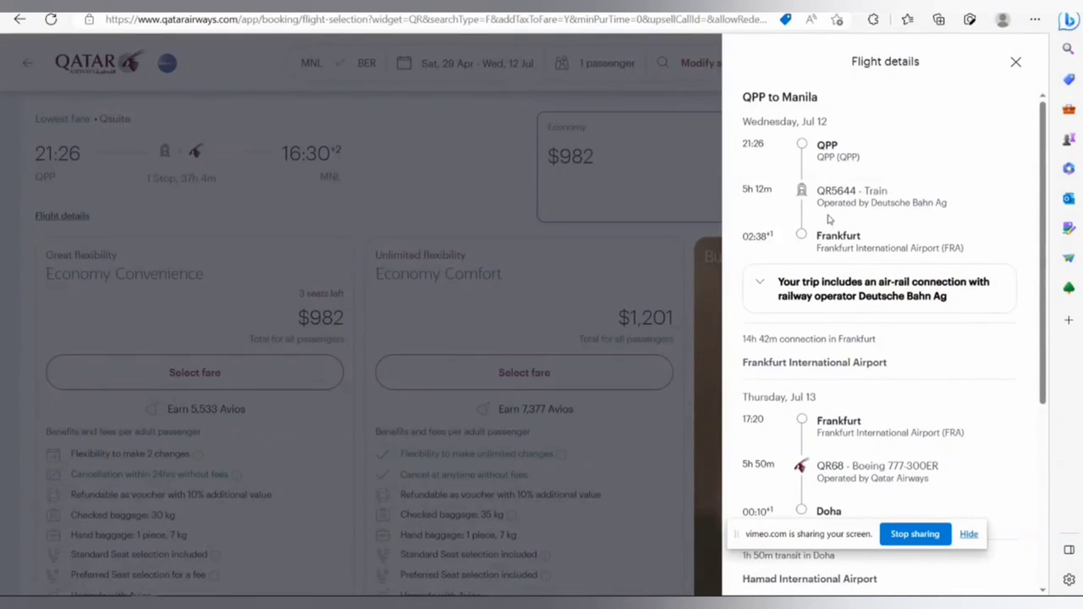
pyautogui.moveTo(811, 313)
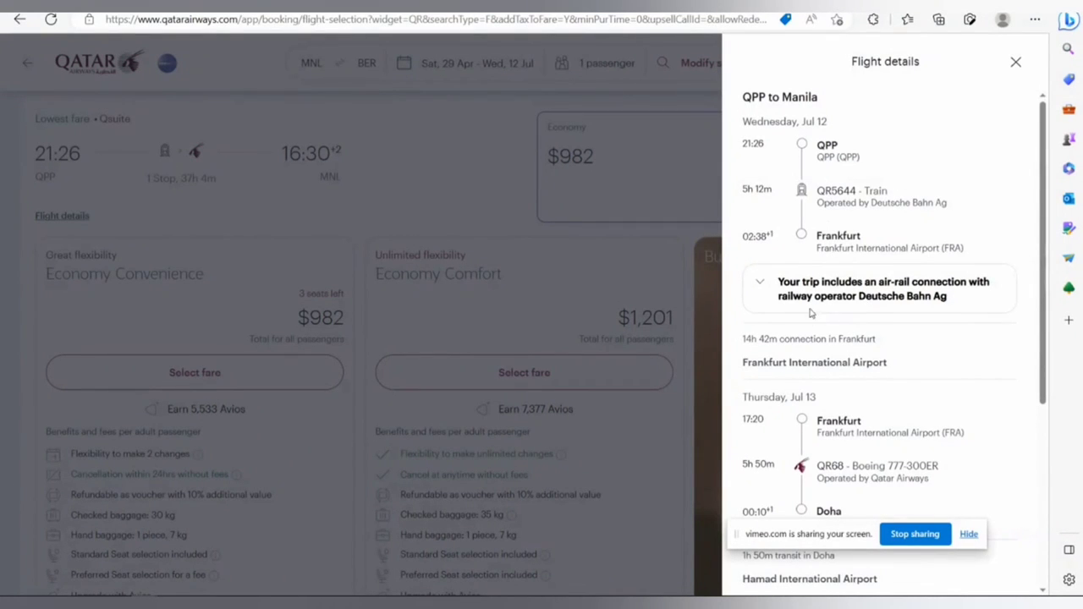
pyautogui.moveTo(1049, 343)
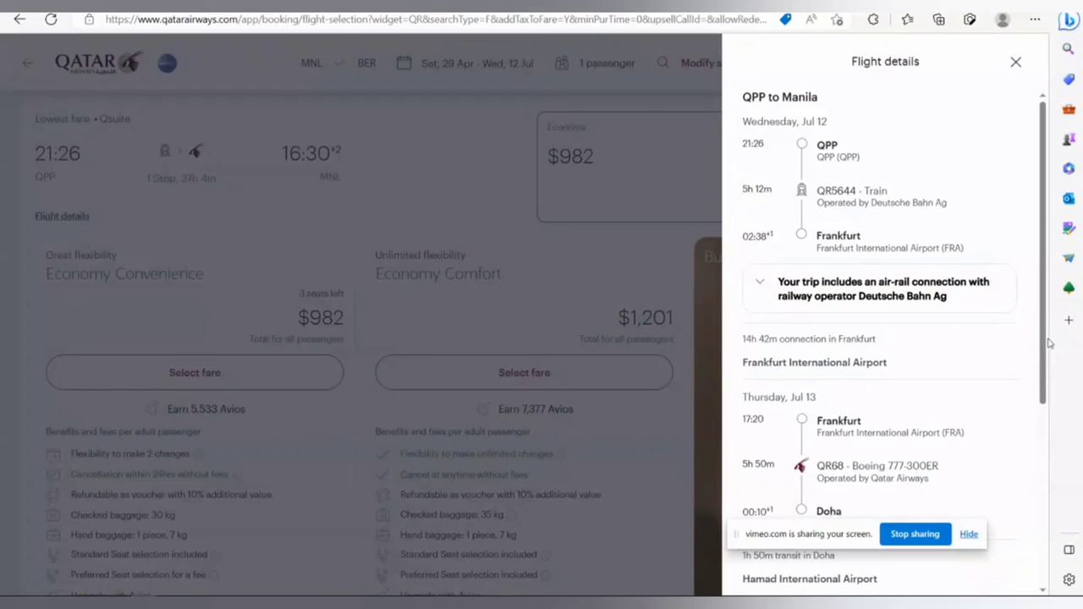
pyautogui.scroll(-3)
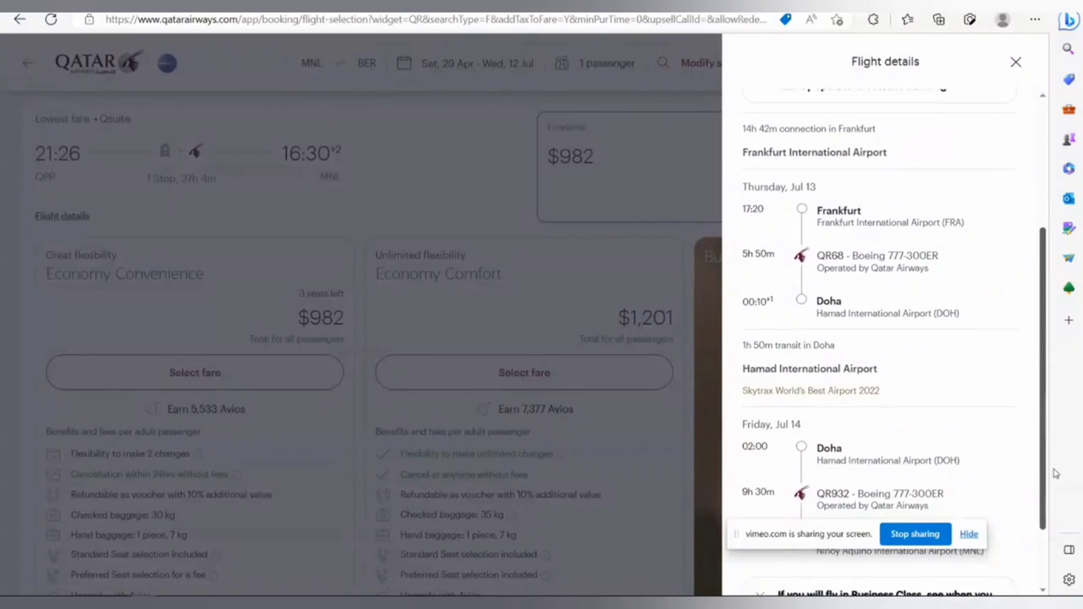
pyautogui.scroll(-3)
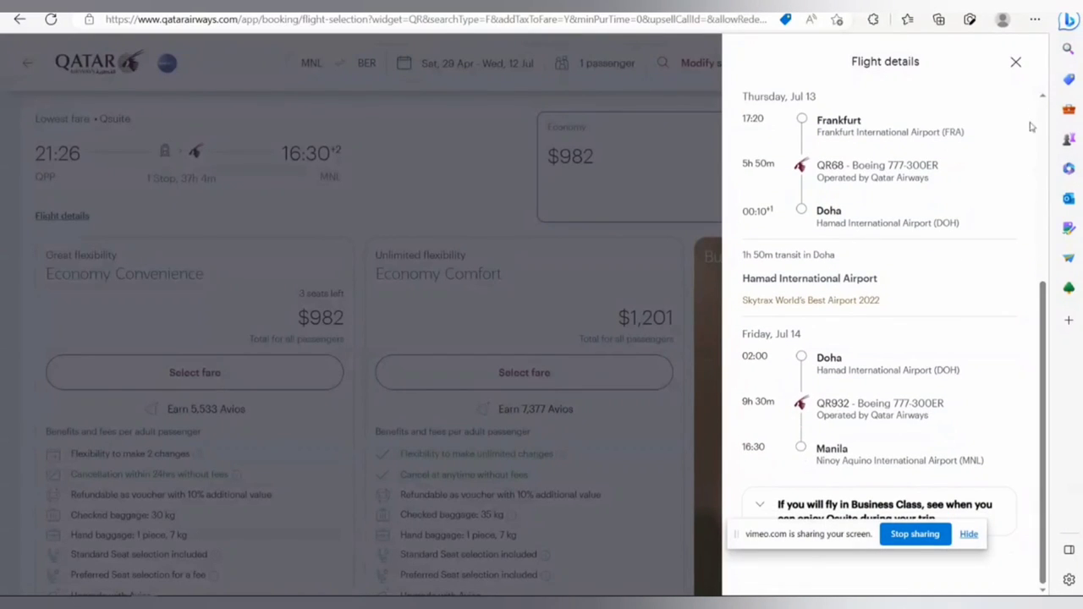
pyautogui.click(1016, 61)
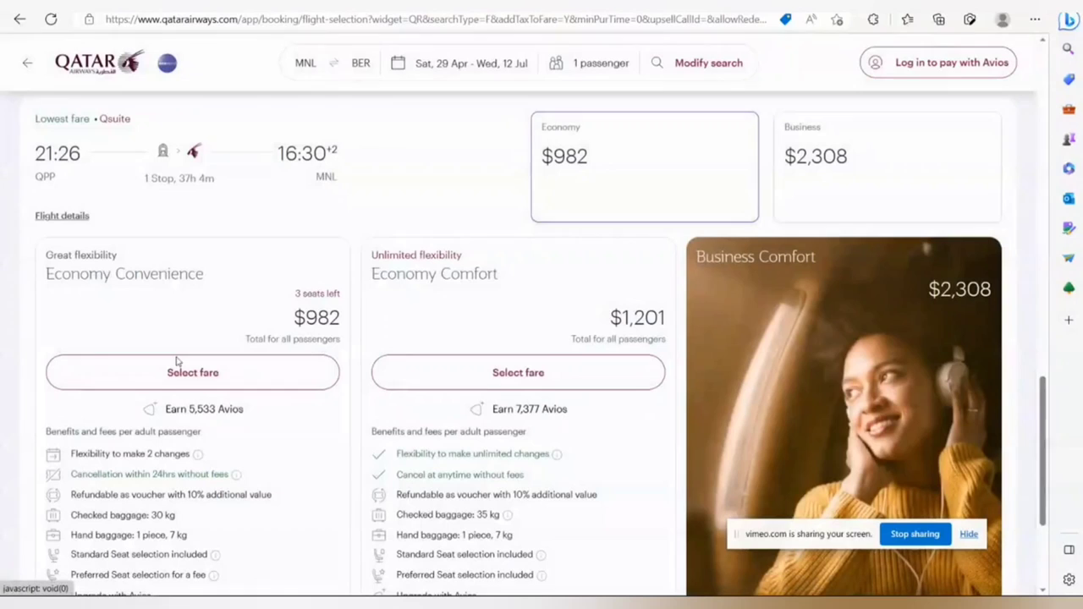
# Select the $982 Economy Convenience return fare and review the 1696.20 USD trip summary
pyautogui.click(192, 373)
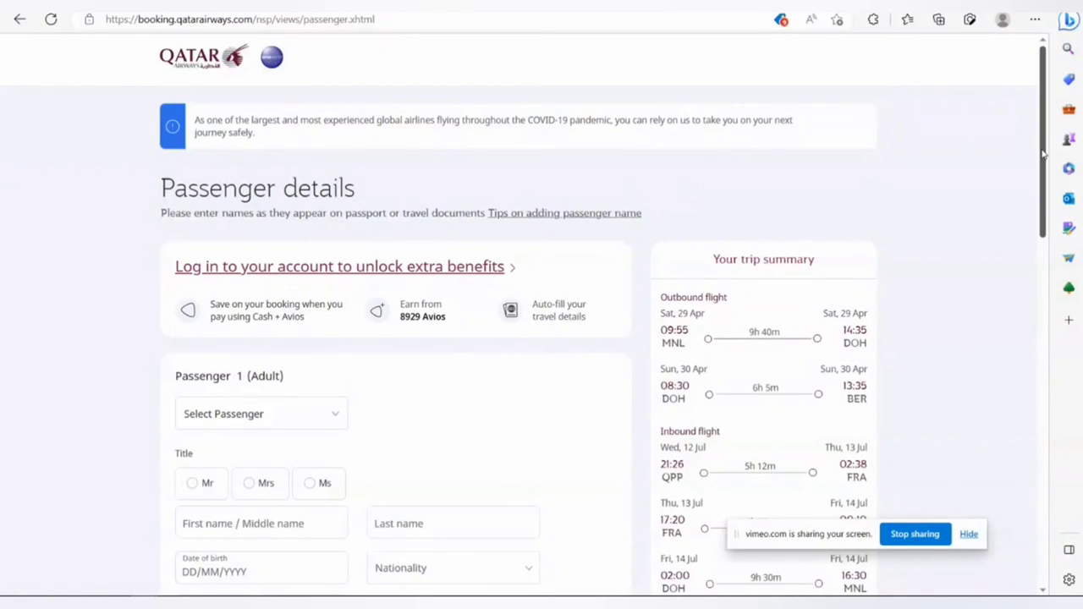
pyautogui.scroll(-3)
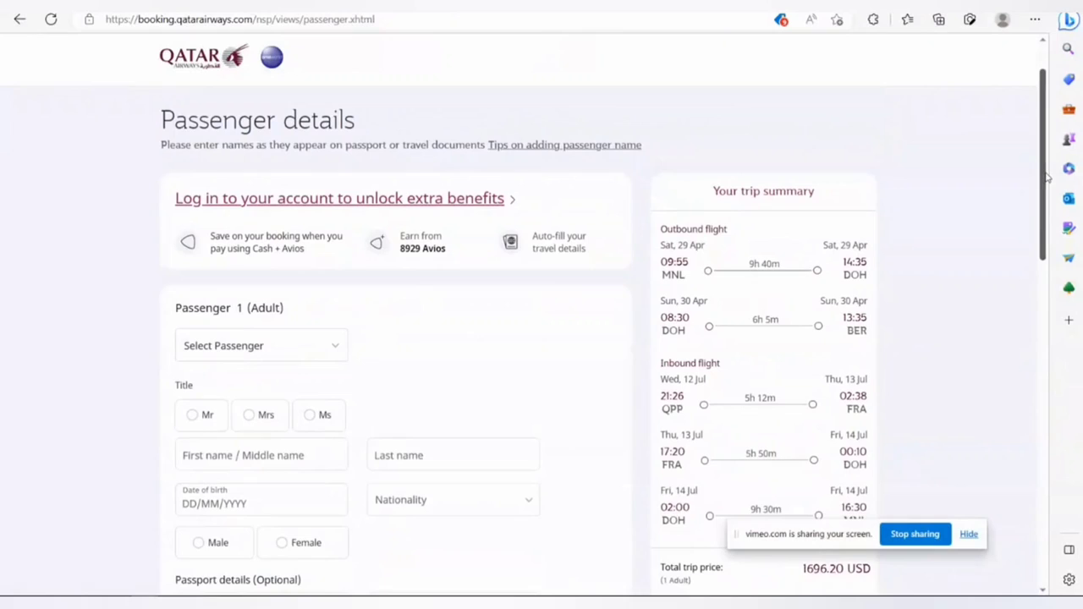
pyautogui.scroll(-3)
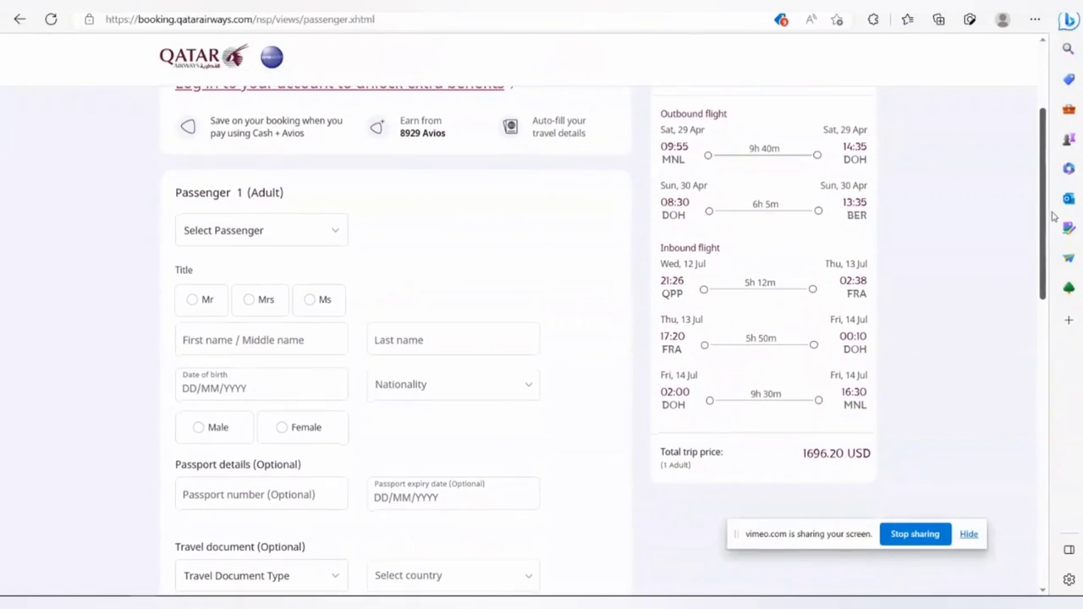
pyautogui.moveTo(764, 506)
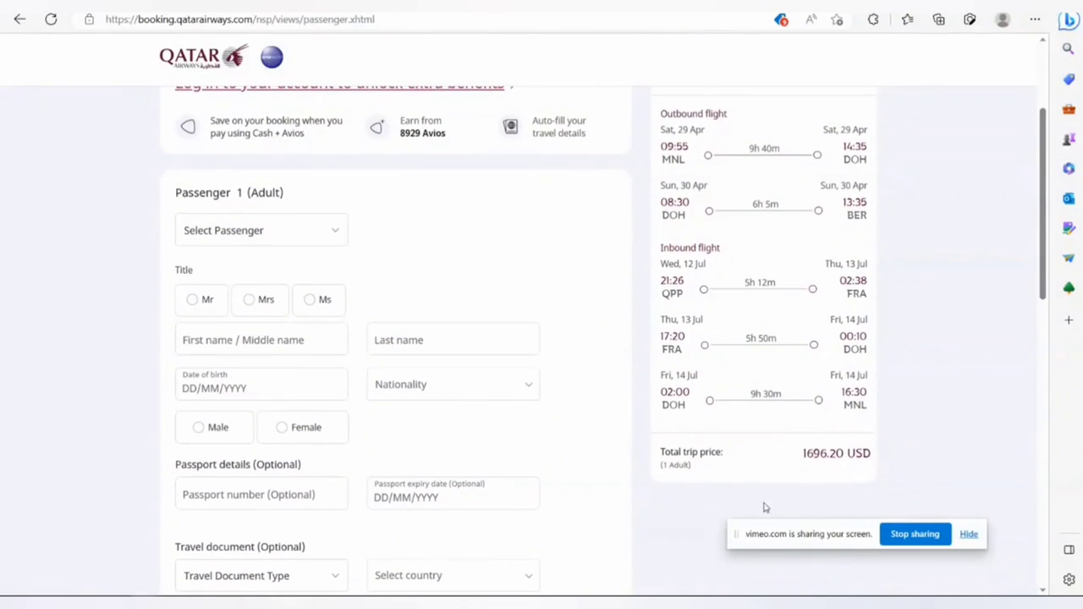
pyautogui.scroll(-3)
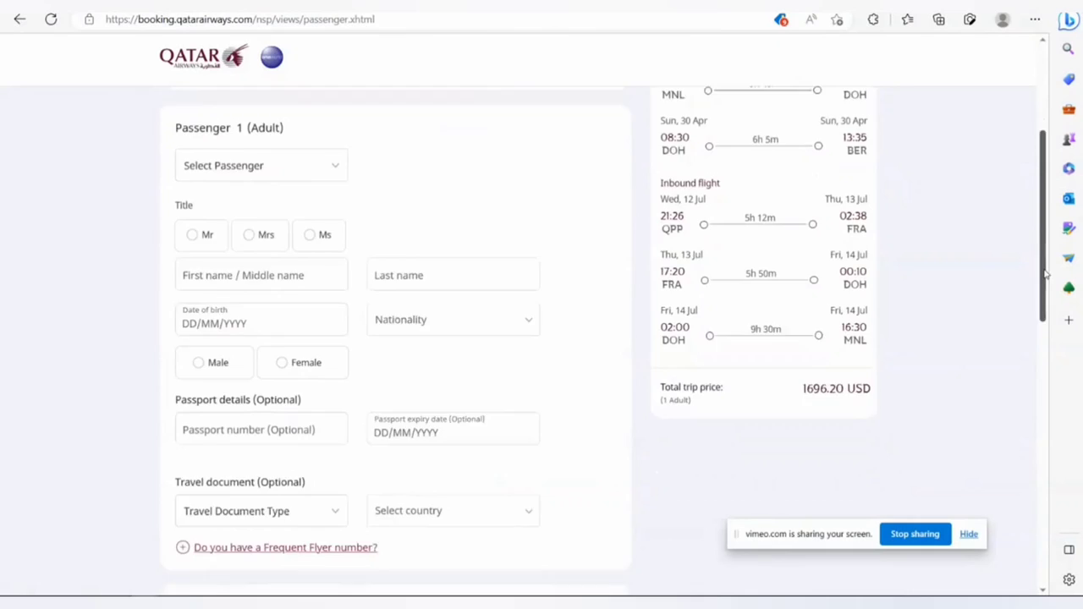
pyautogui.scroll(-3)
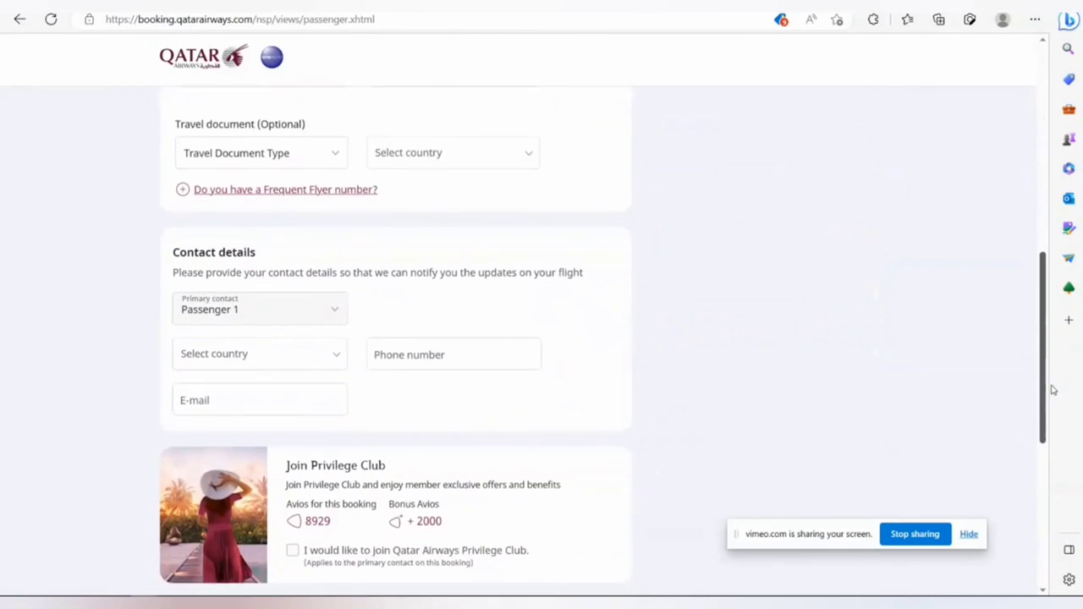
pyautogui.scroll(3)
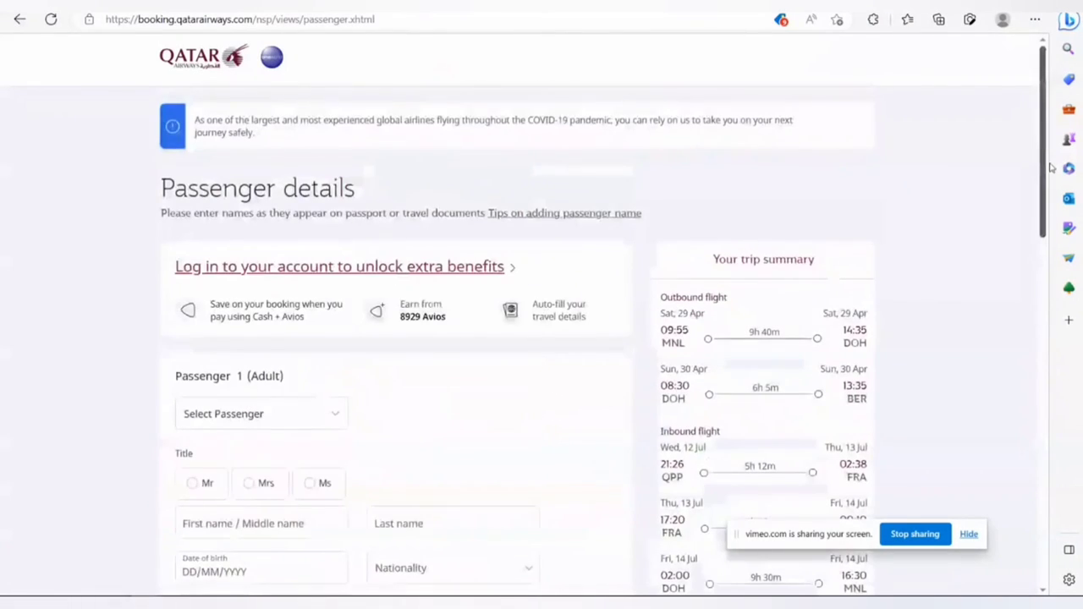
pyautogui.moveTo(950, 234)
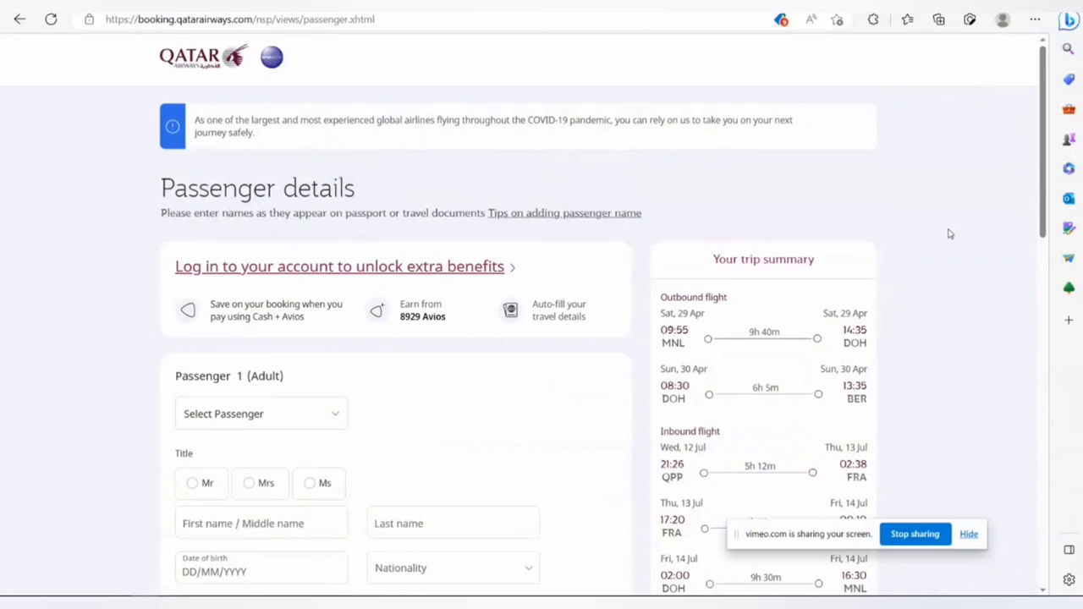
pyautogui.scroll(-3)
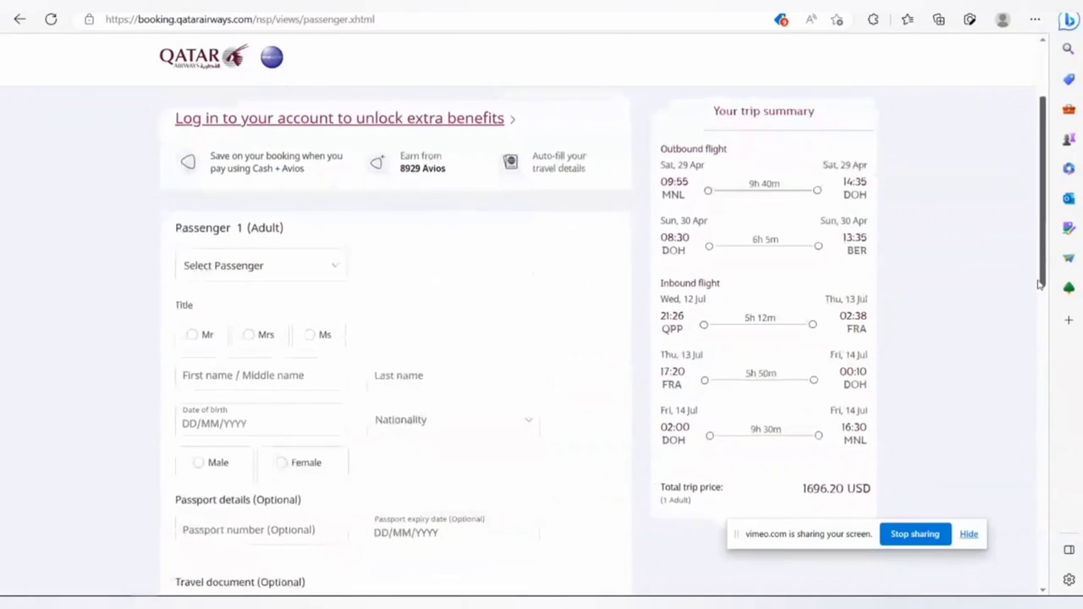
pyautogui.click(261, 265)
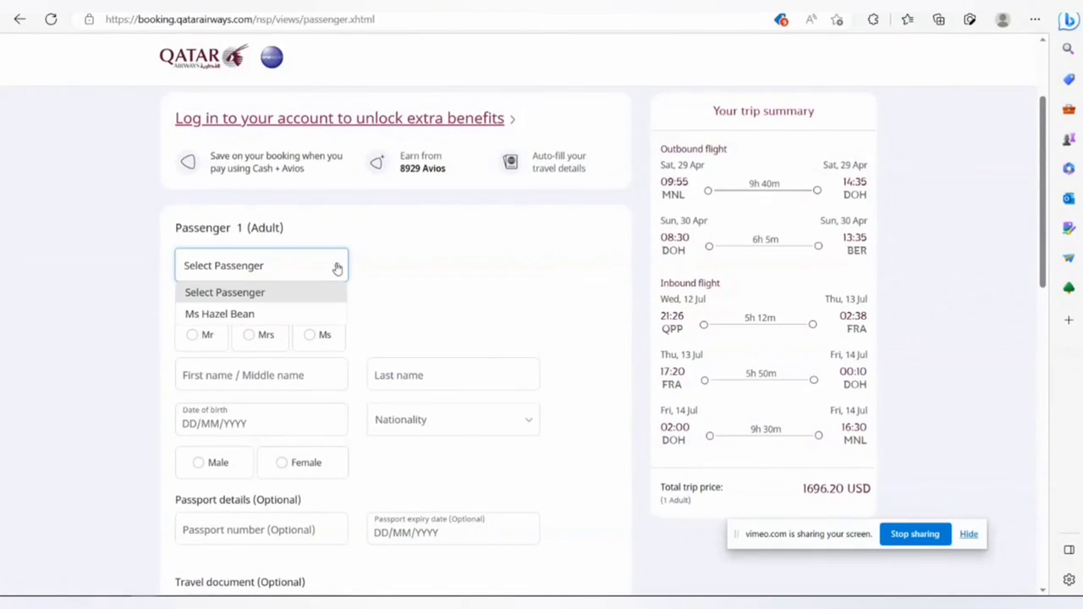
pyautogui.click(220, 314)
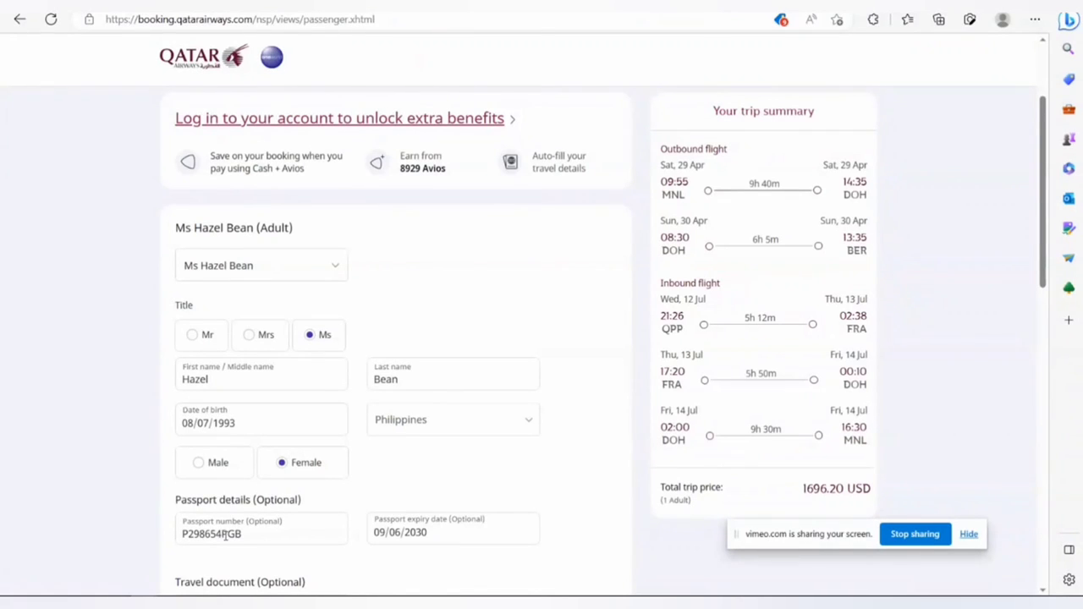
pyautogui.scroll(-3)
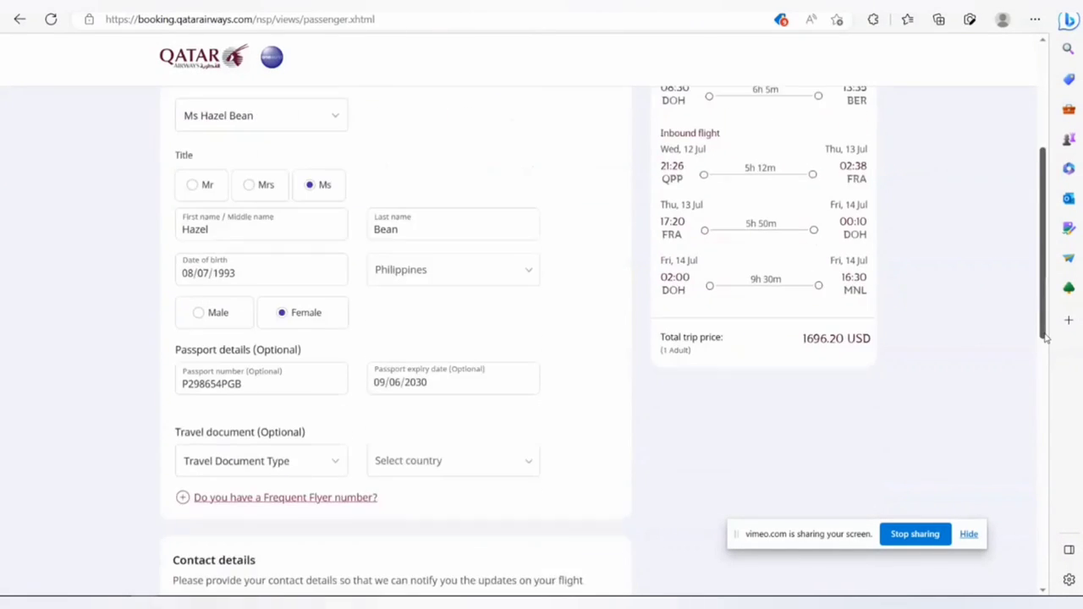
pyautogui.scroll(-3)
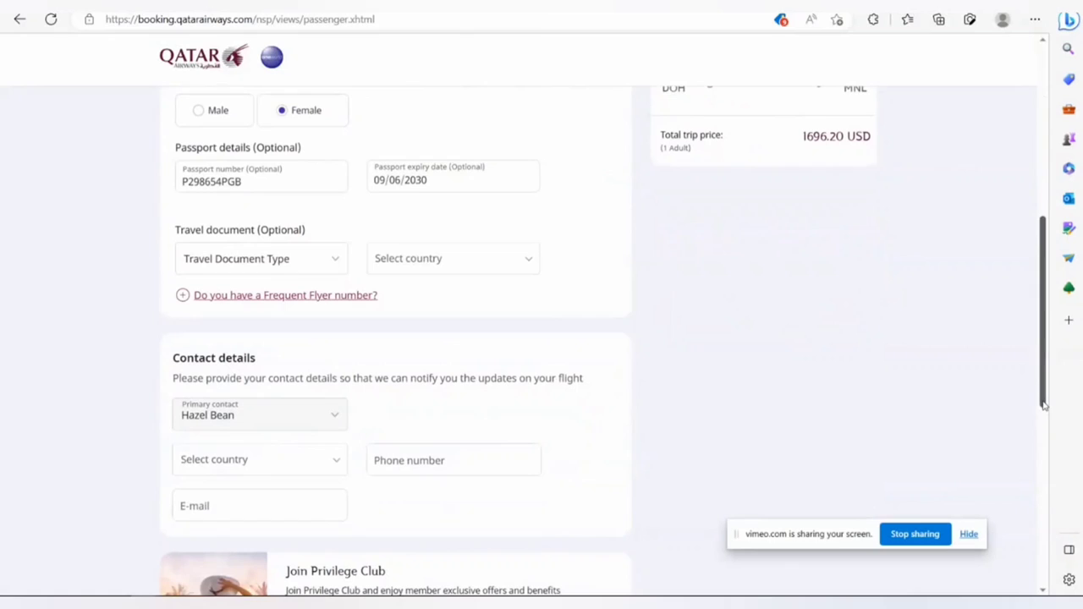
# Set travel document to Passport and country of residence to Philippines
pyautogui.click(260, 258)
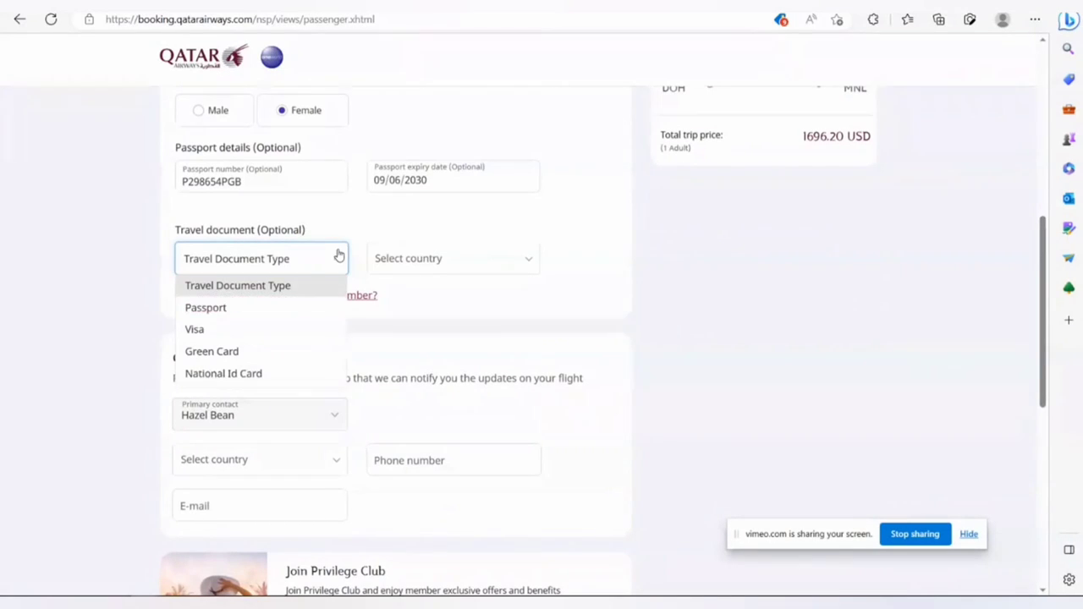
pyautogui.click(205, 307)
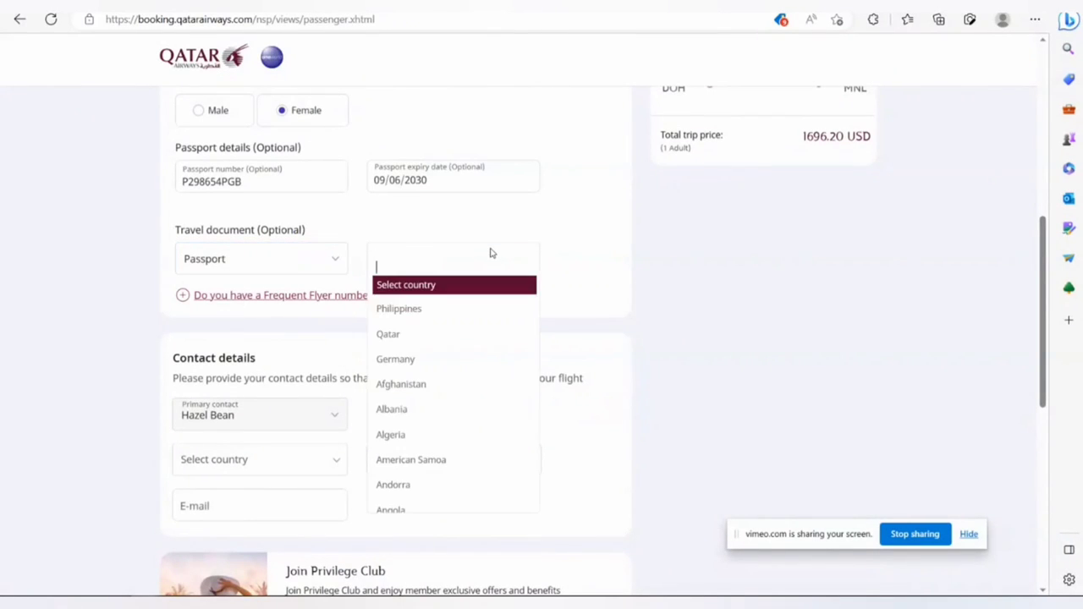
pyautogui.click(399, 308)
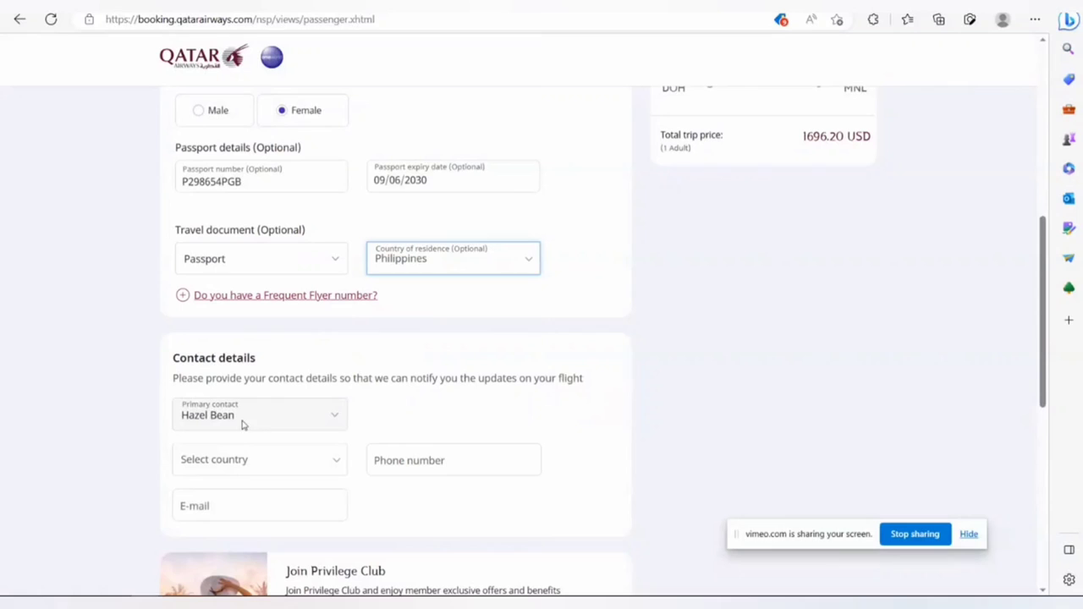
pyautogui.moveTo(307, 450)
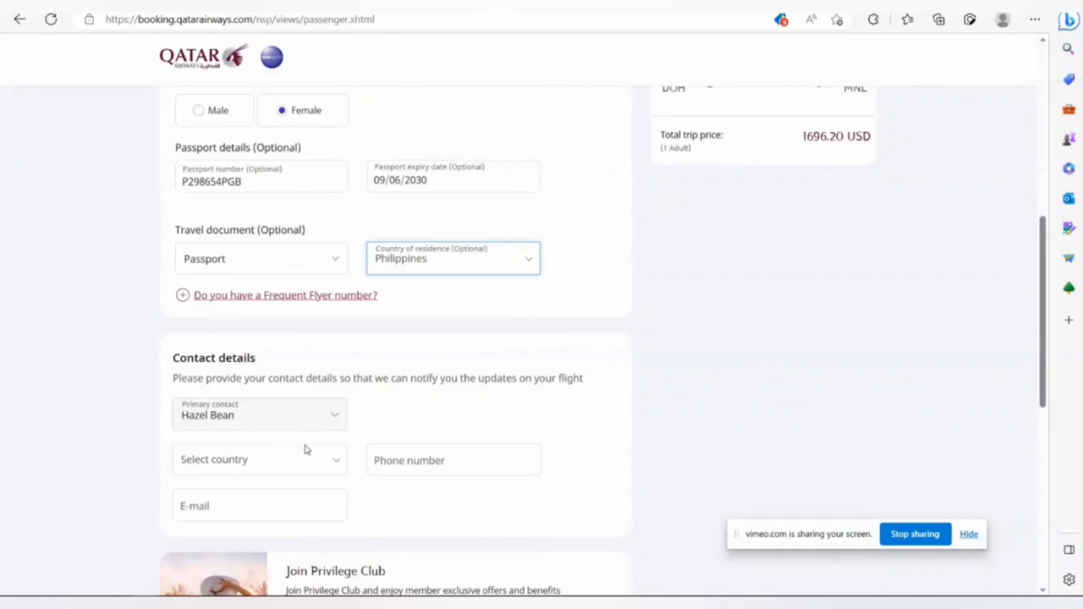
pyautogui.click(260, 460)
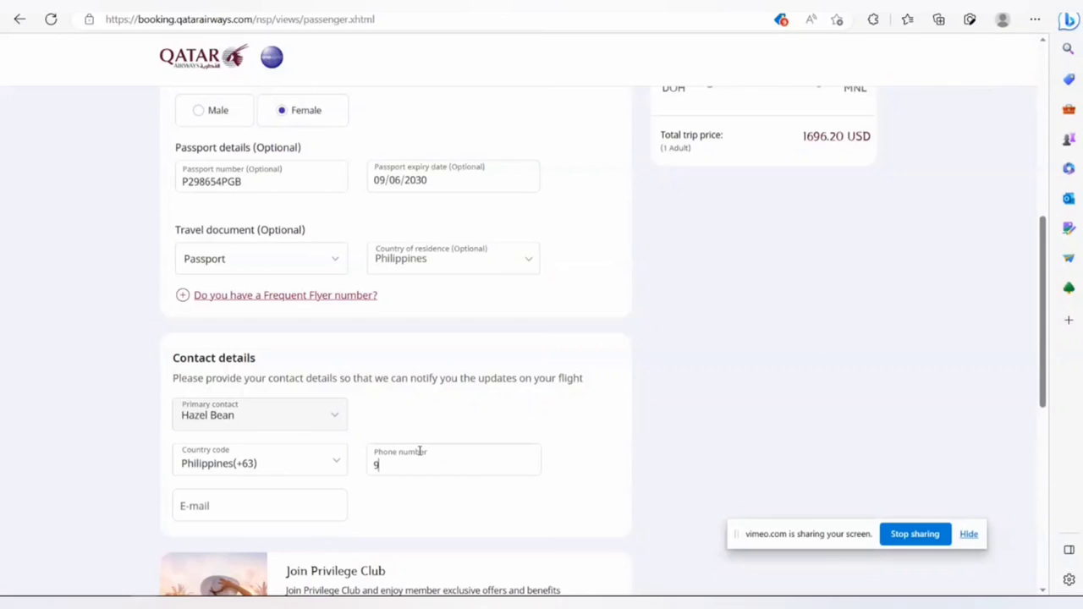
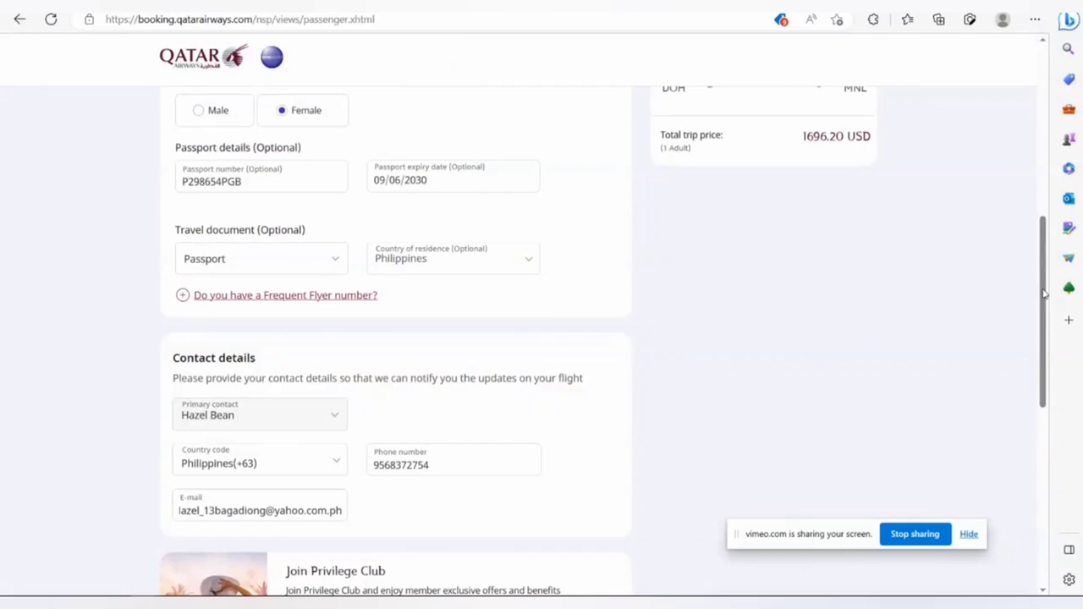
pyautogui.scroll(-3)
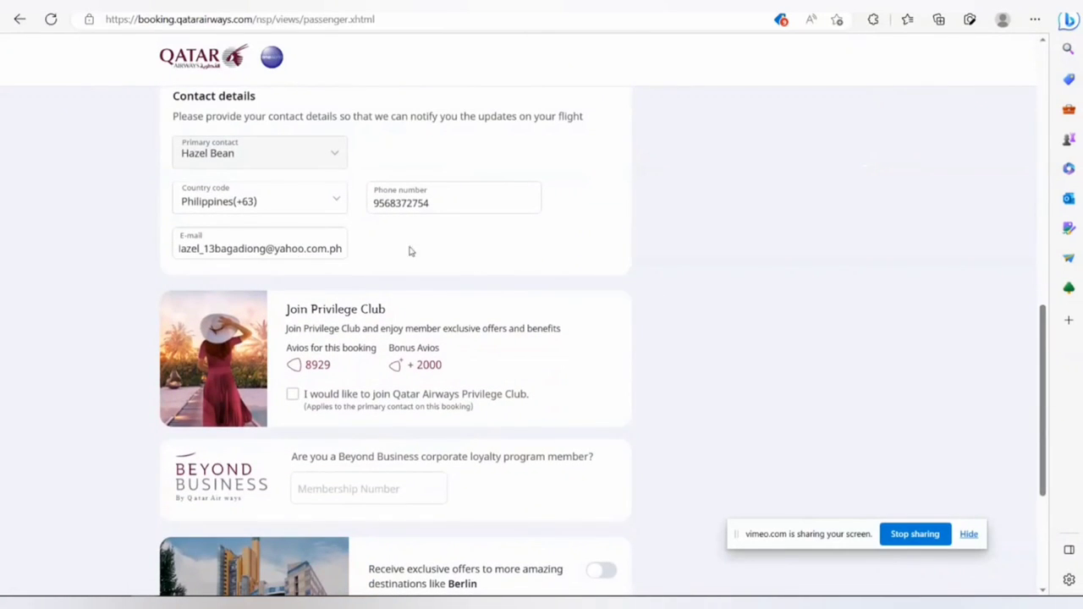
pyautogui.scroll(-3)
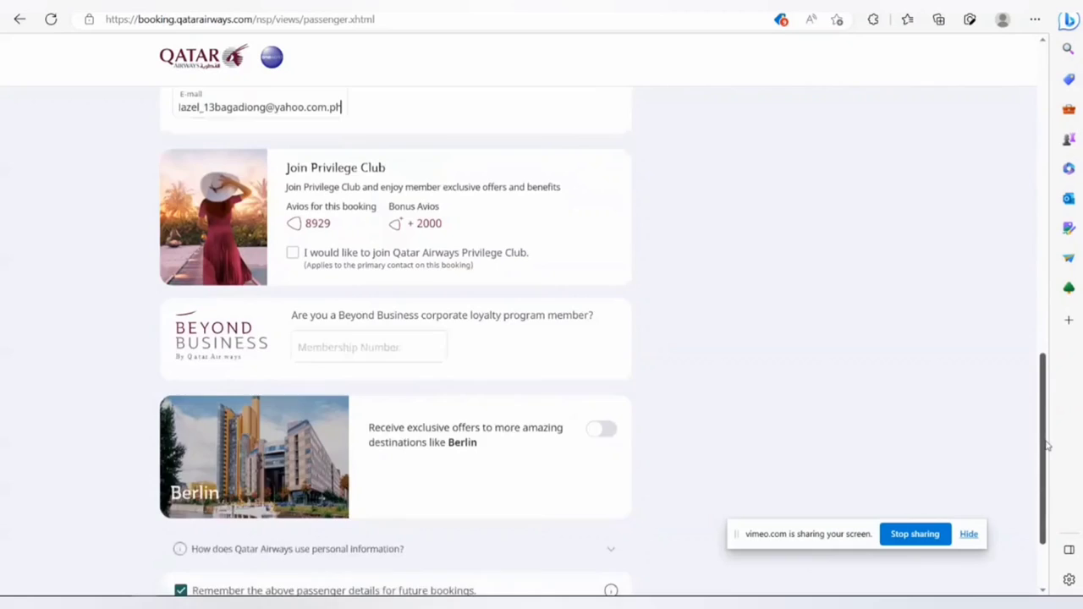
pyautogui.scroll(-3)
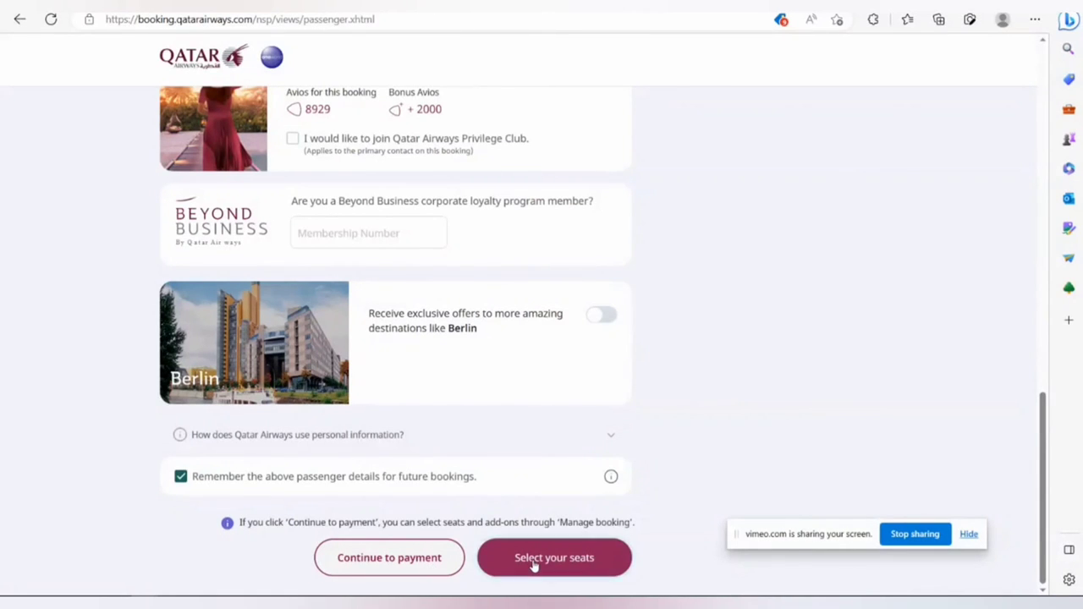
pyautogui.click(554, 557)
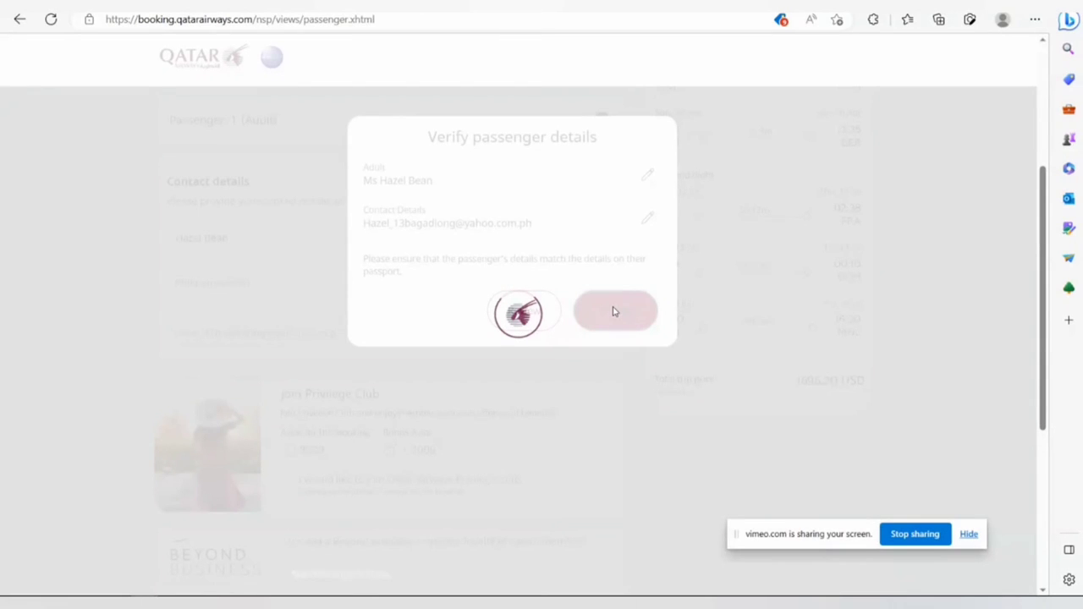
pyautogui.click(615, 312)
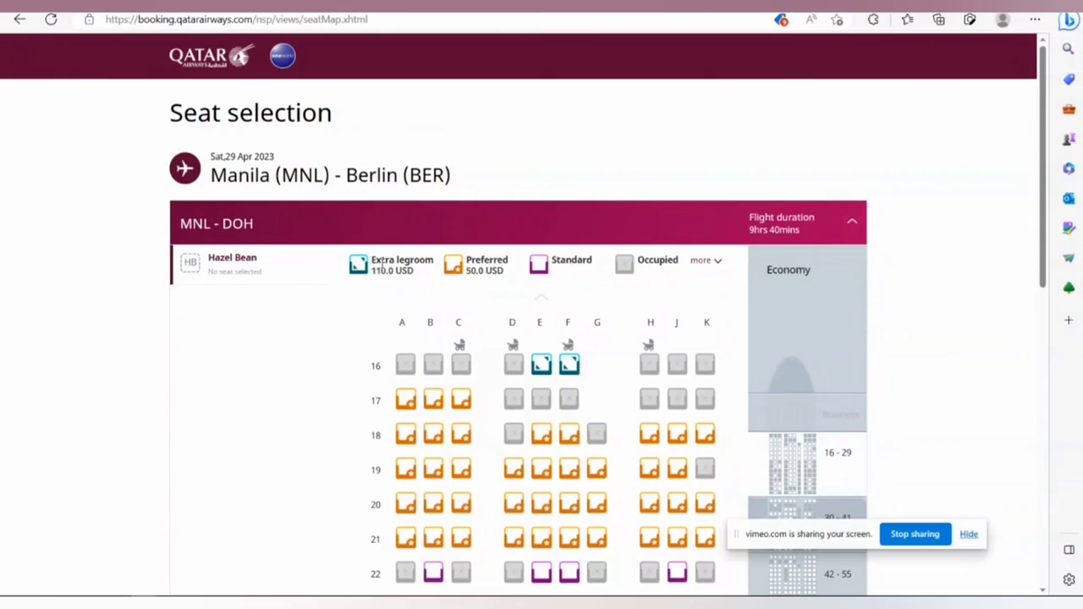
pyautogui.moveTo(385, 280)
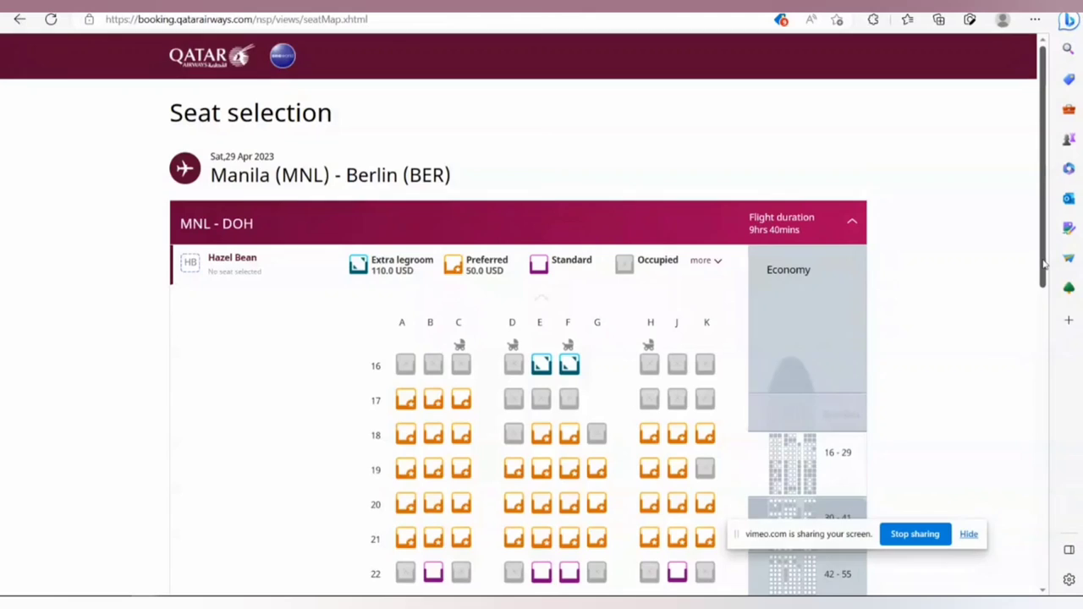
pyautogui.scroll(-3)
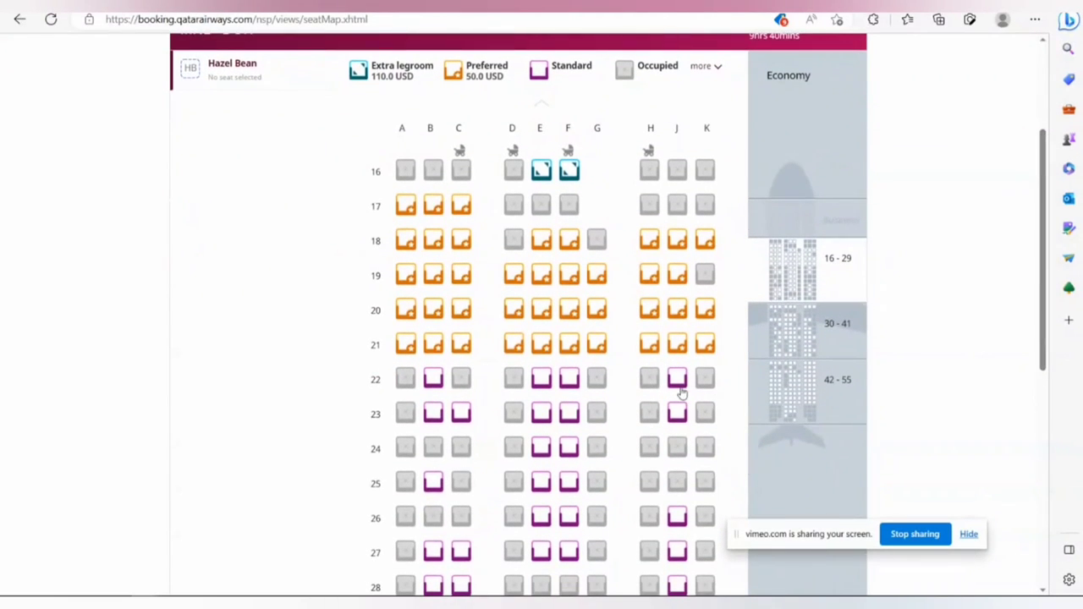
pyautogui.click(461, 552)
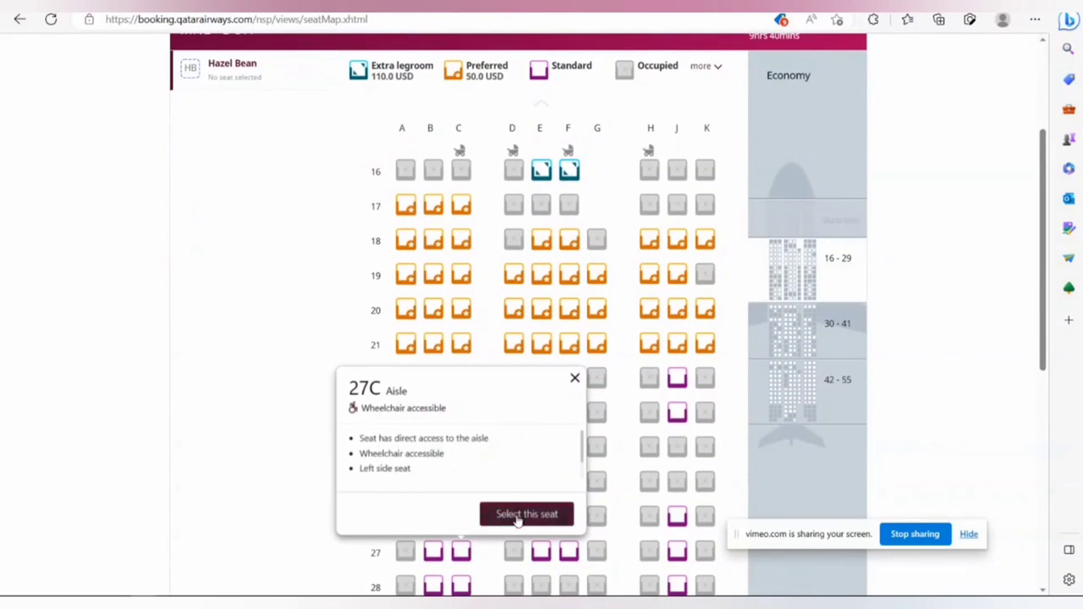
pyautogui.click(526, 514)
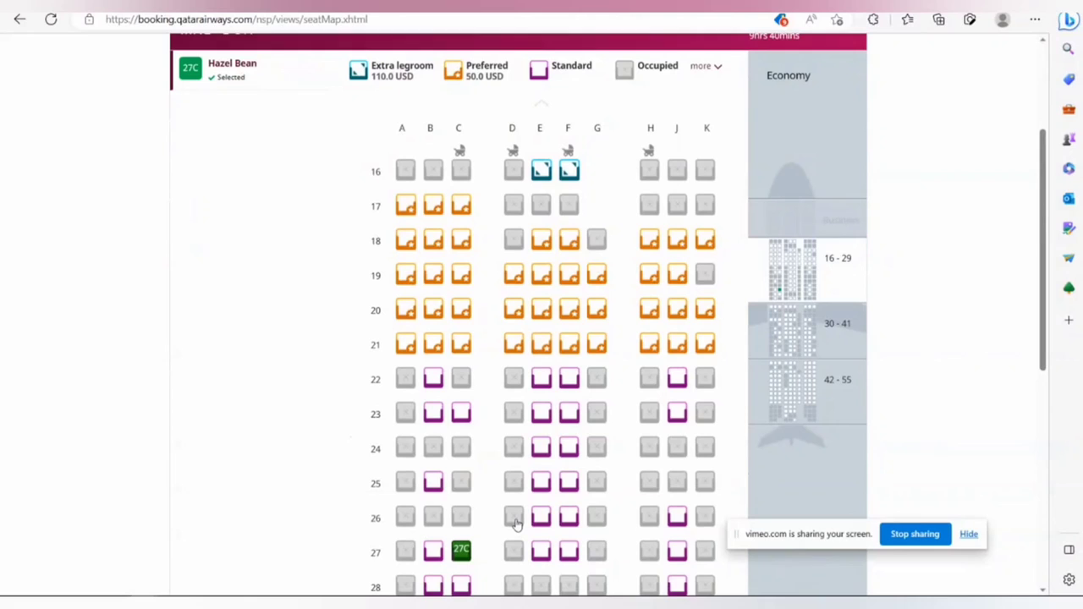
pyautogui.moveTo(624, 435)
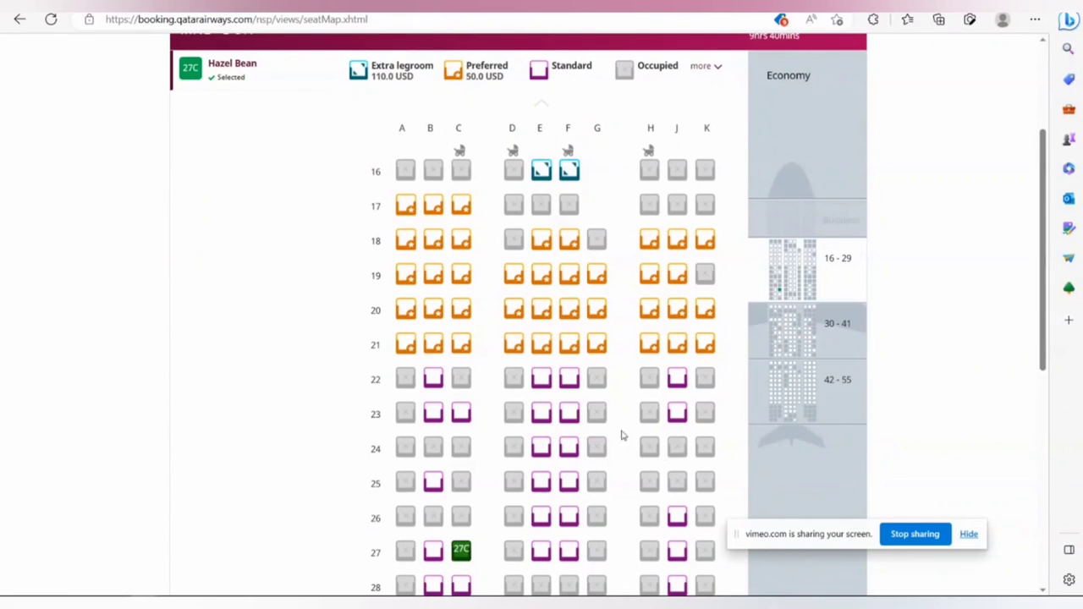
pyautogui.moveTo(744, 273)
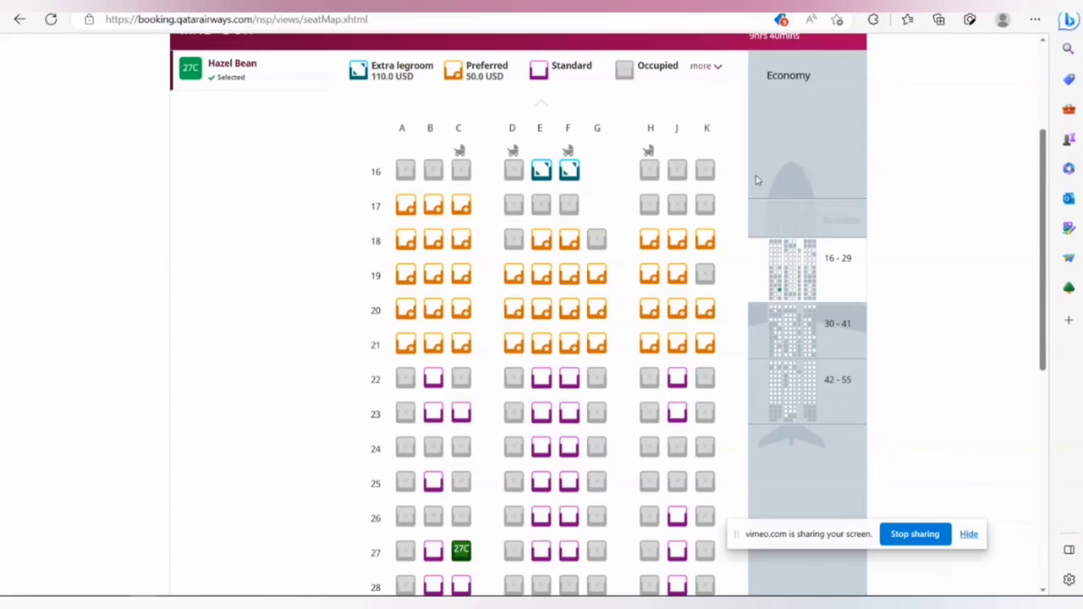
pyautogui.moveTo(781, 296)
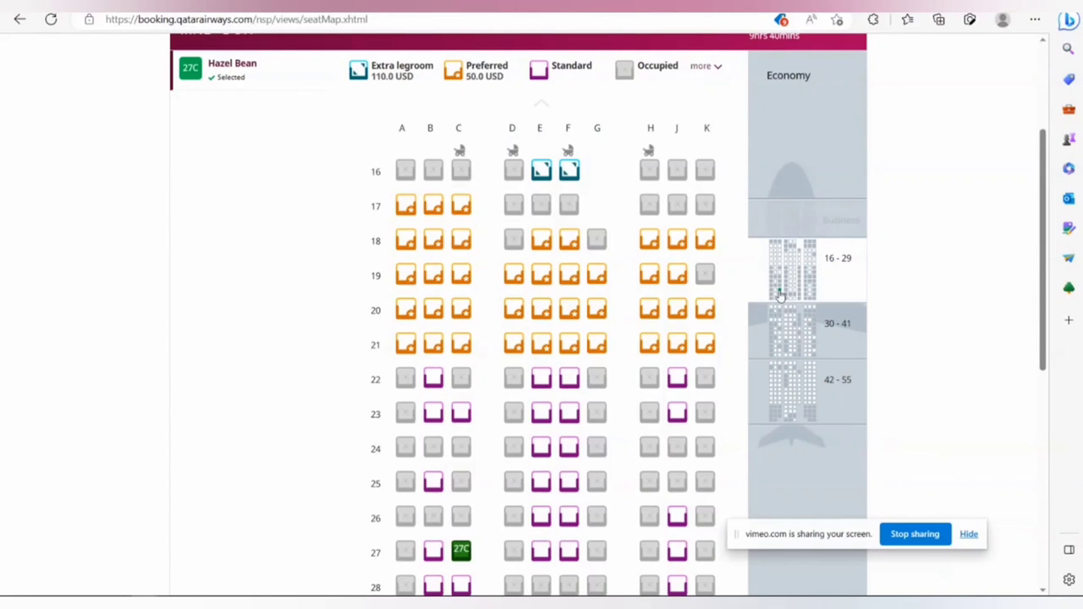
# Scroll down and continue to the Doha–Berlin flight's seat map
pyautogui.scroll(-3)
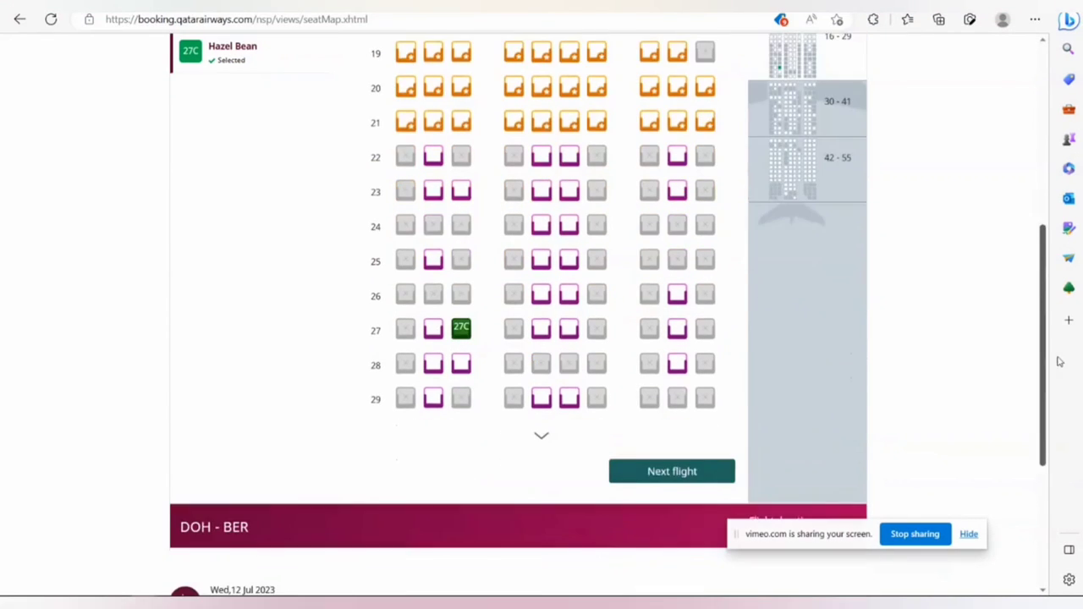
pyautogui.scroll(-3)
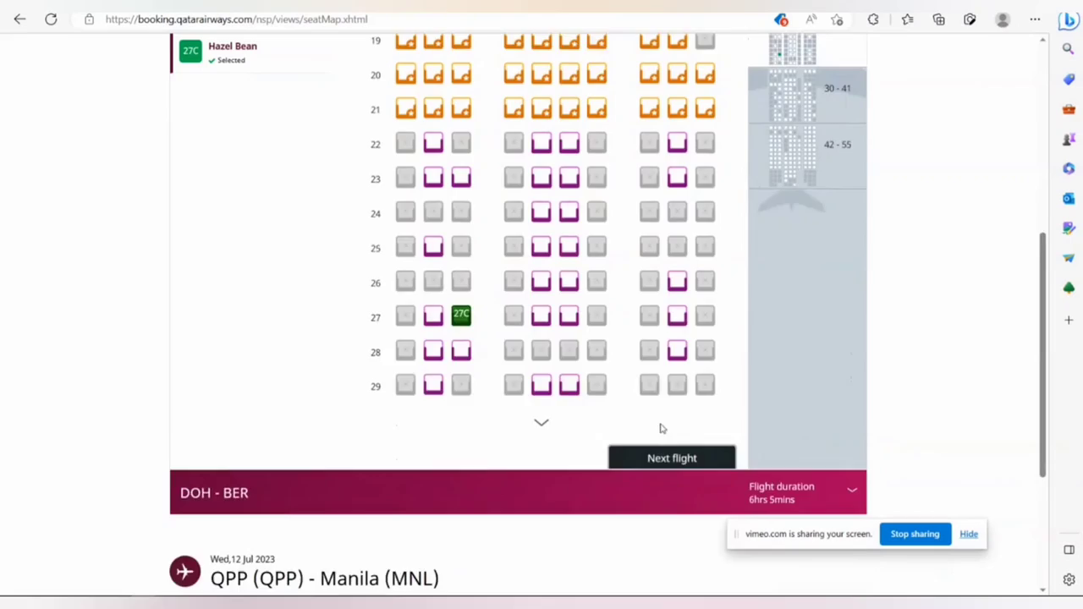
pyautogui.click(672, 458)
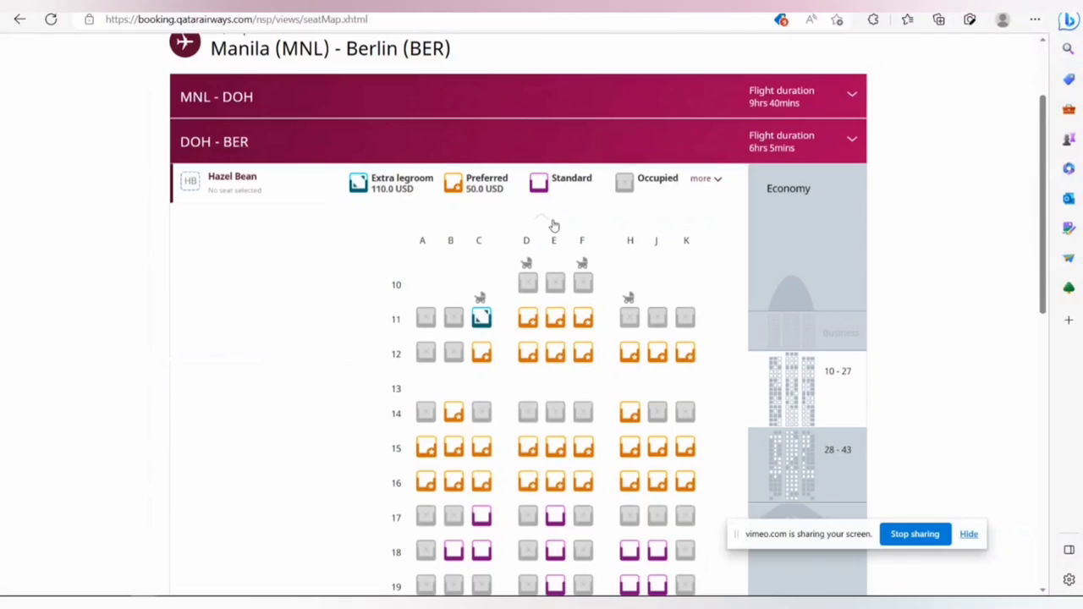
pyautogui.moveTo(542, 190)
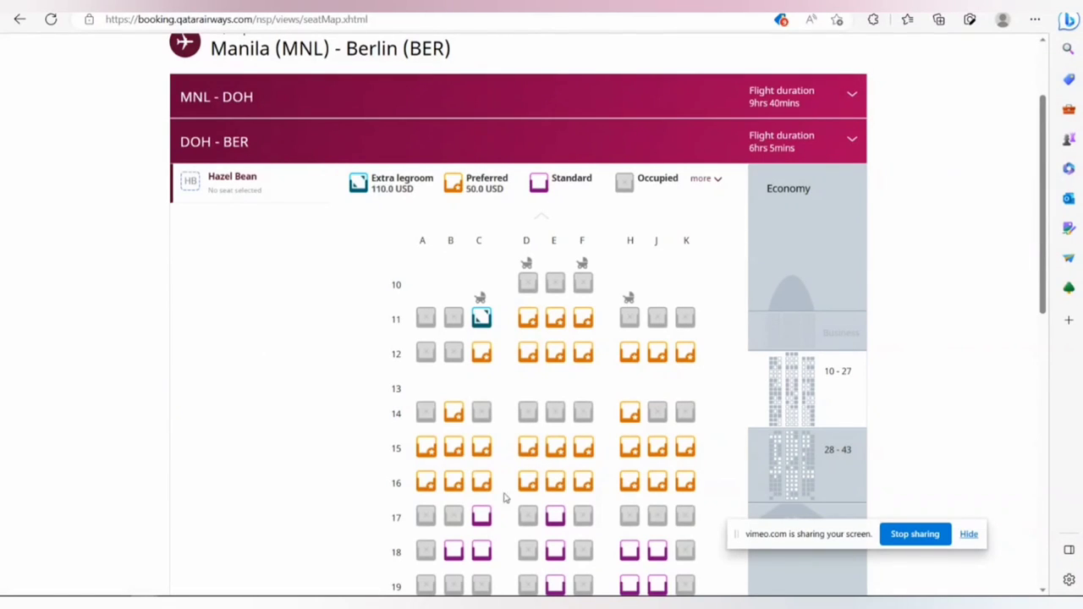
# Take aisle seat 17C on Doha–Berlin, then skip the non-Qatar QPP–Frankfurt leg
pyautogui.click(481, 516)
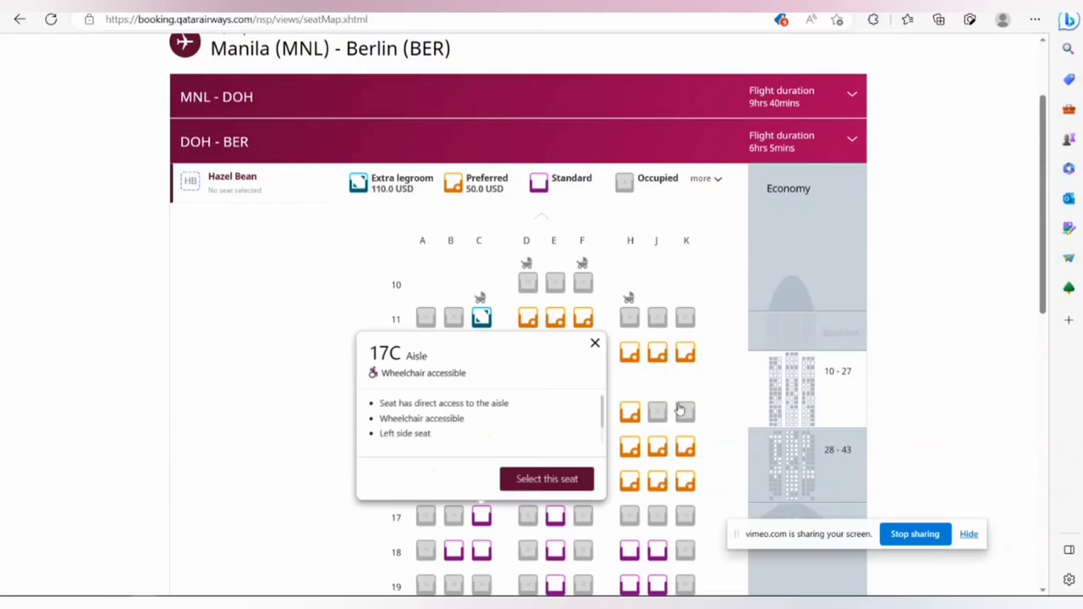
pyautogui.click(547, 478)
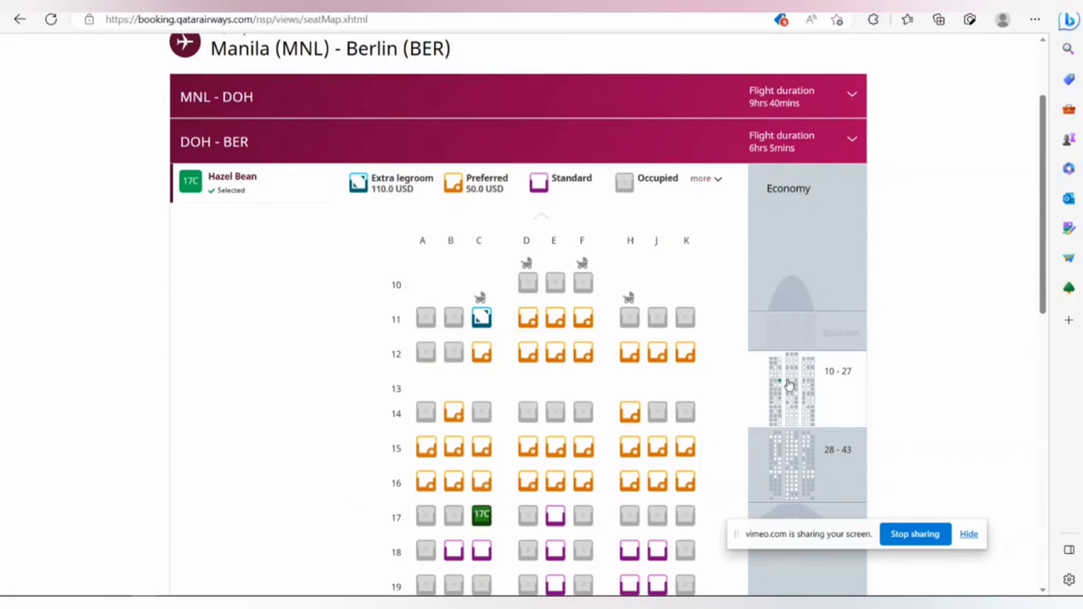
pyautogui.moveTo(844, 537)
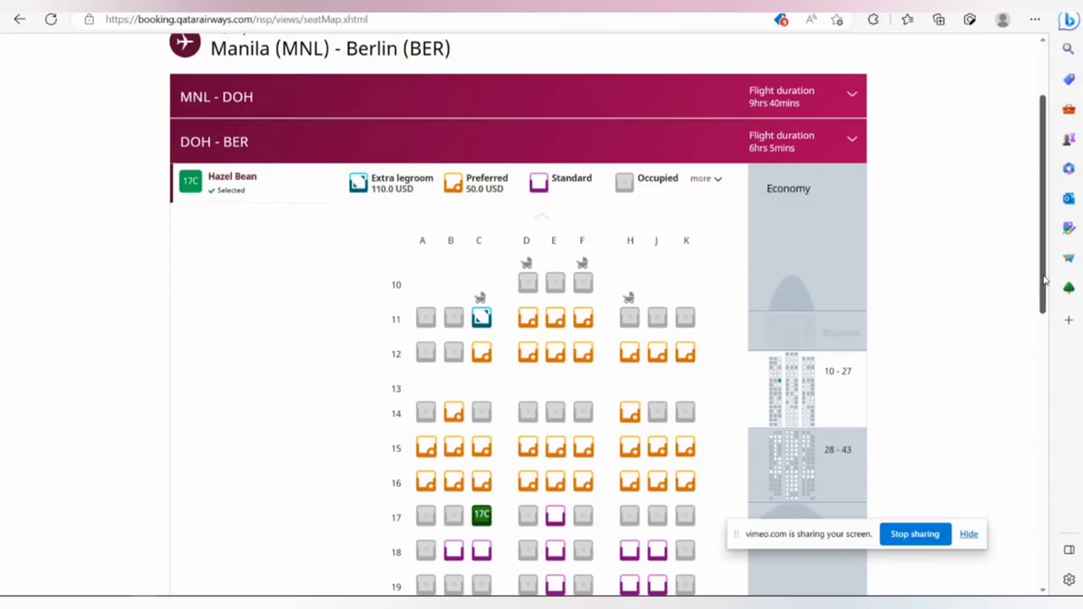
pyautogui.scroll(-3)
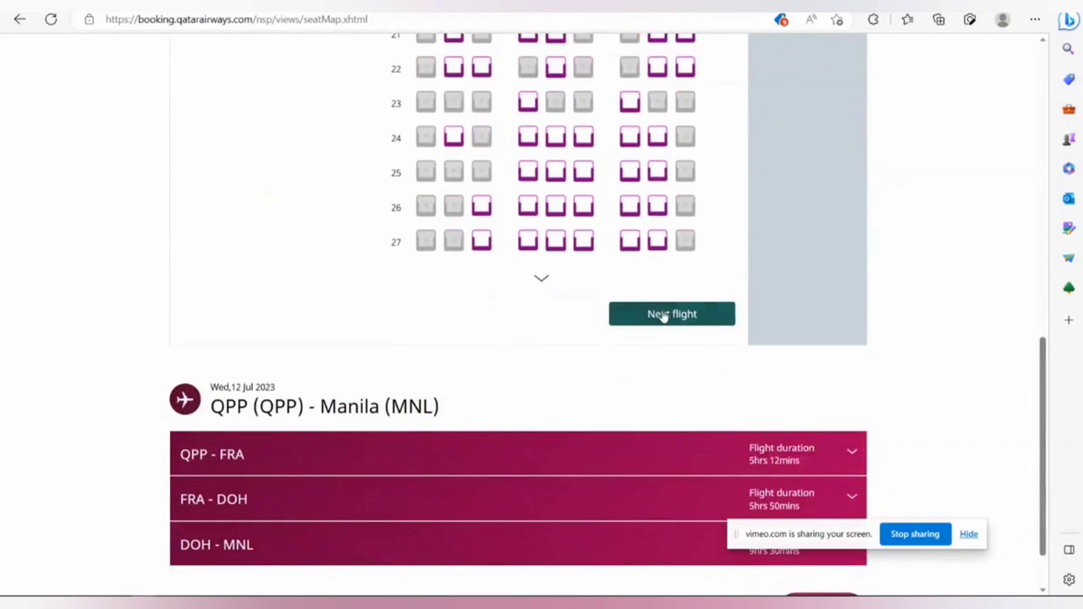
pyautogui.click(672, 314)
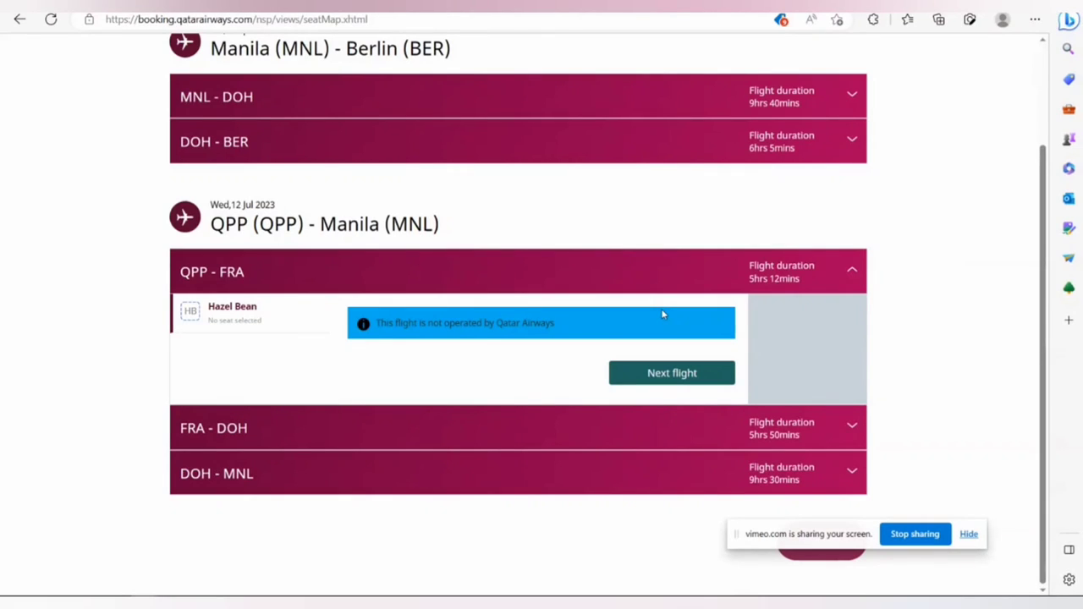
pyautogui.moveTo(730, 320)
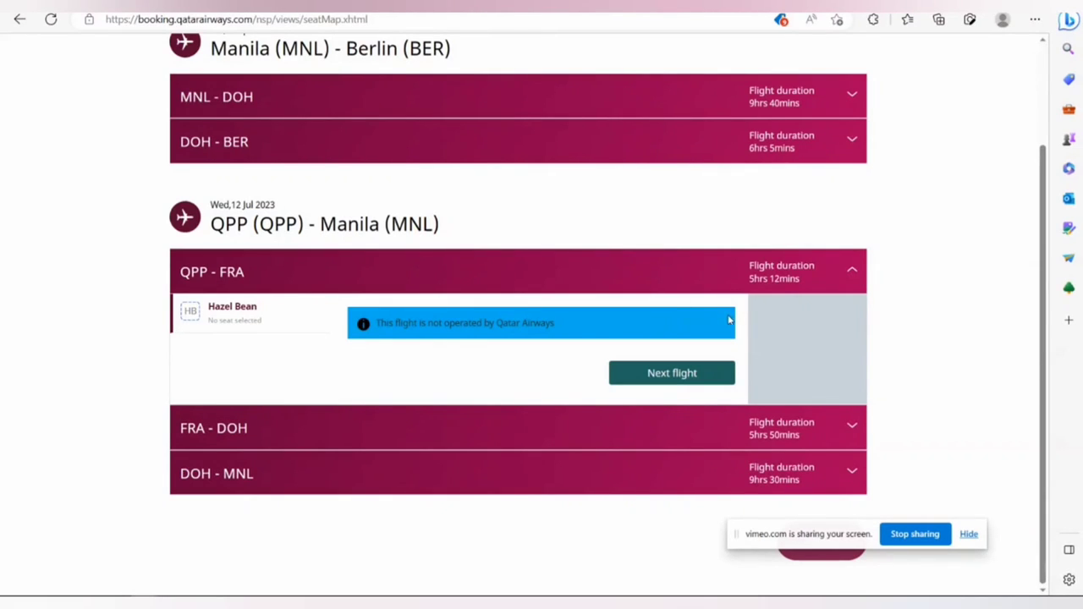
pyautogui.click(671, 372)
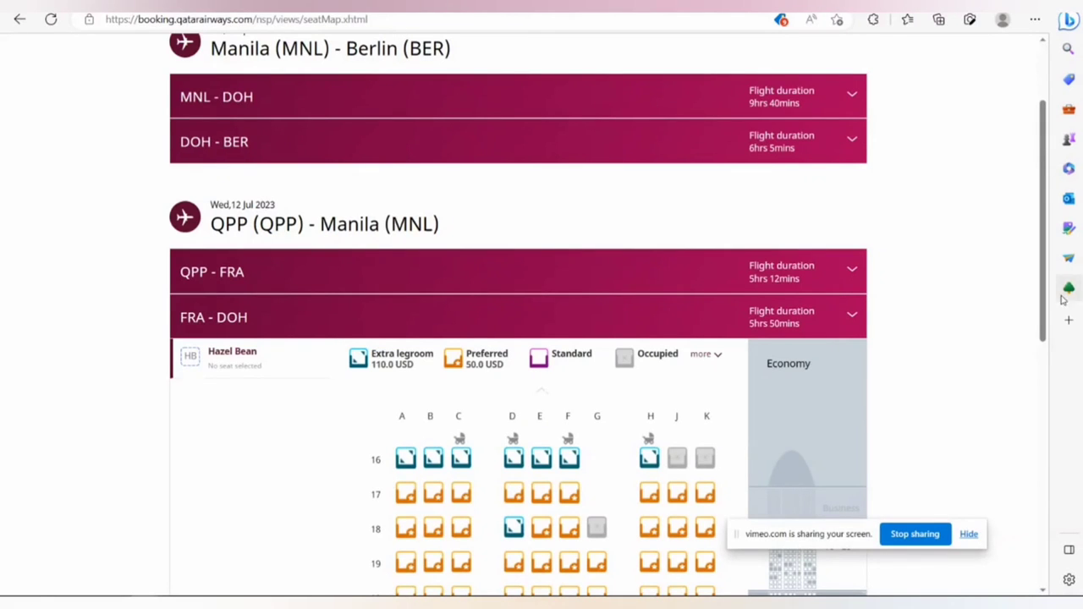
pyautogui.scroll(-3)
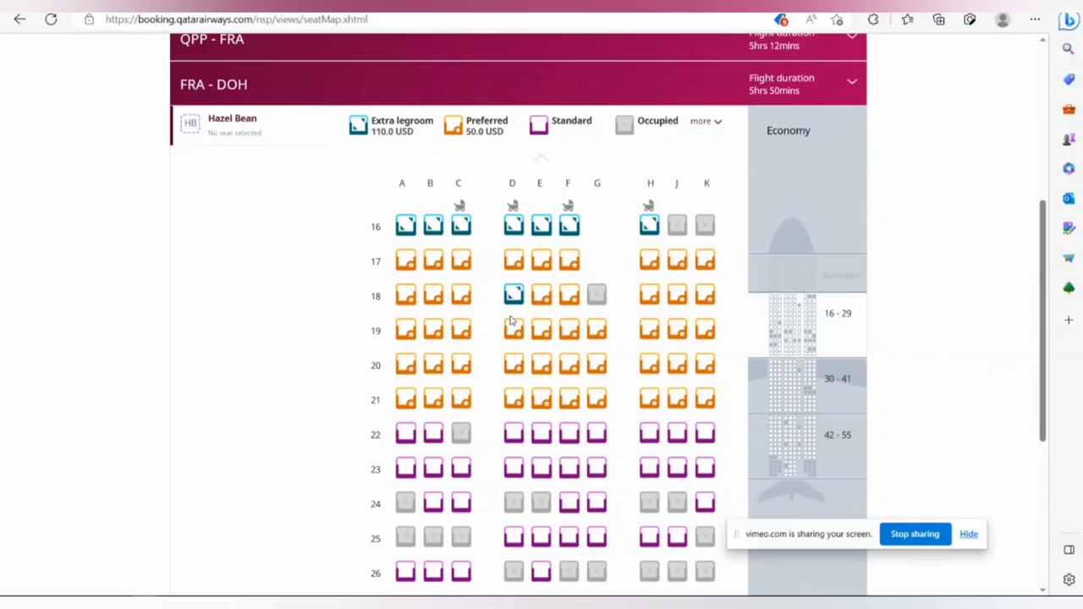
pyautogui.click(461, 468)
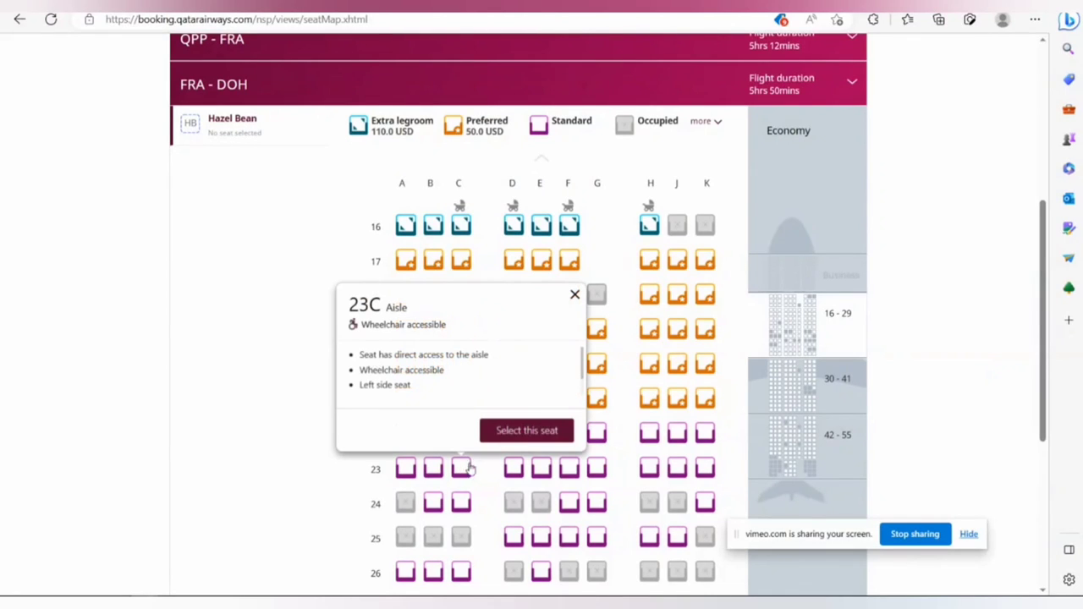
pyautogui.click(526, 429)
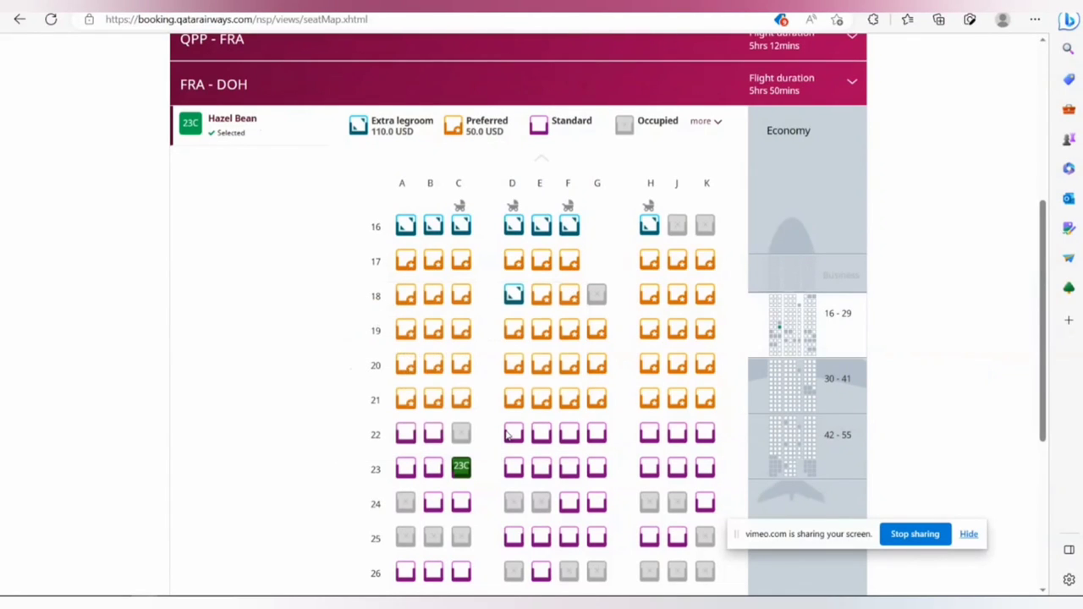
pyautogui.moveTo(780, 333)
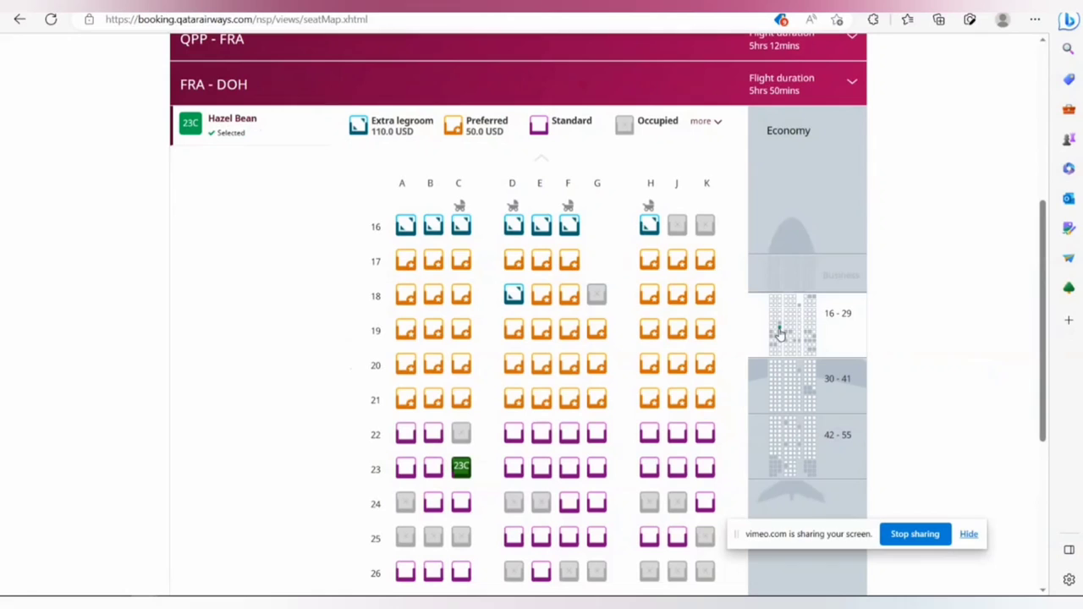
pyautogui.scroll(-3)
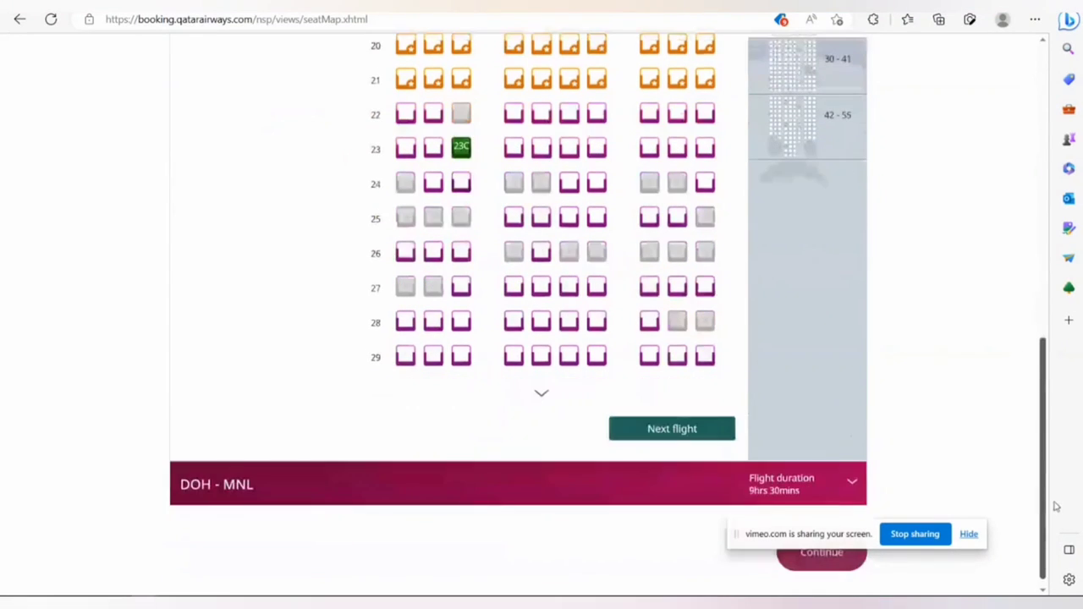
pyautogui.click(672, 428)
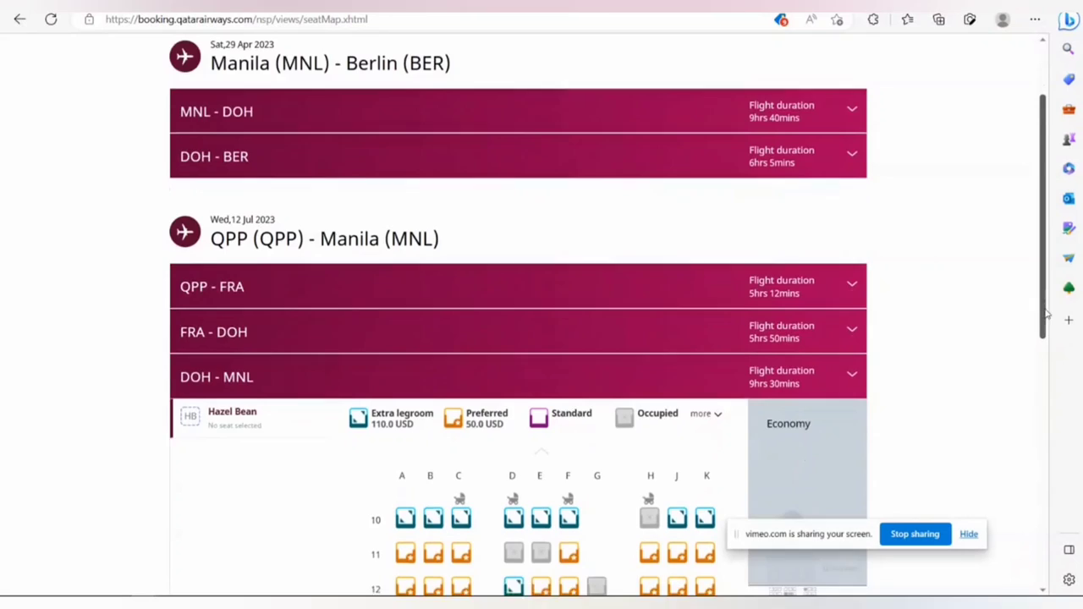
pyautogui.scroll(-3)
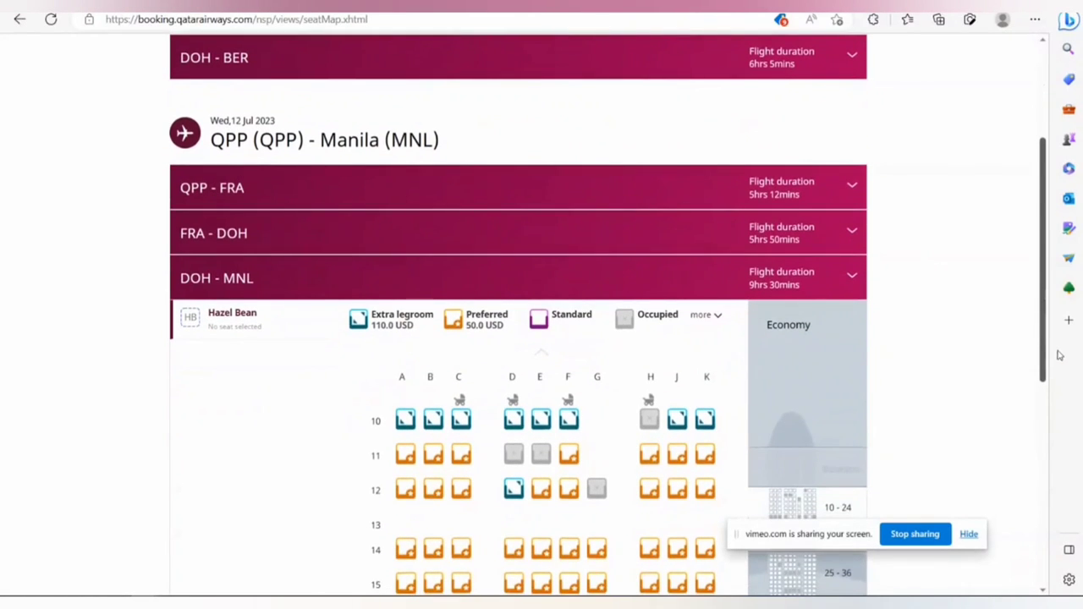
pyautogui.scroll(3)
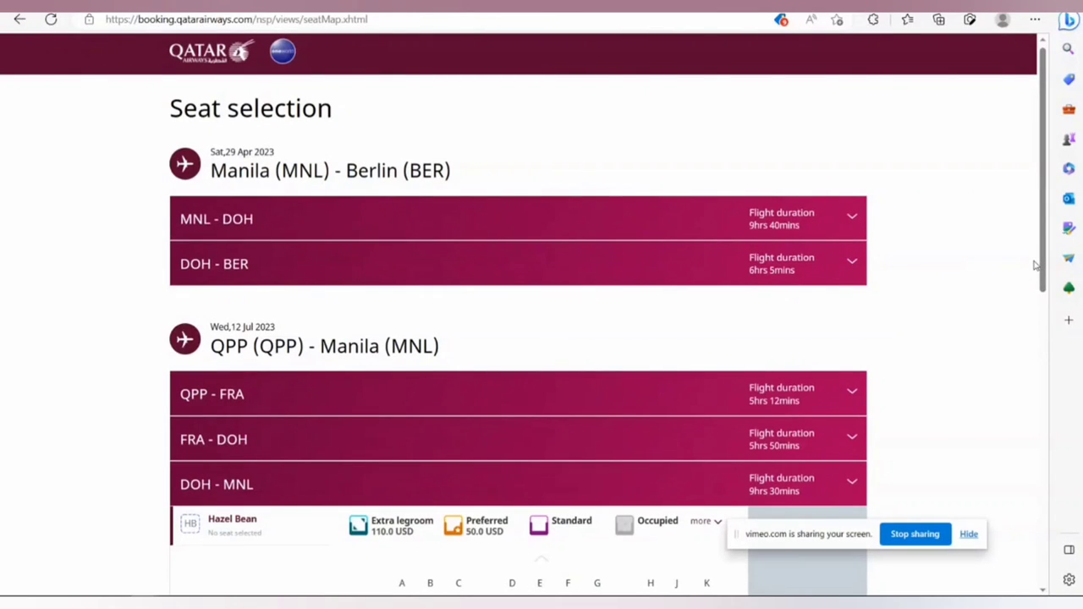
pyautogui.scroll(-3)
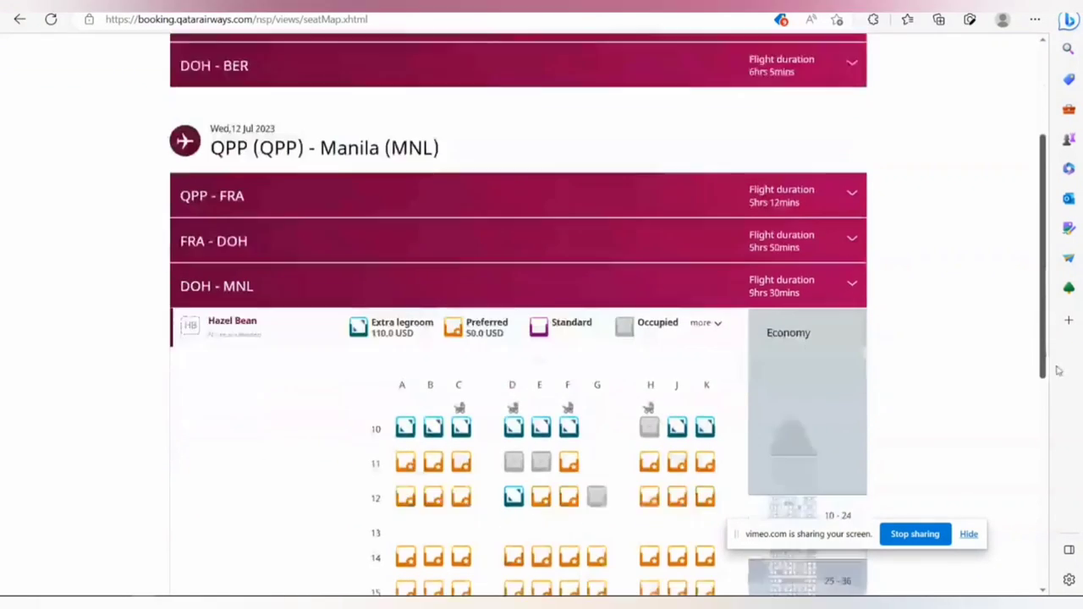
pyautogui.scroll(-3)
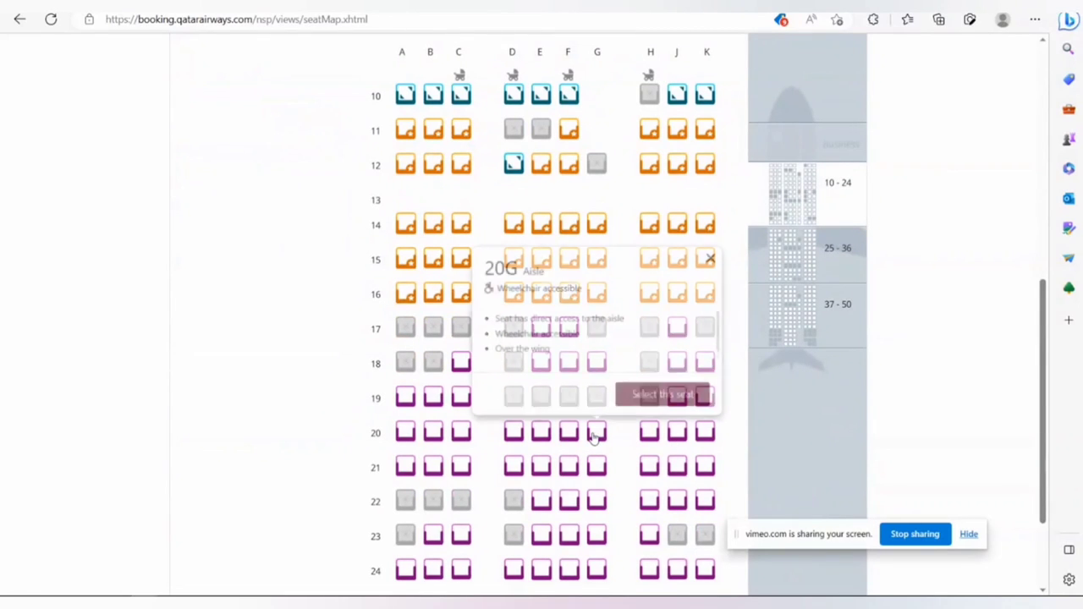
pyautogui.click(662, 394)
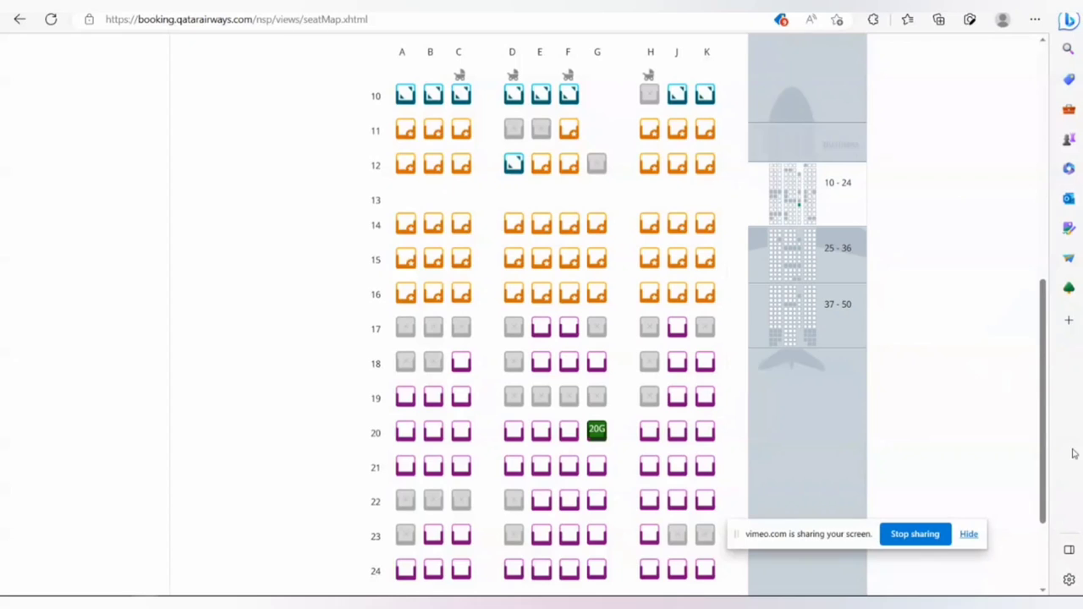
pyautogui.scroll(-3)
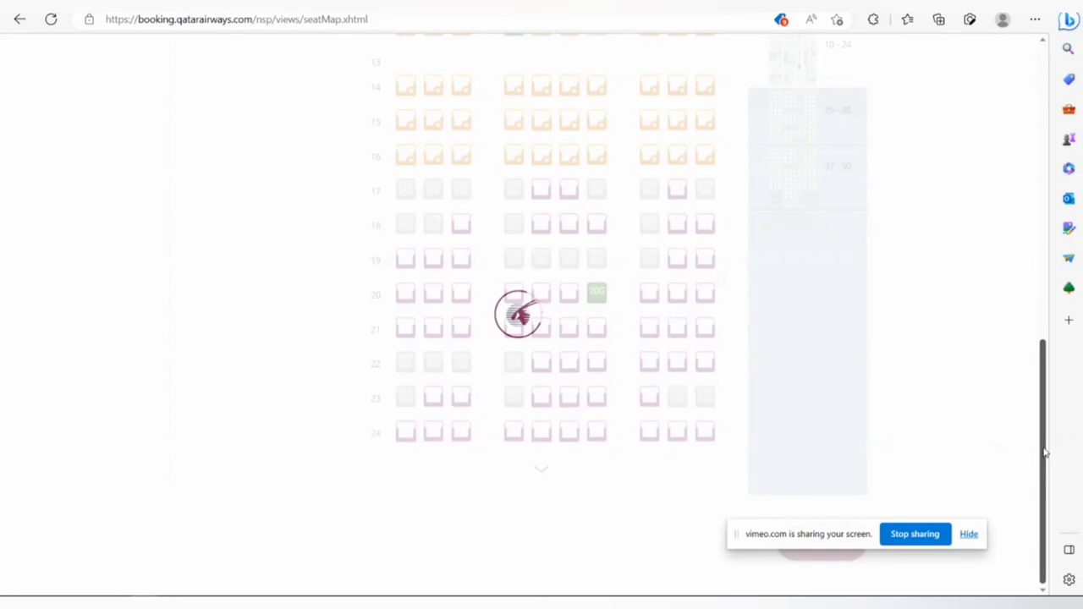
# Skip the lounge add-ons to reach the trip summary totalling USD 1696.20
pyautogui.click(597, 293)
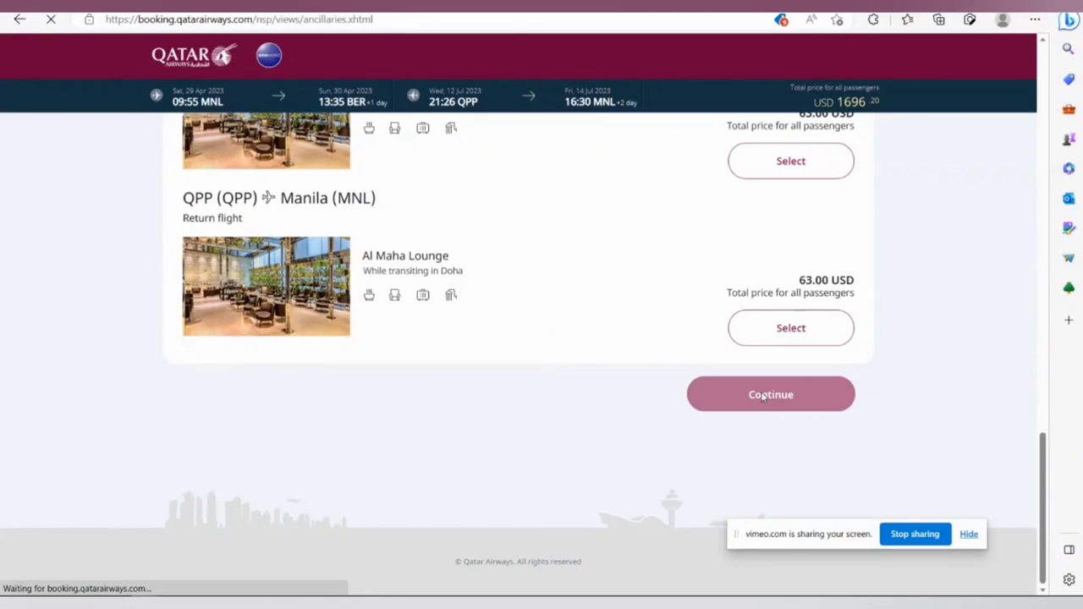
pyautogui.click(770, 394)
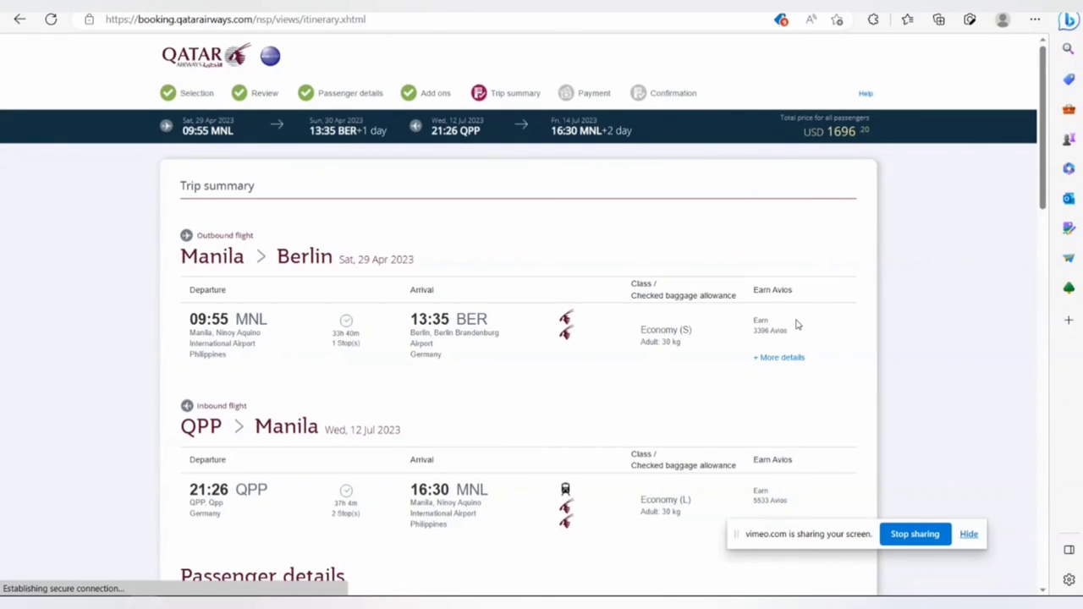
pyautogui.moveTo(478, 361)
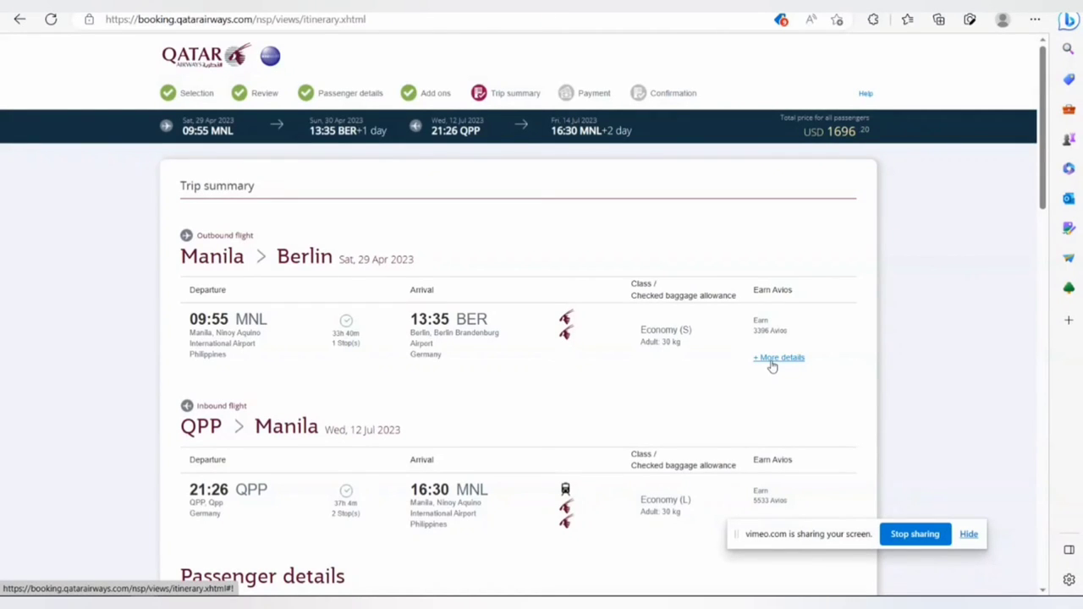
# Expand the outbound legs and scroll the summary, confirming seats 27C, 17C, 23C, 20G and USD 1696.20
pyautogui.click(777, 357)
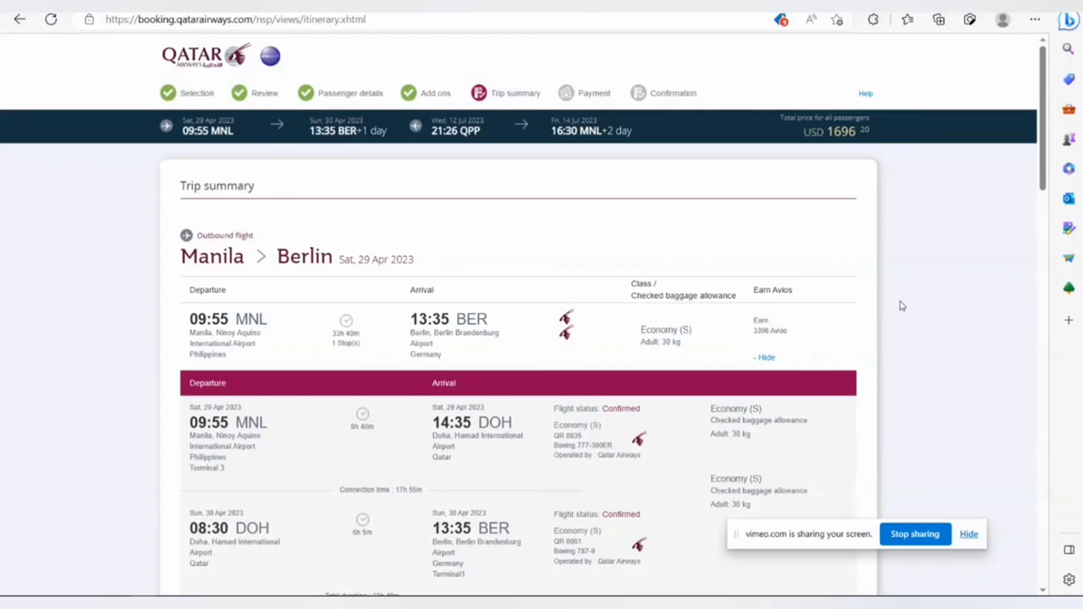
pyautogui.scroll(-3)
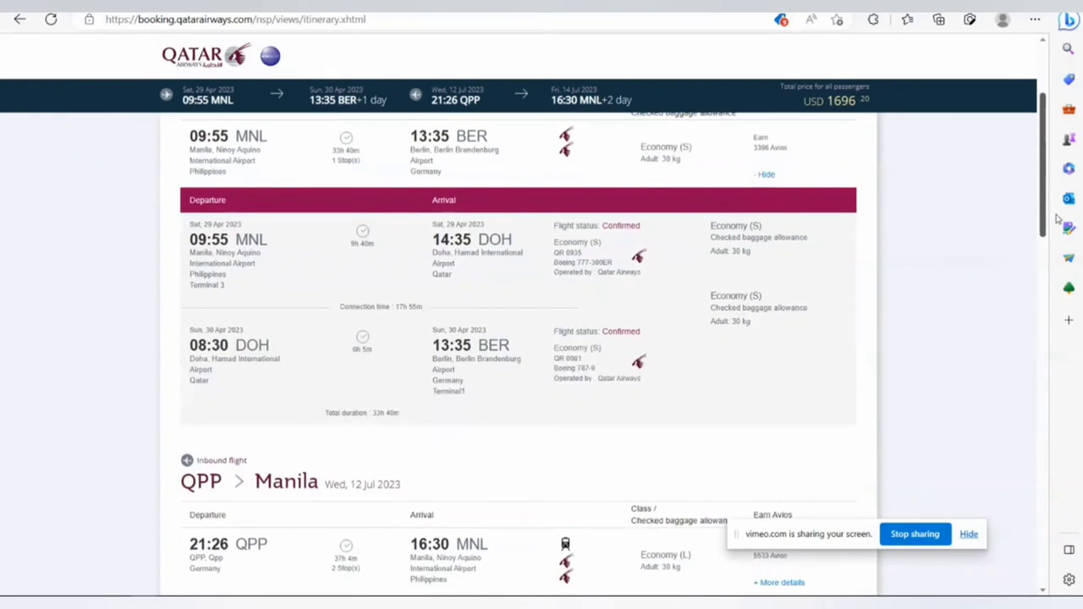
pyautogui.scroll(-3)
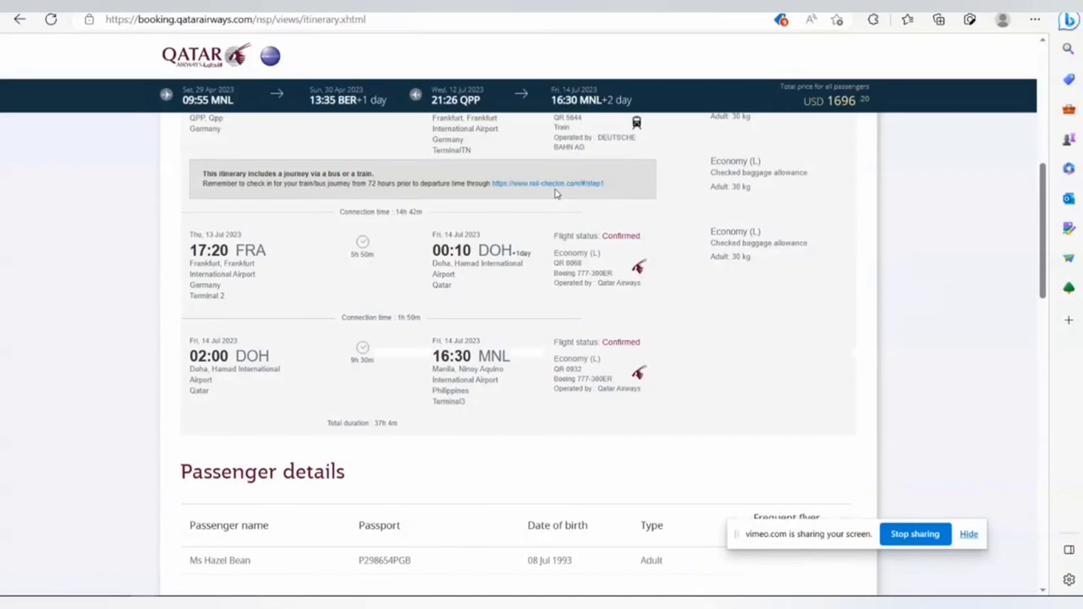
pyautogui.moveTo(1048, 281)
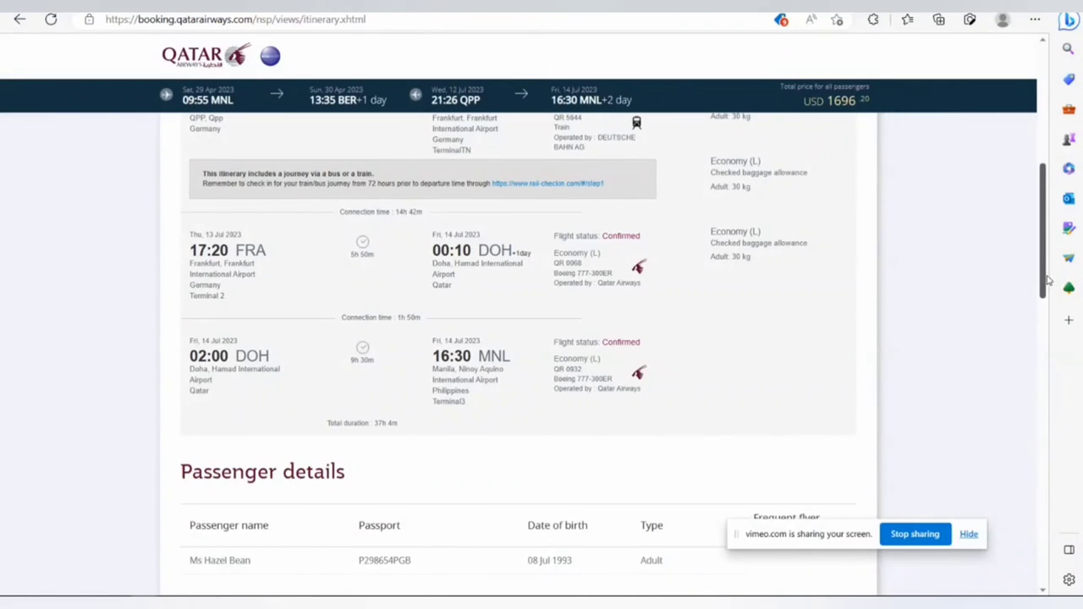
pyautogui.scroll(-3)
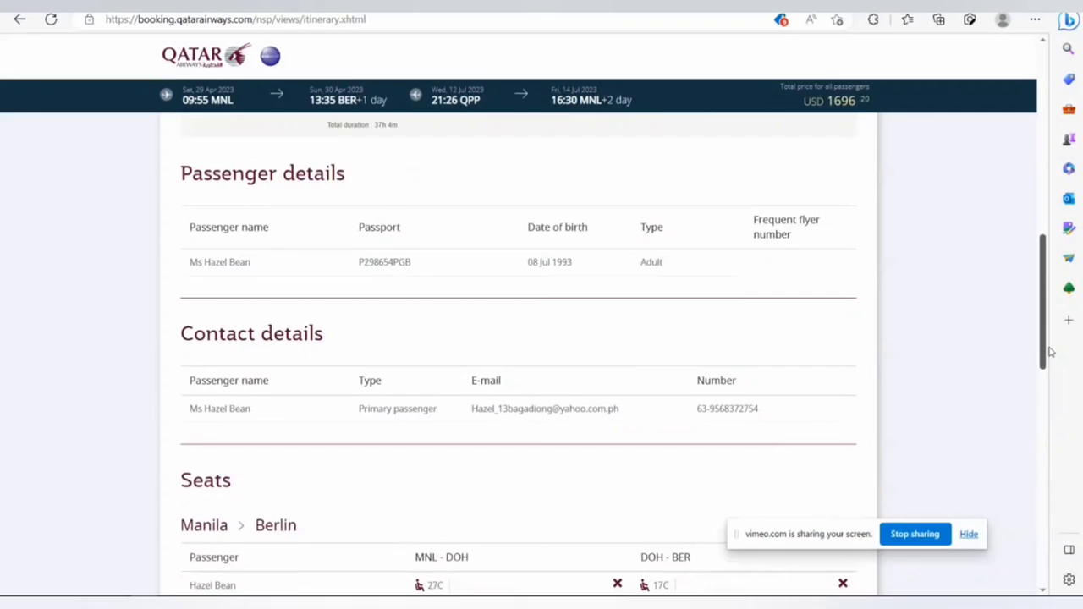
pyautogui.scroll(-3)
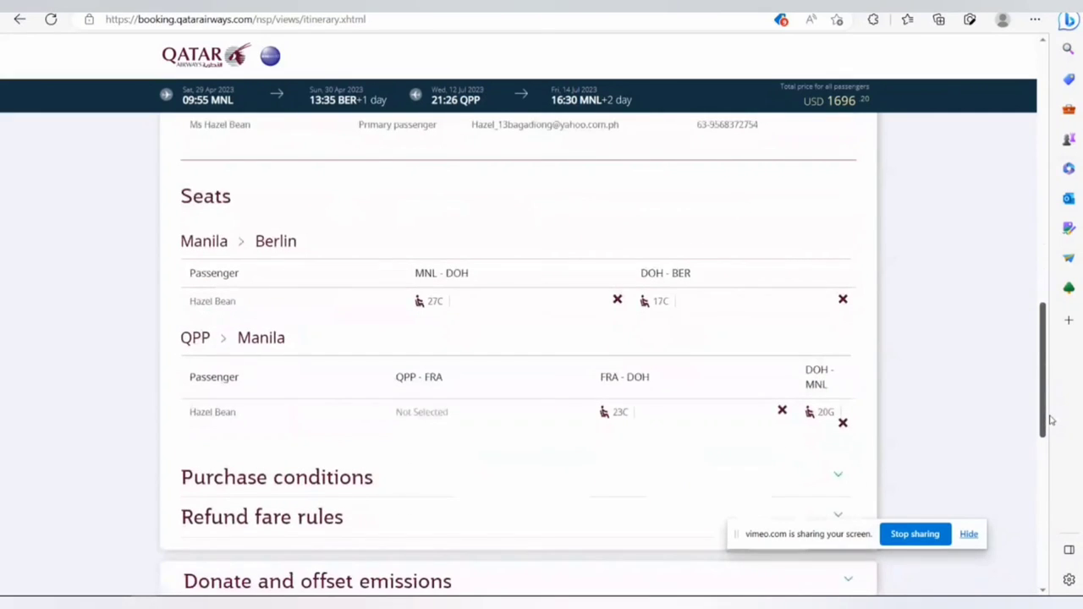
pyautogui.scroll(-3)
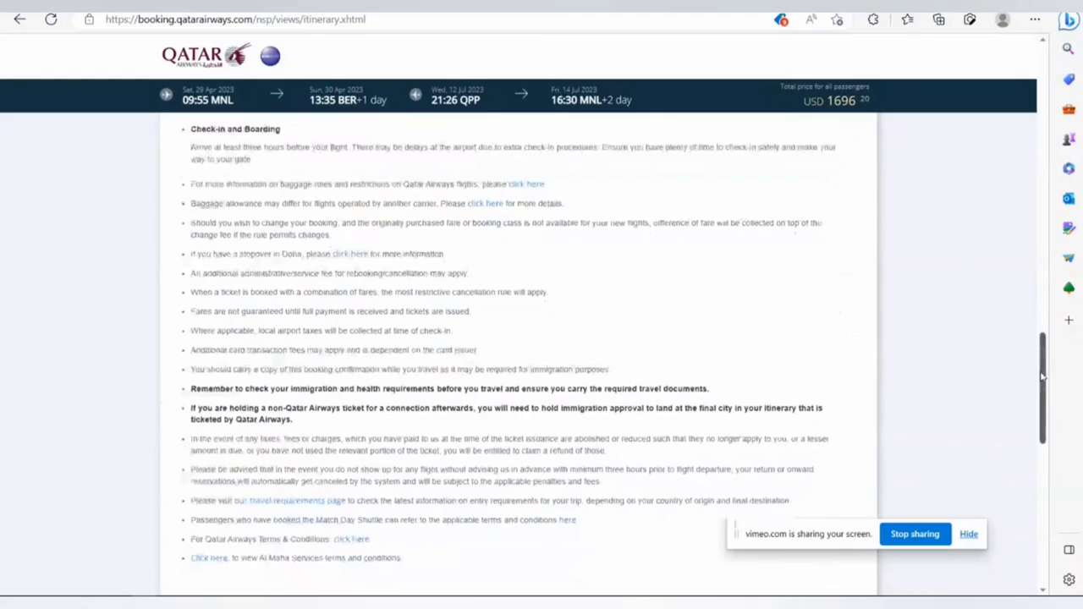
pyautogui.scroll(-3)
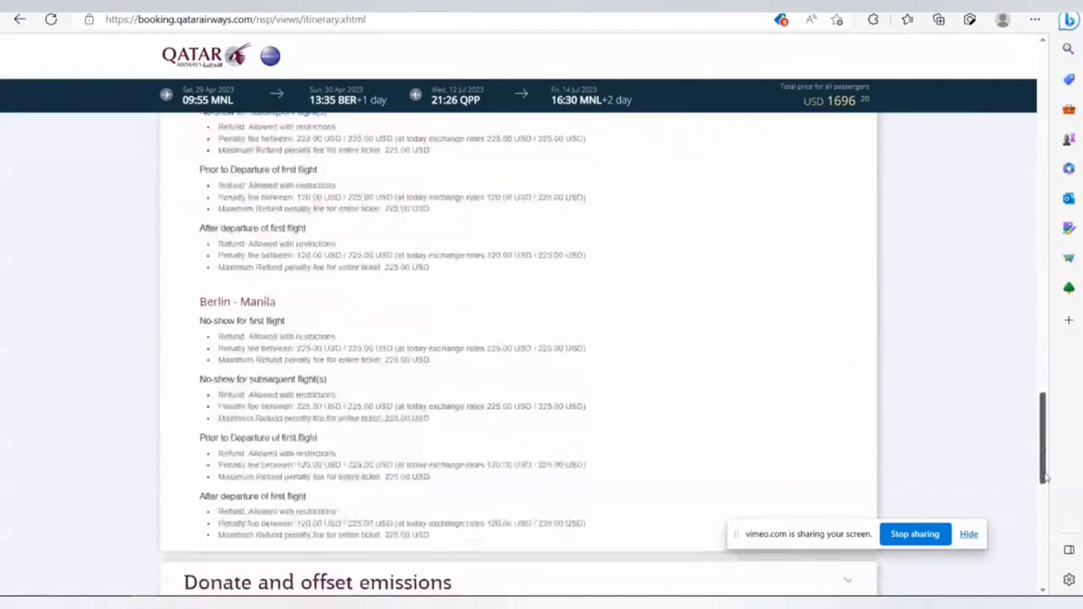
pyautogui.scroll(-3)
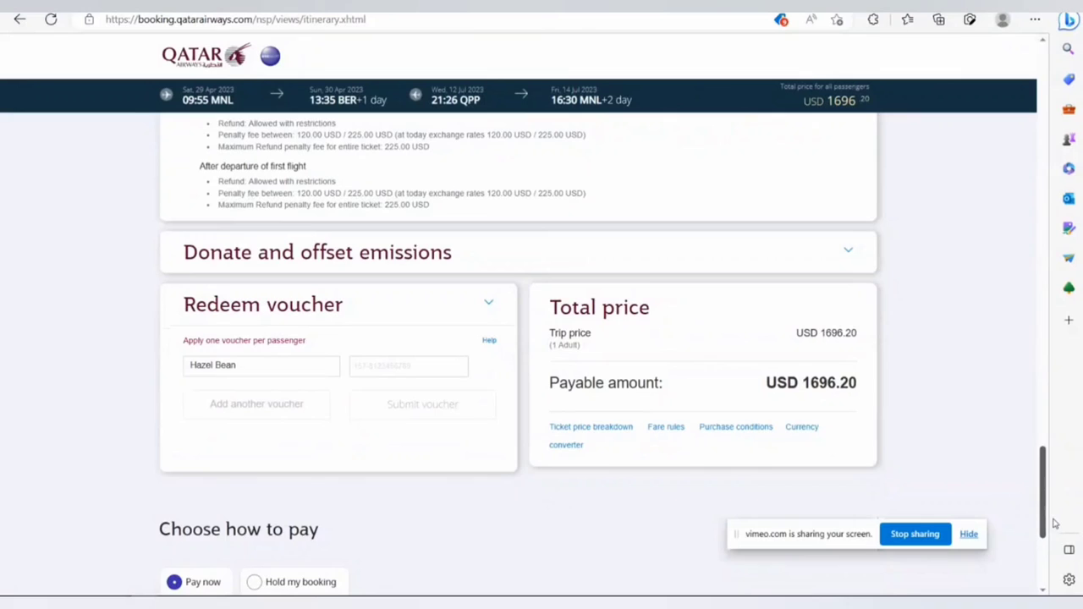
pyautogui.scroll(-3)
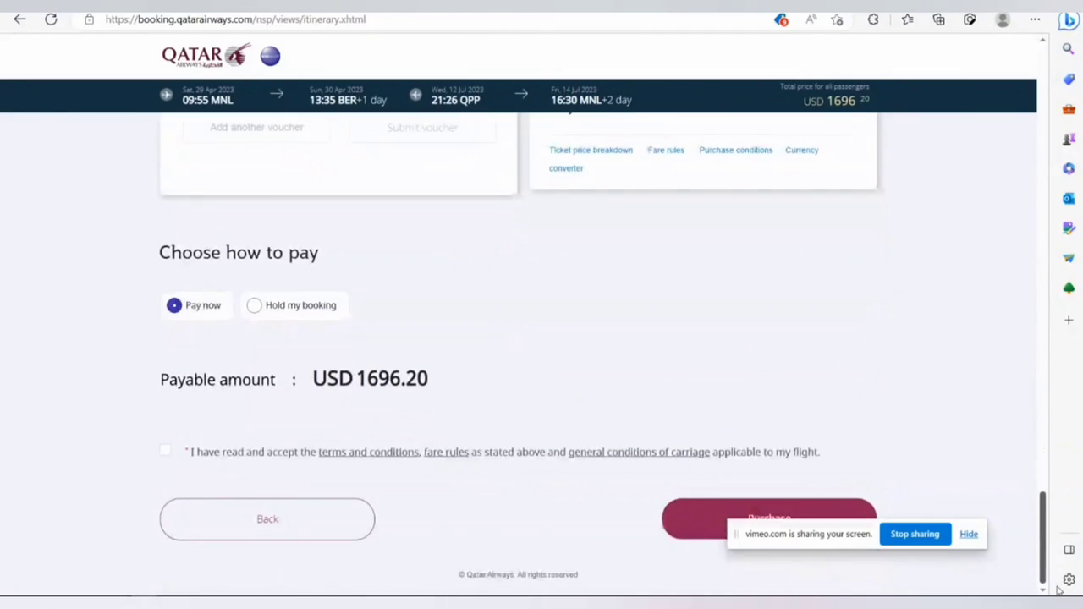
pyautogui.scroll(3)
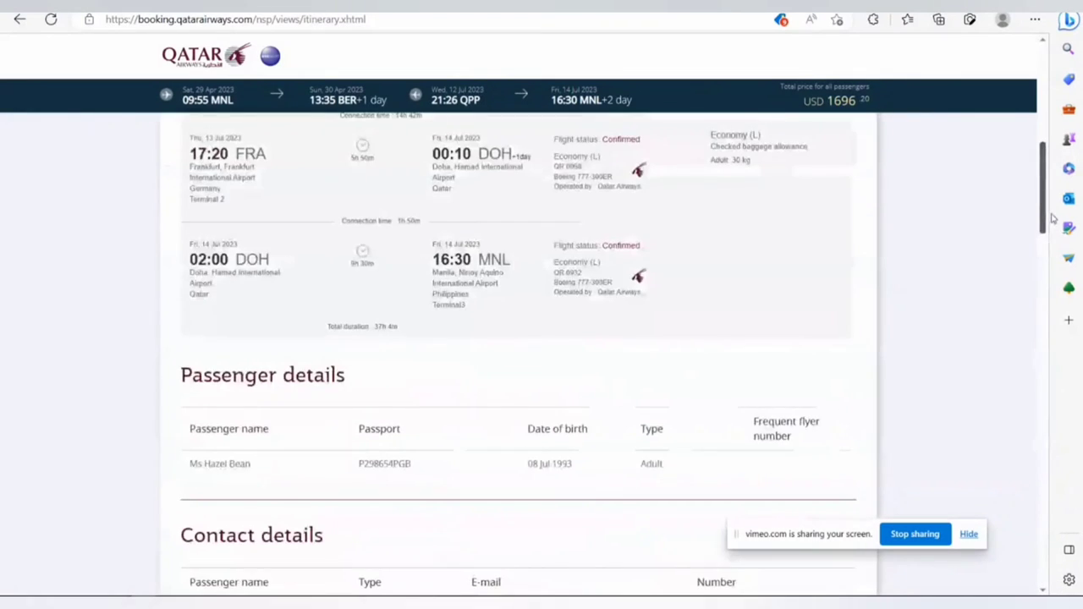
pyautogui.scroll(3)
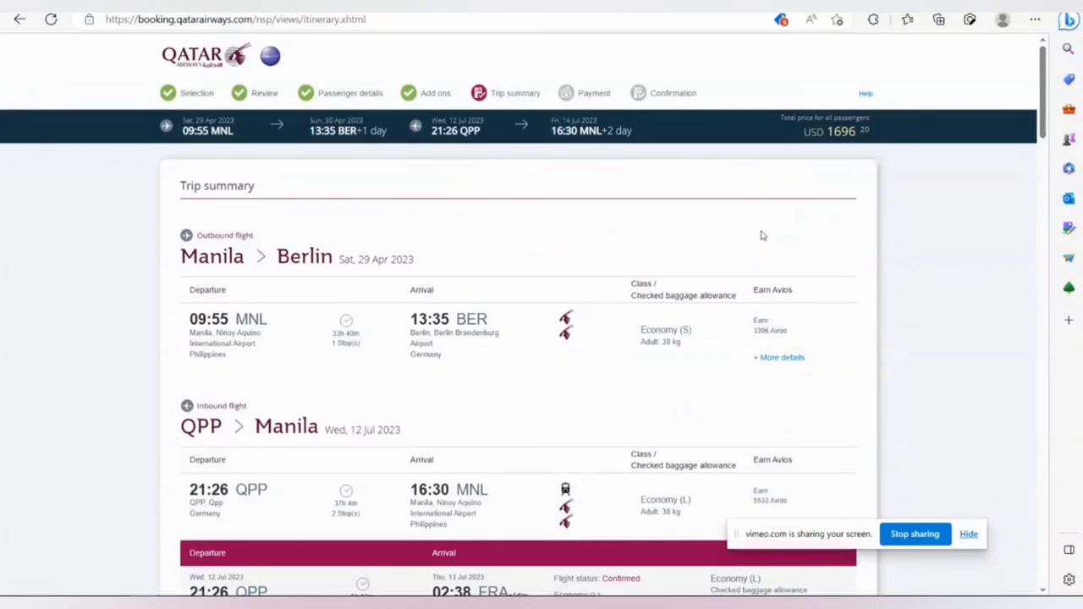
pyautogui.moveTo(403, 323)
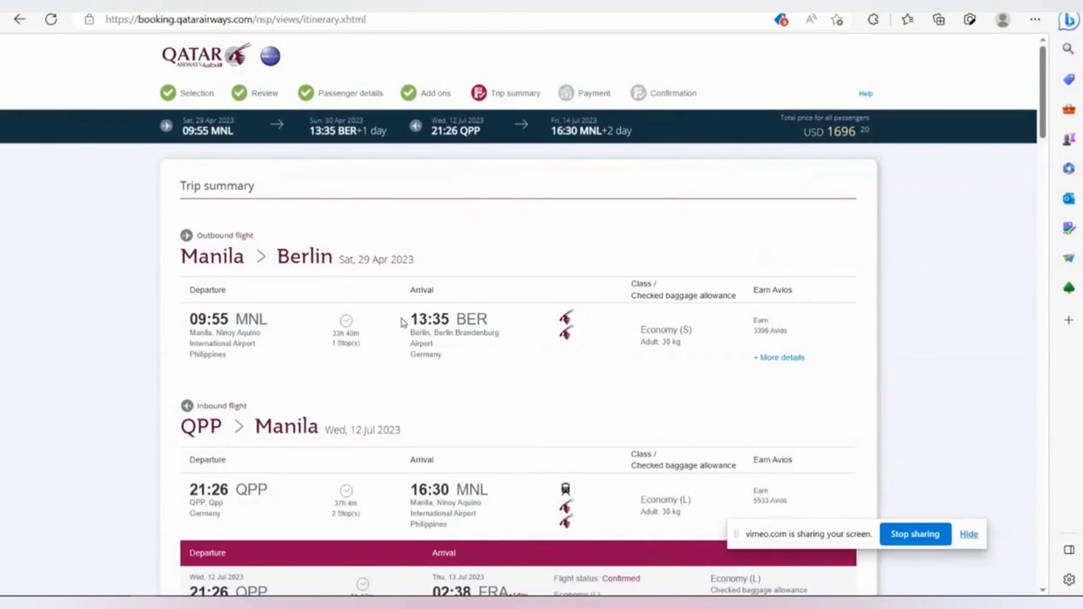
pyautogui.moveTo(438, 284)
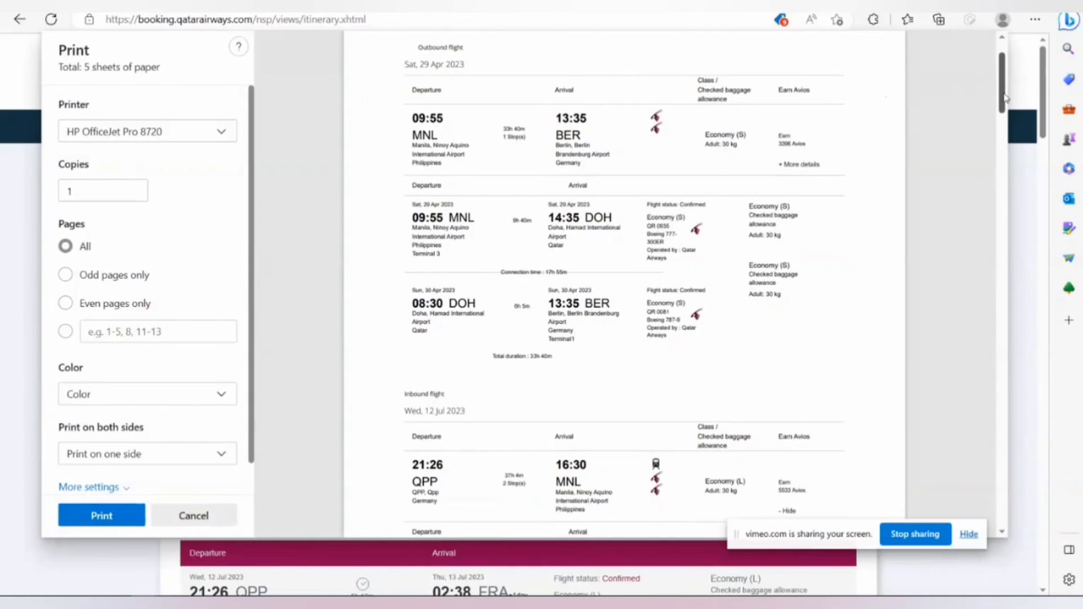
pyautogui.scroll(3)
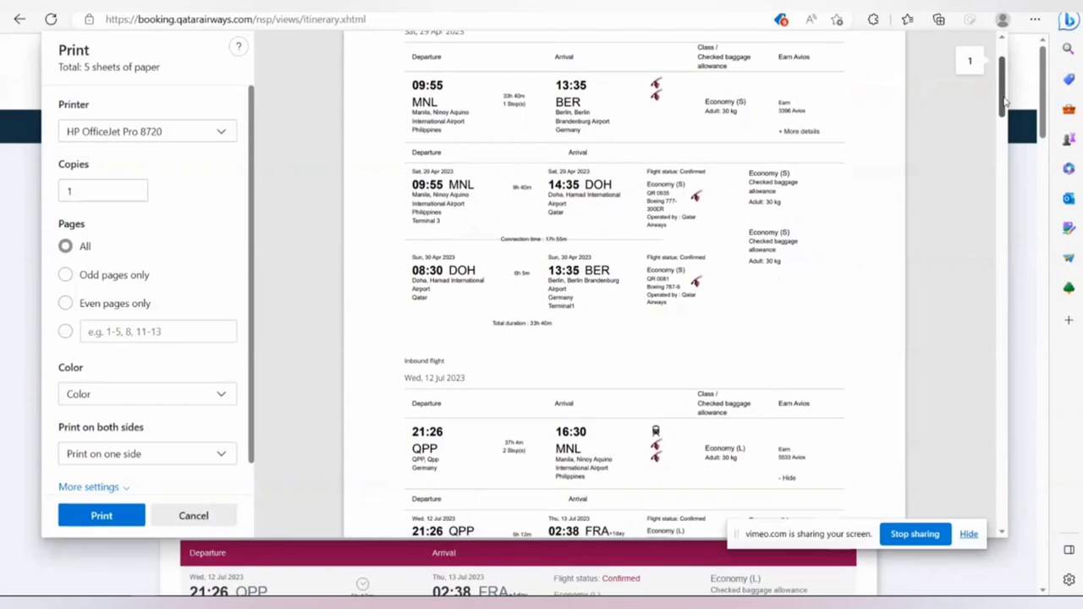
pyautogui.scroll(-3)
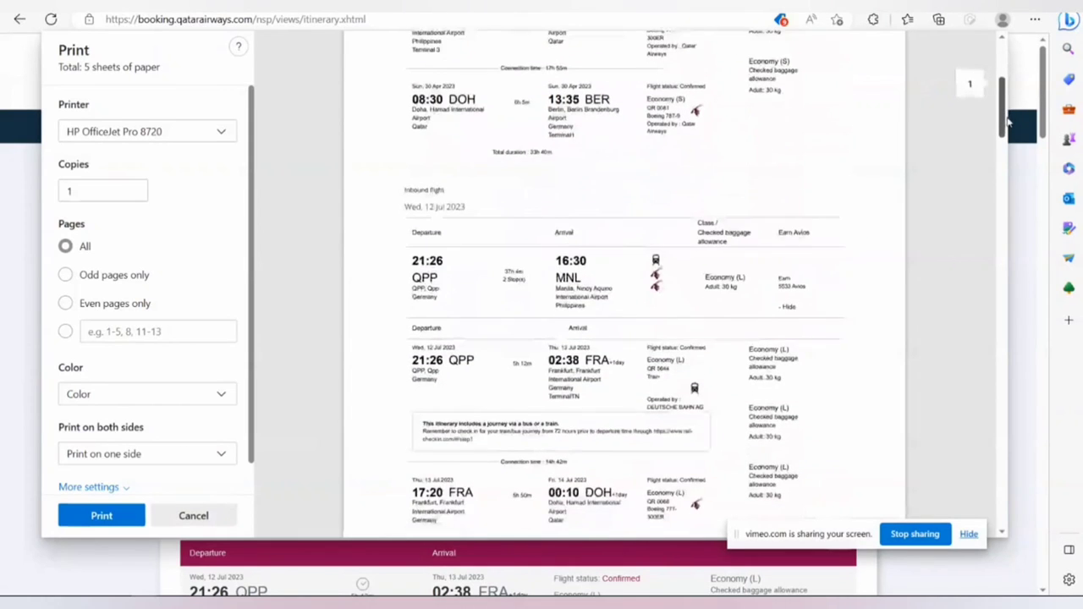
pyautogui.scroll(-3)
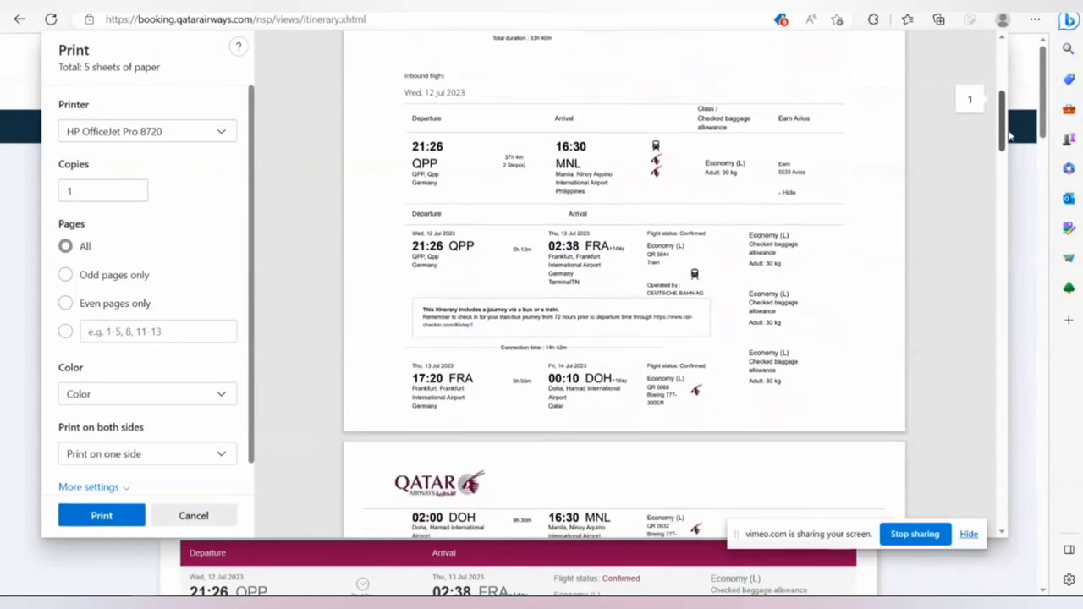
pyautogui.scroll(-3)
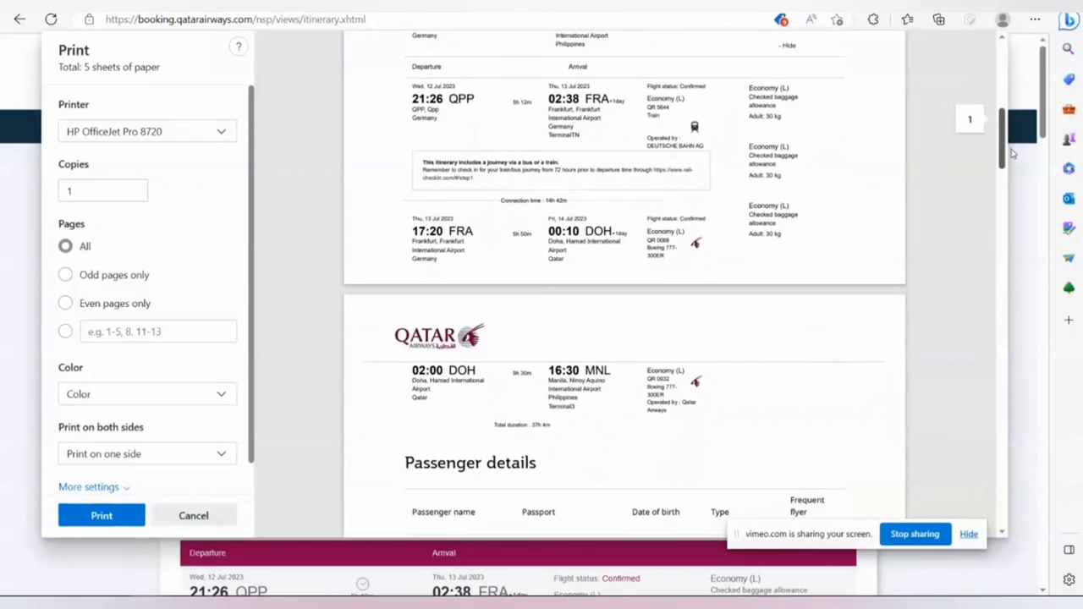
pyautogui.scroll(-3)
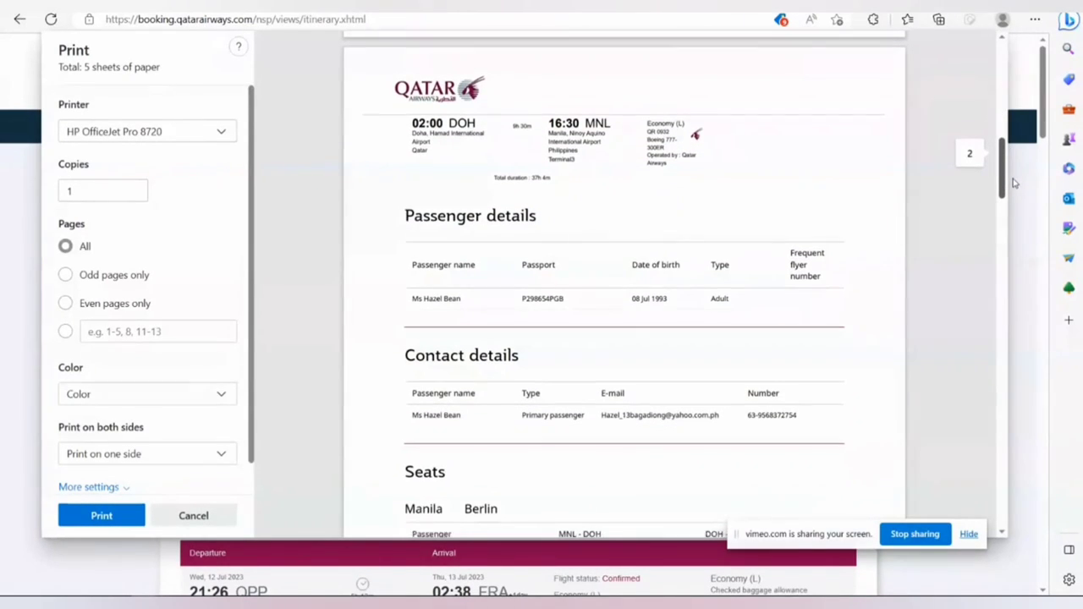
pyautogui.scroll(-3)
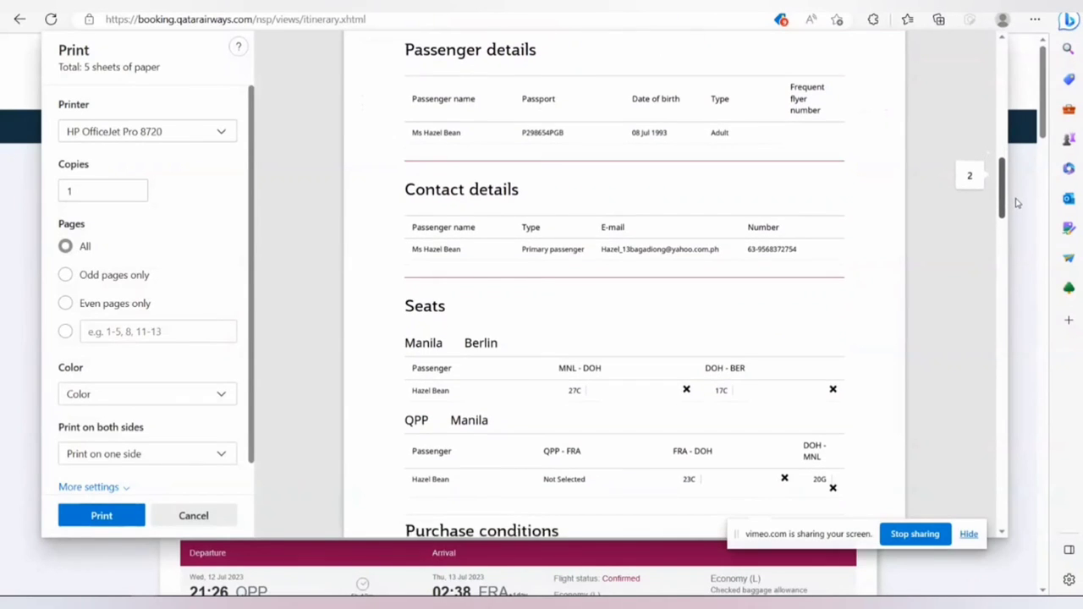
pyautogui.scroll(-3)
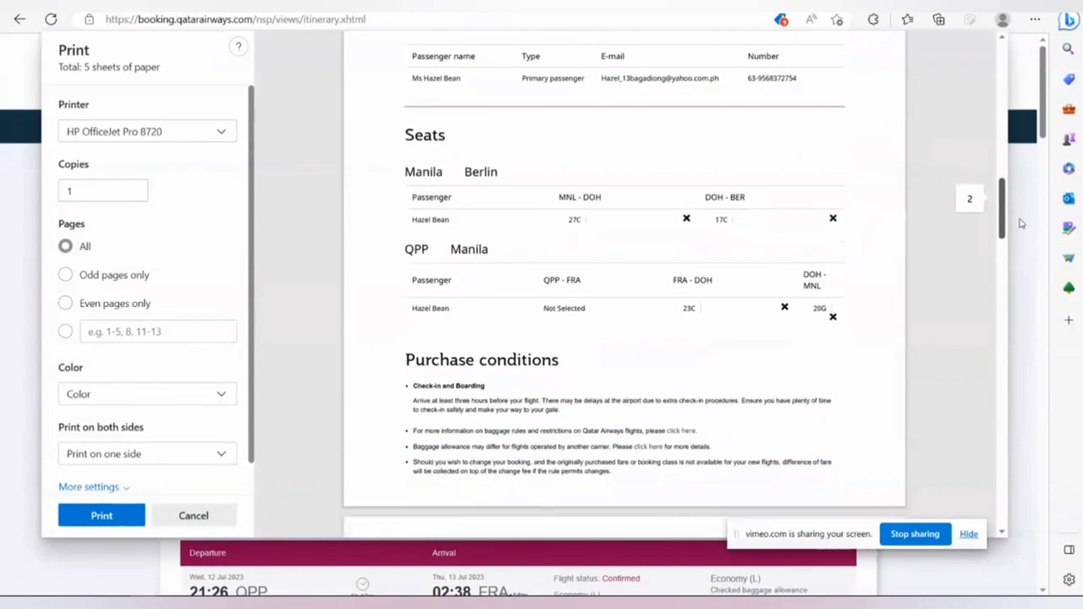
pyautogui.scroll(-3)
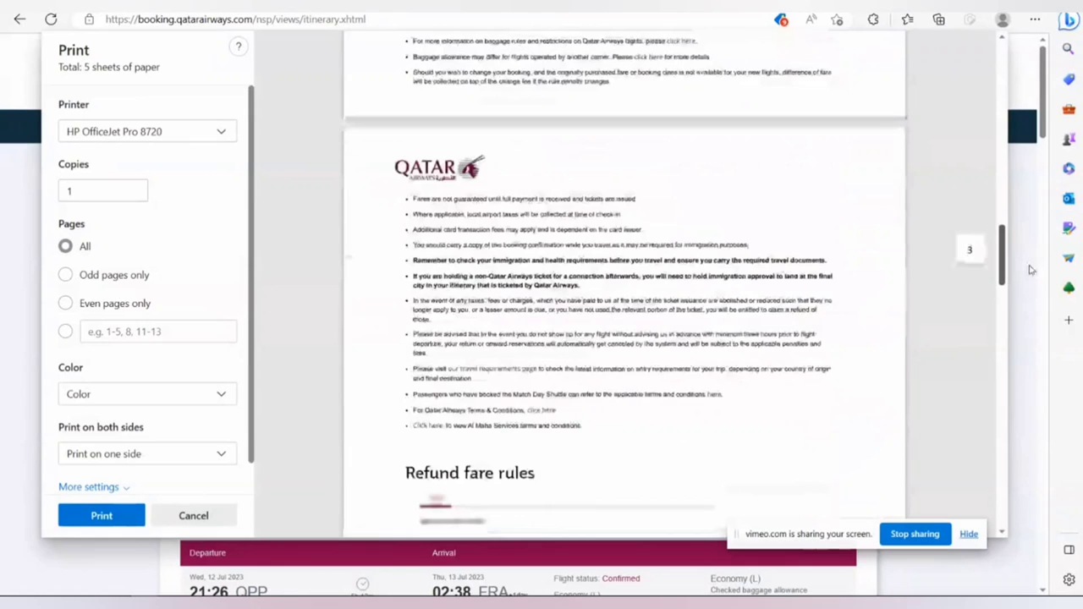
pyautogui.scroll(-3)
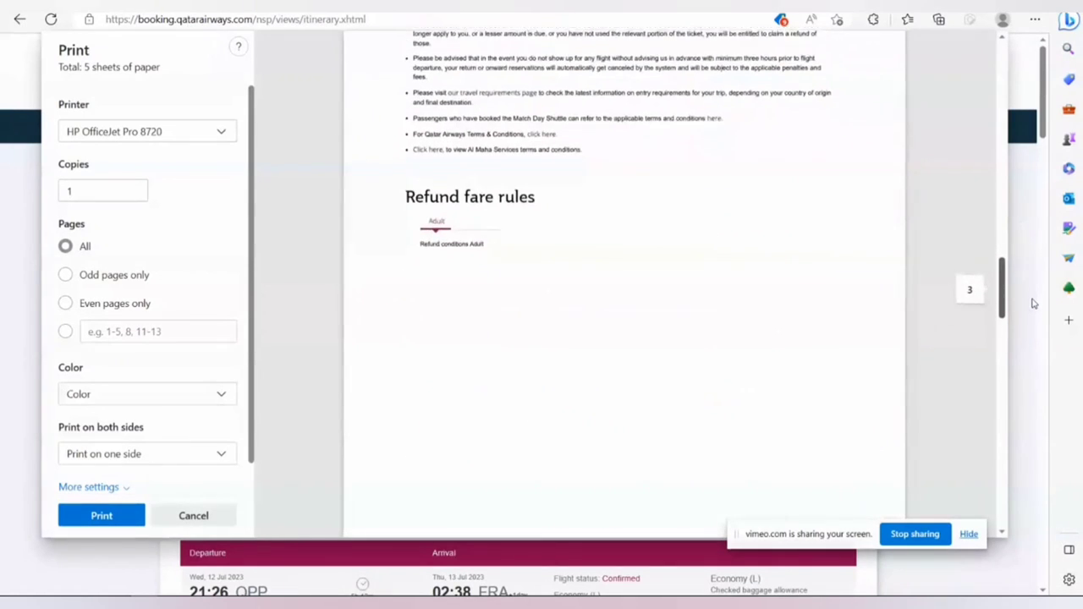
pyautogui.scroll(-3)
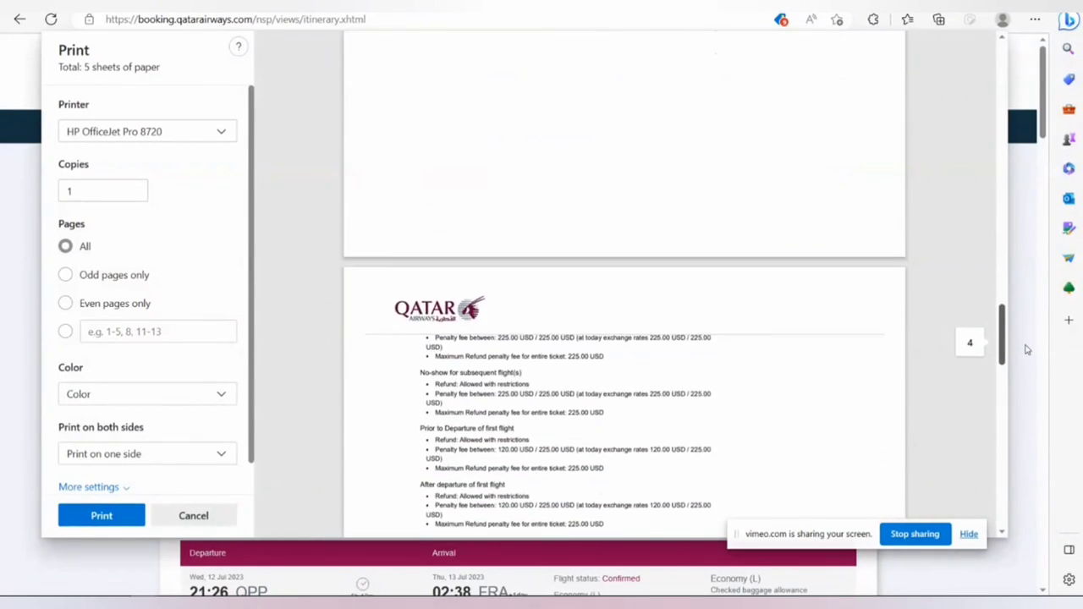
pyautogui.scroll(3)
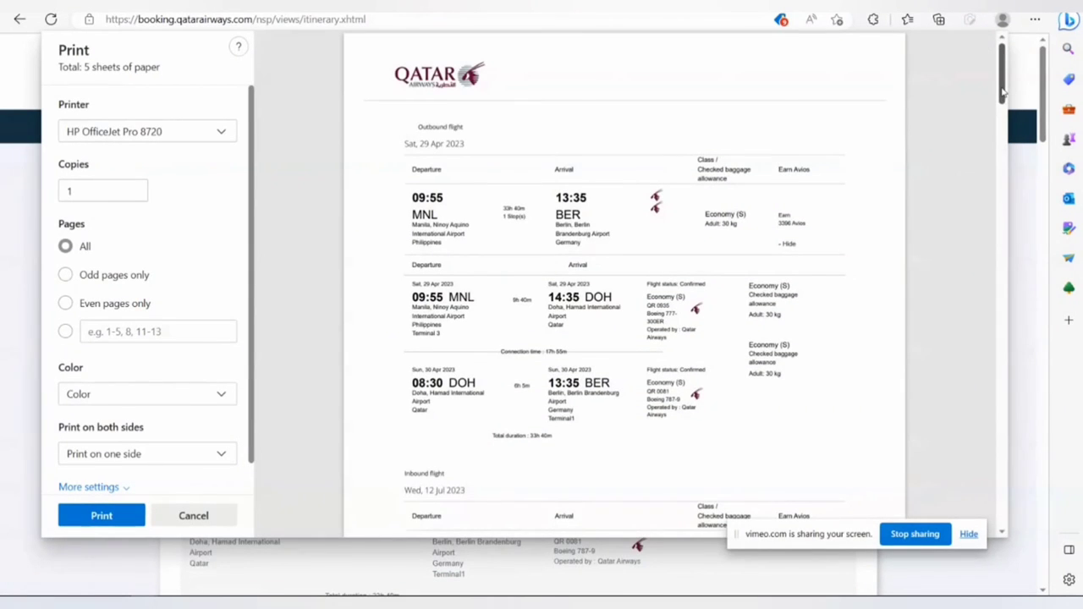
pyautogui.scroll(-3)
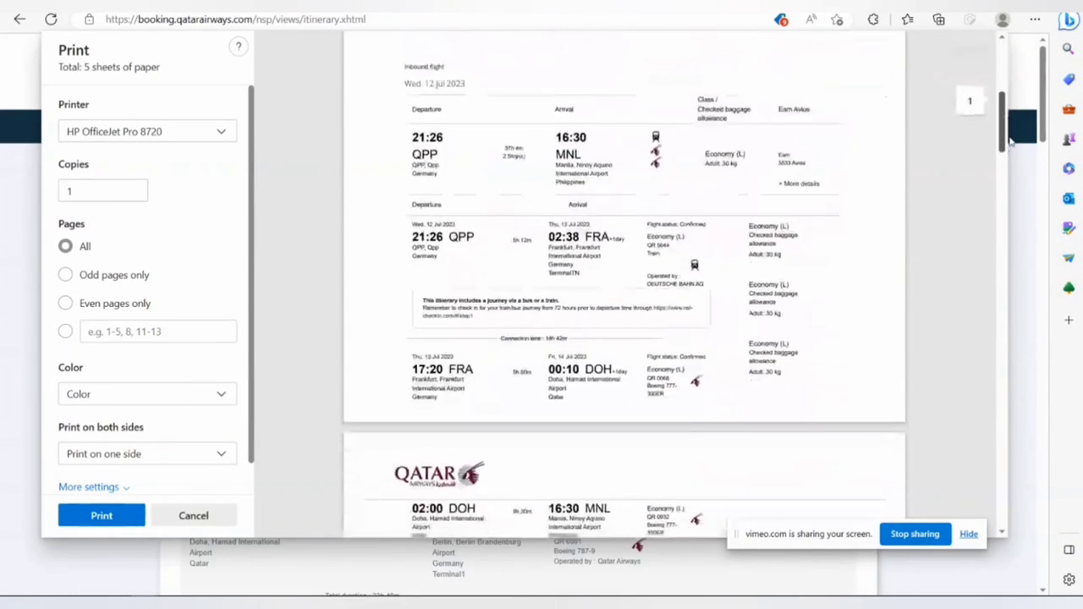
pyautogui.scroll(3)
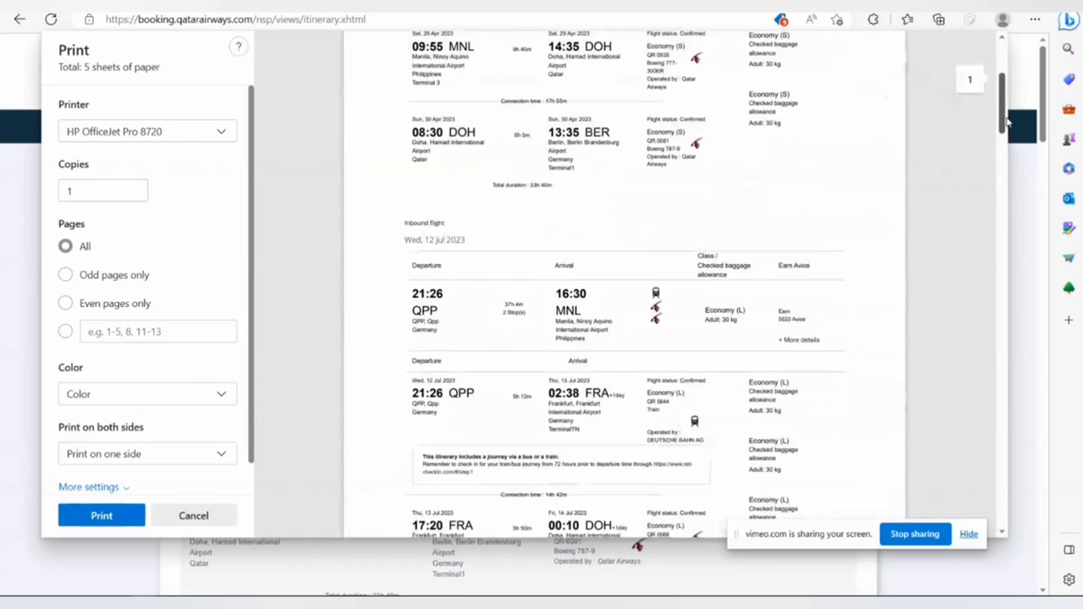
pyautogui.scroll(3)
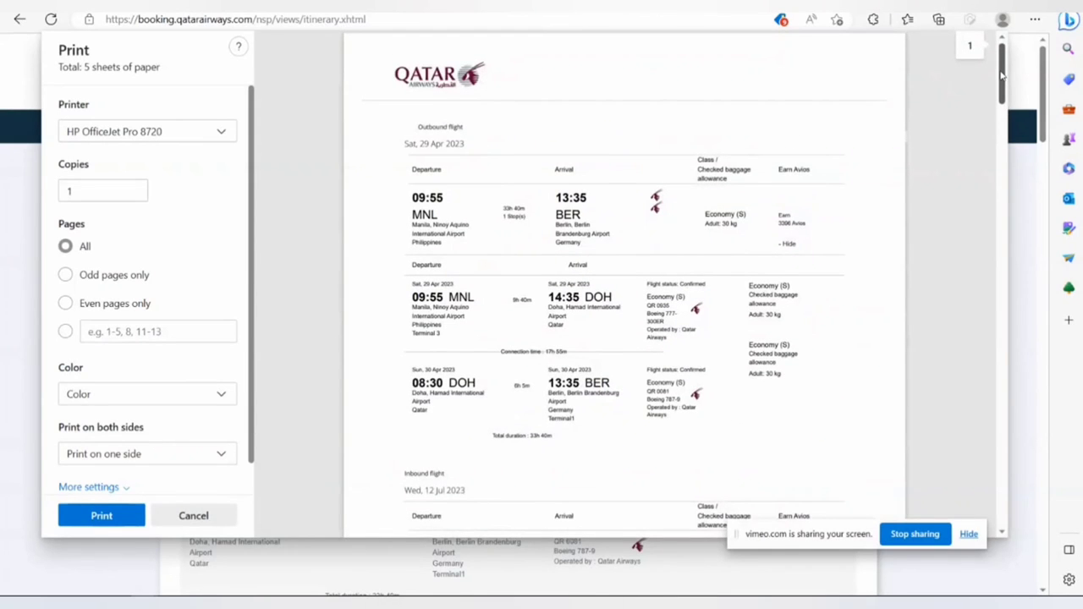
pyautogui.scroll(-3)
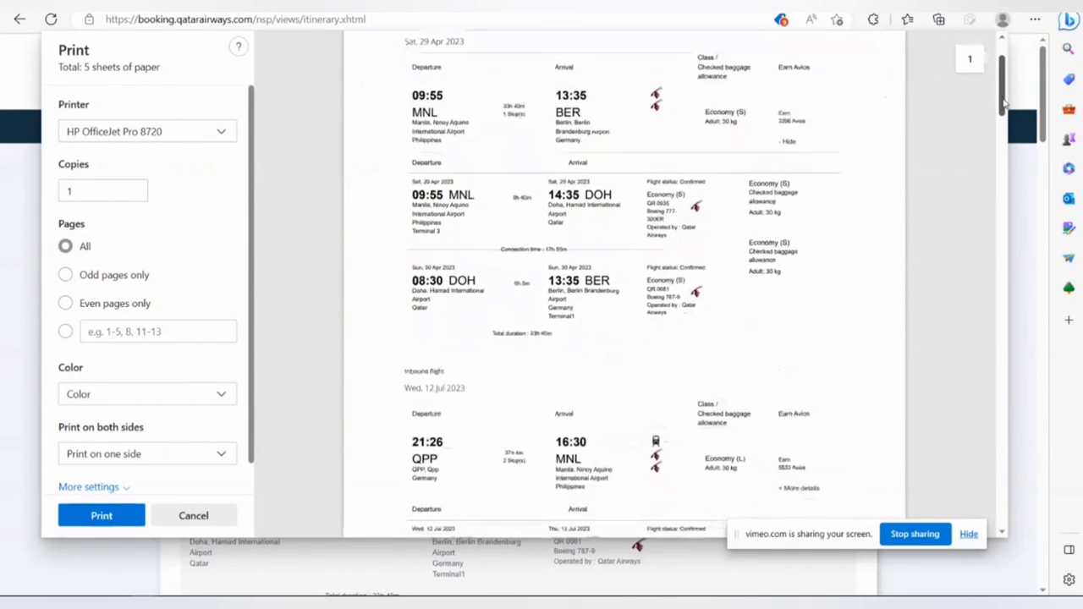
pyautogui.scroll(-3)
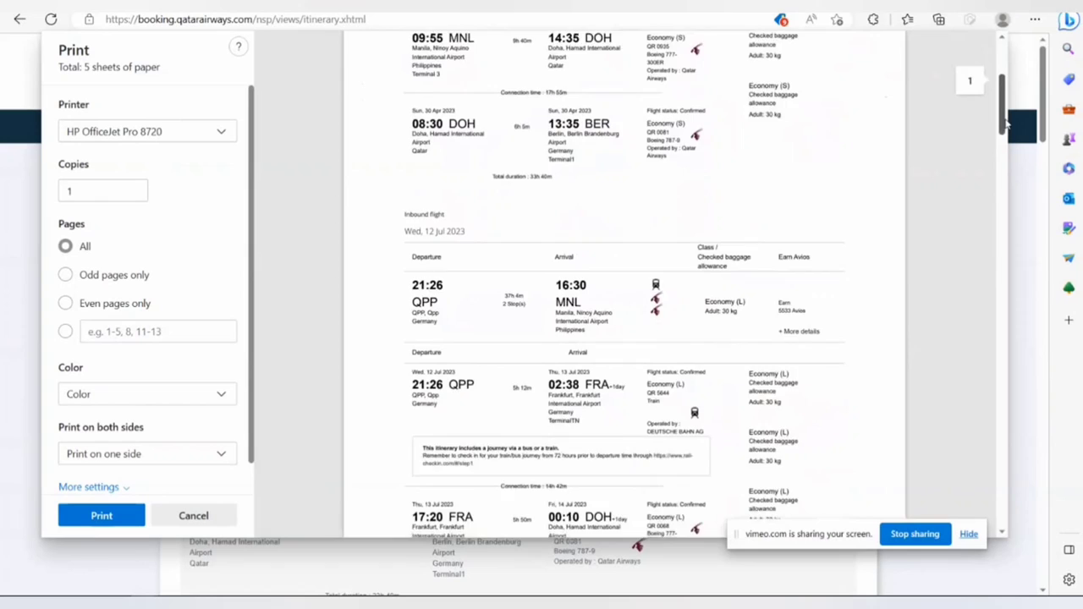
pyautogui.scroll(-3)
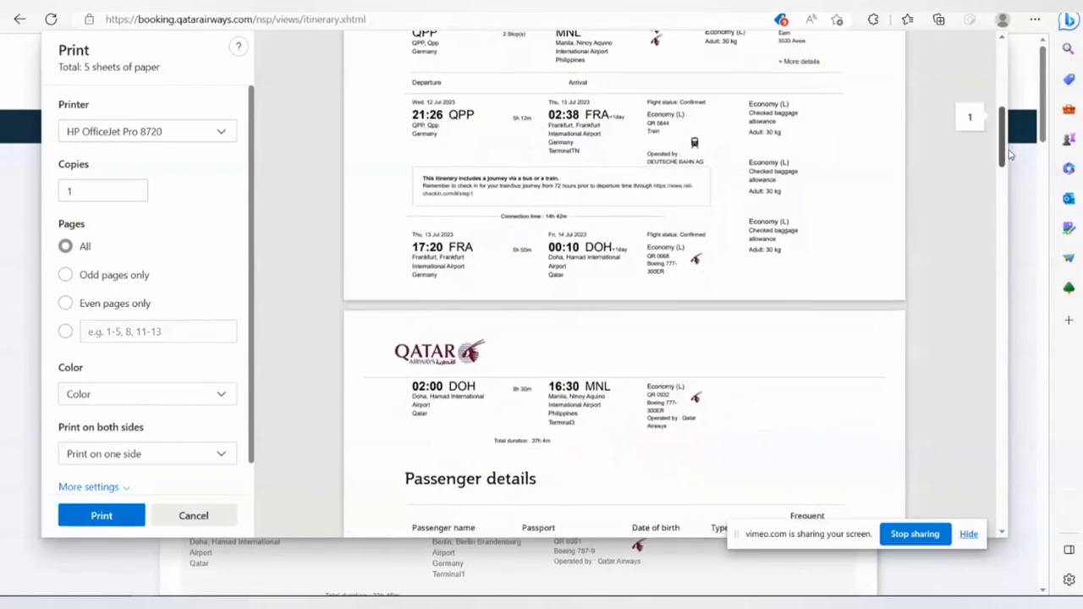
pyautogui.scroll(-3)
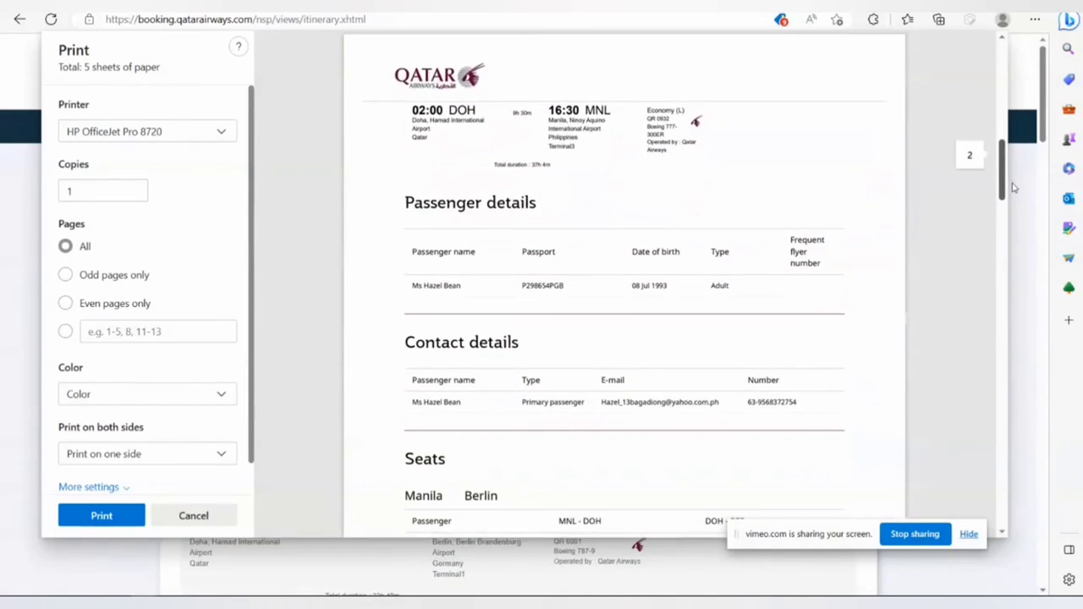
pyautogui.scroll(-3)
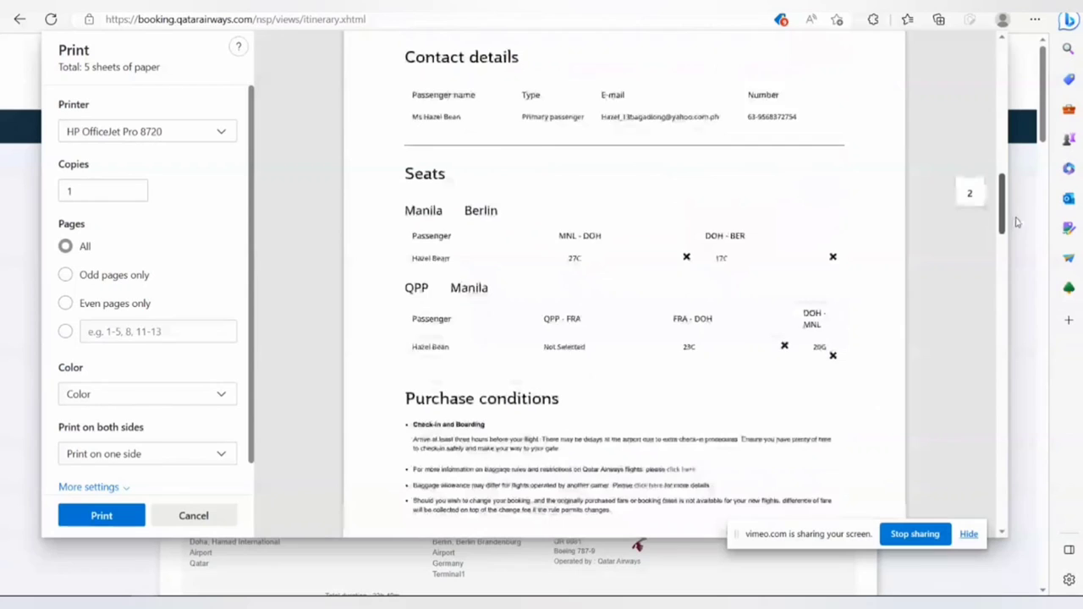
pyautogui.scroll(-3)
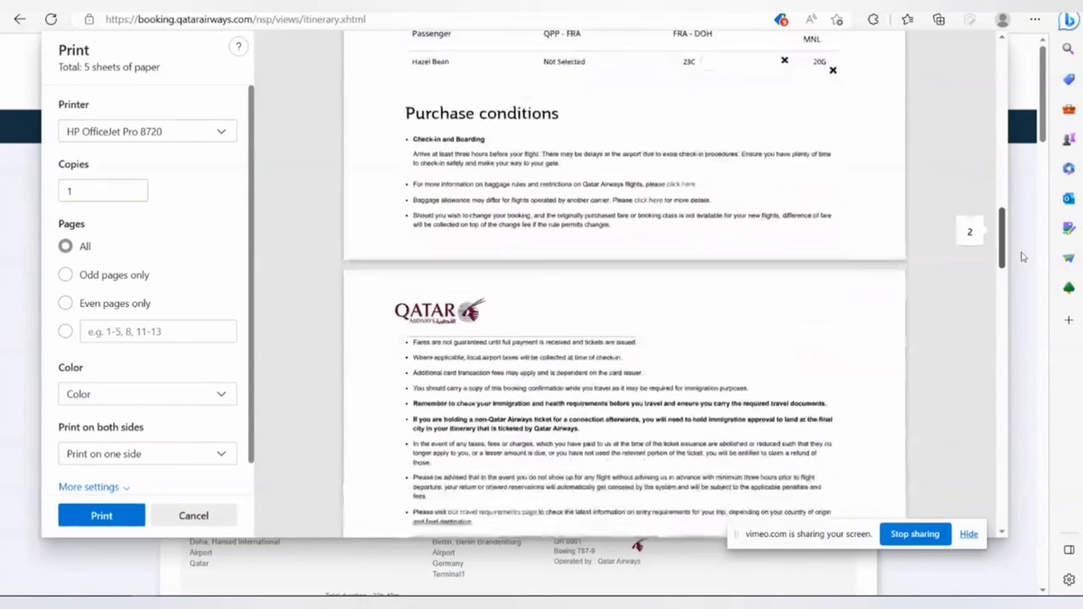
pyautogui.scroll(-3)
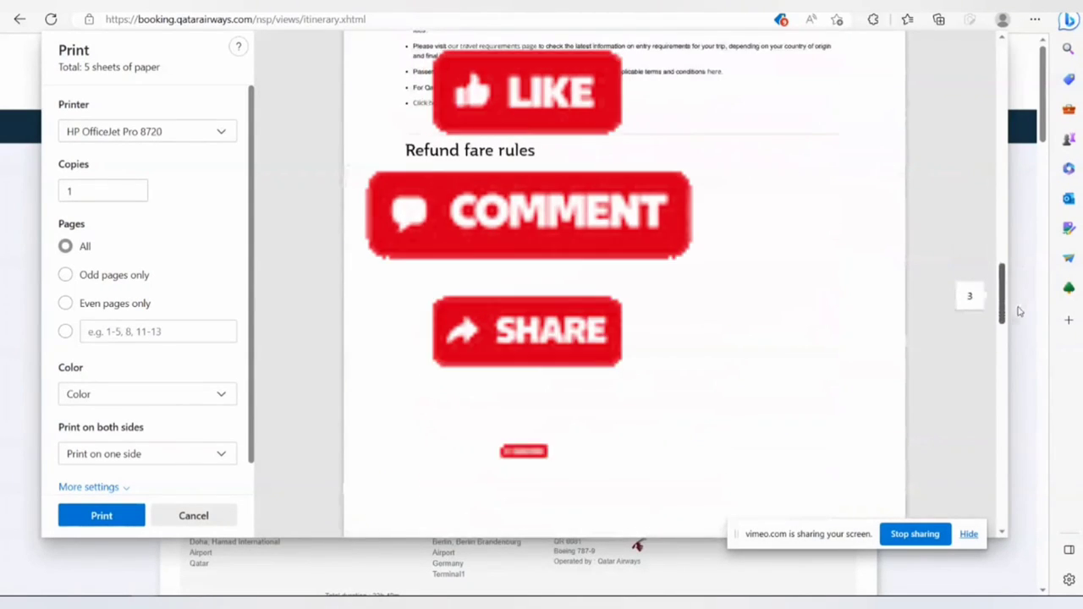
# Scroll the trip summary through the Manila–Berlin outbound flight details
pyautogui.scroll(-3)
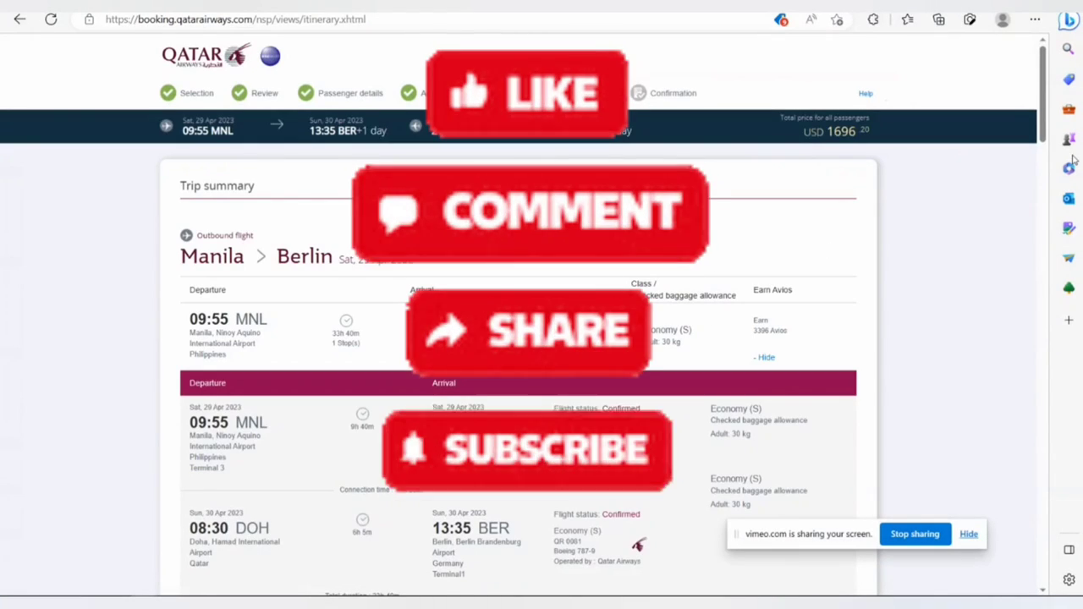
pyautogui.scroll(-3)
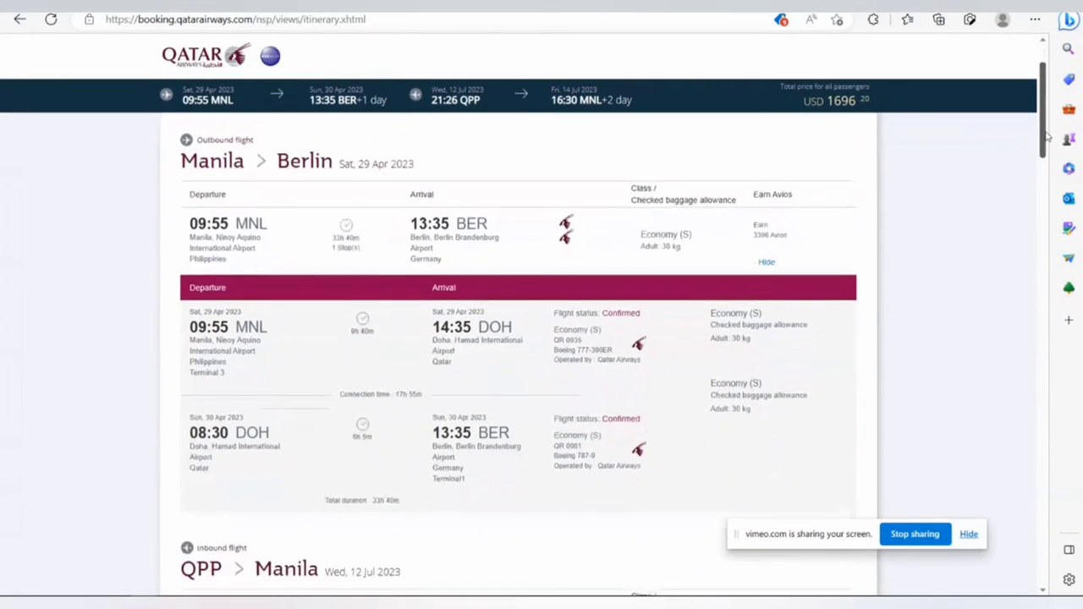